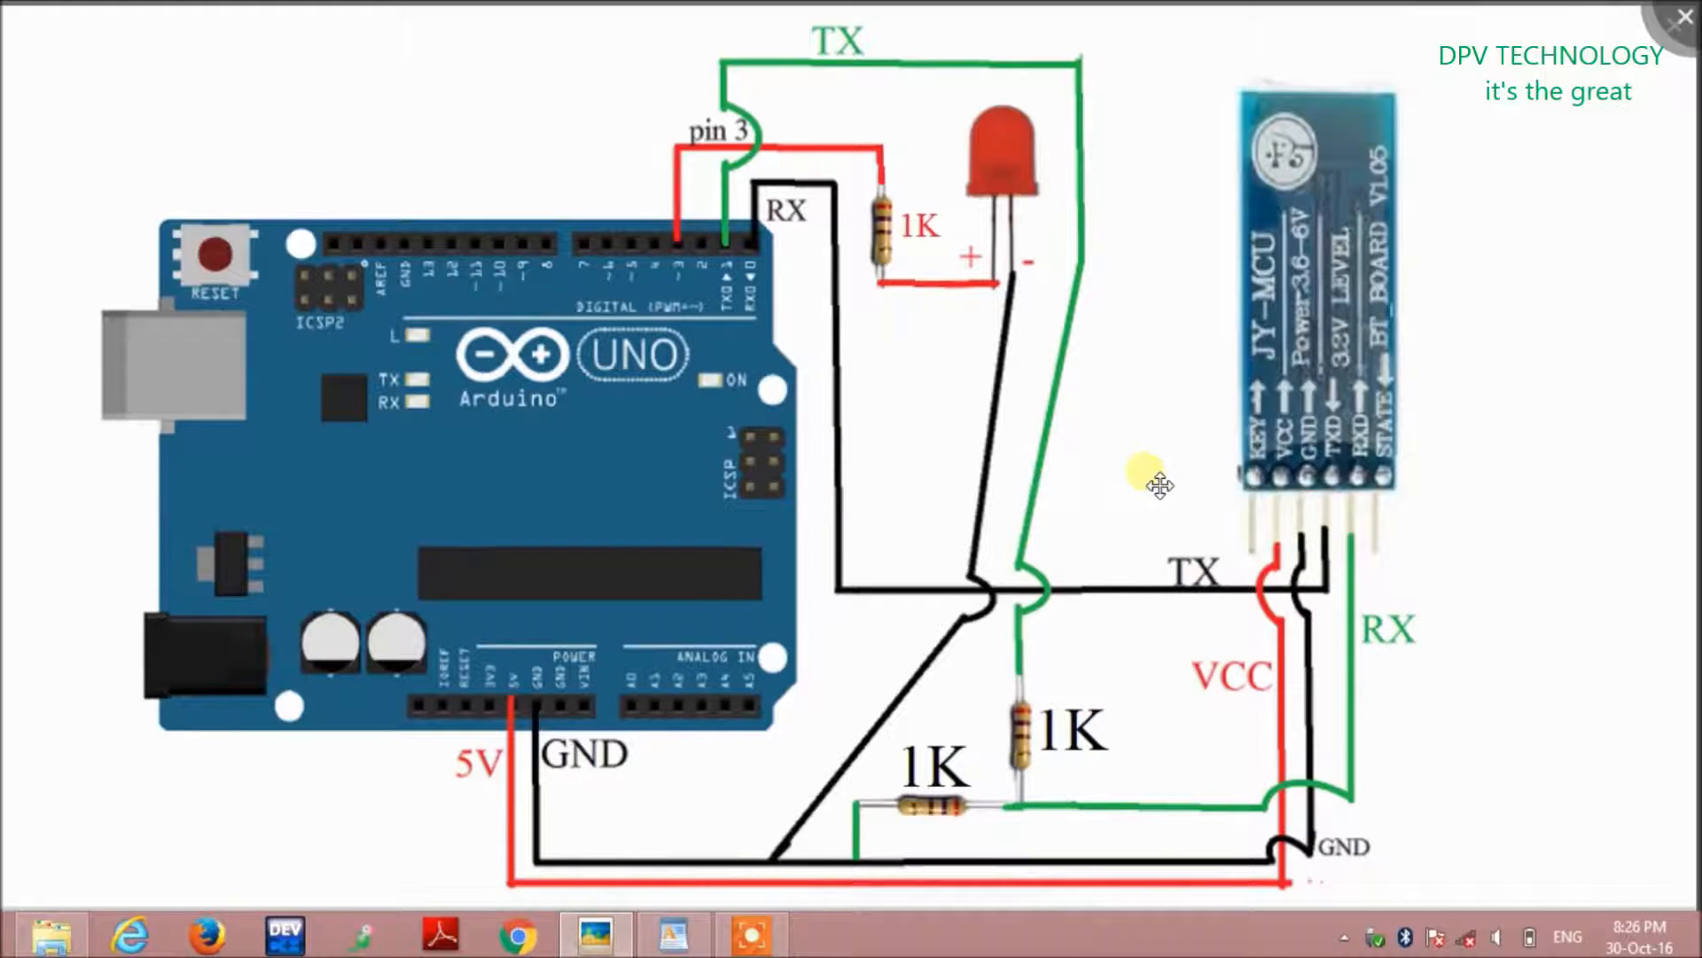
mouse_move(1270, 491)
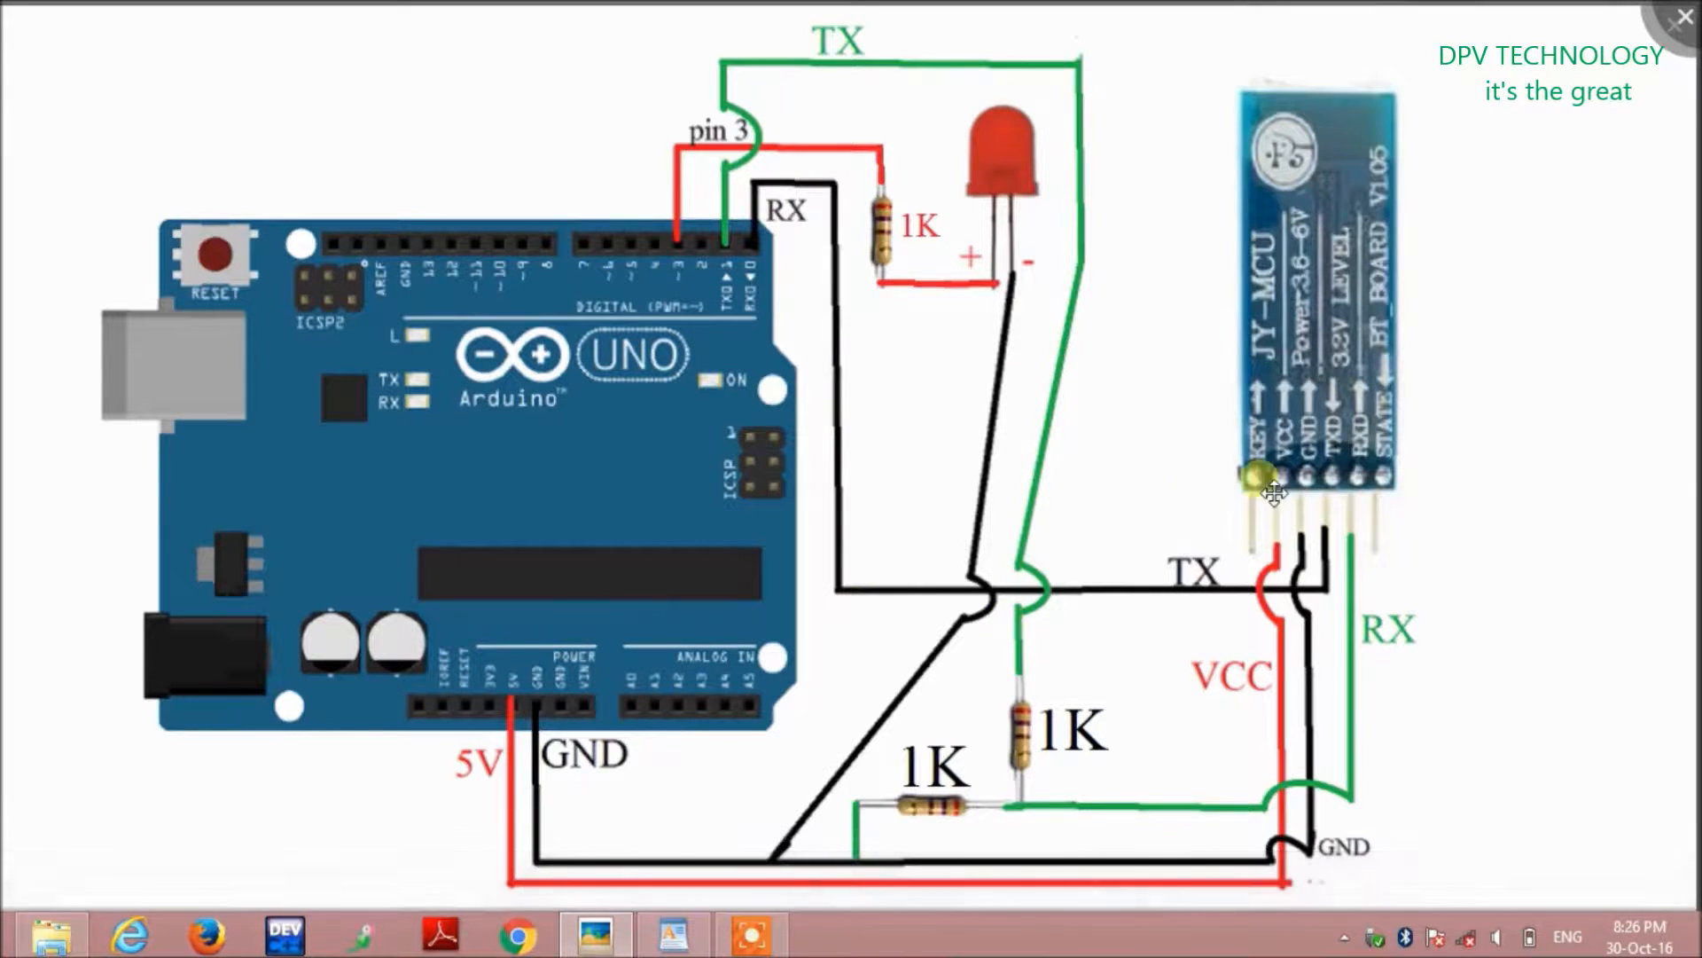
mouse_move(1222, 364)
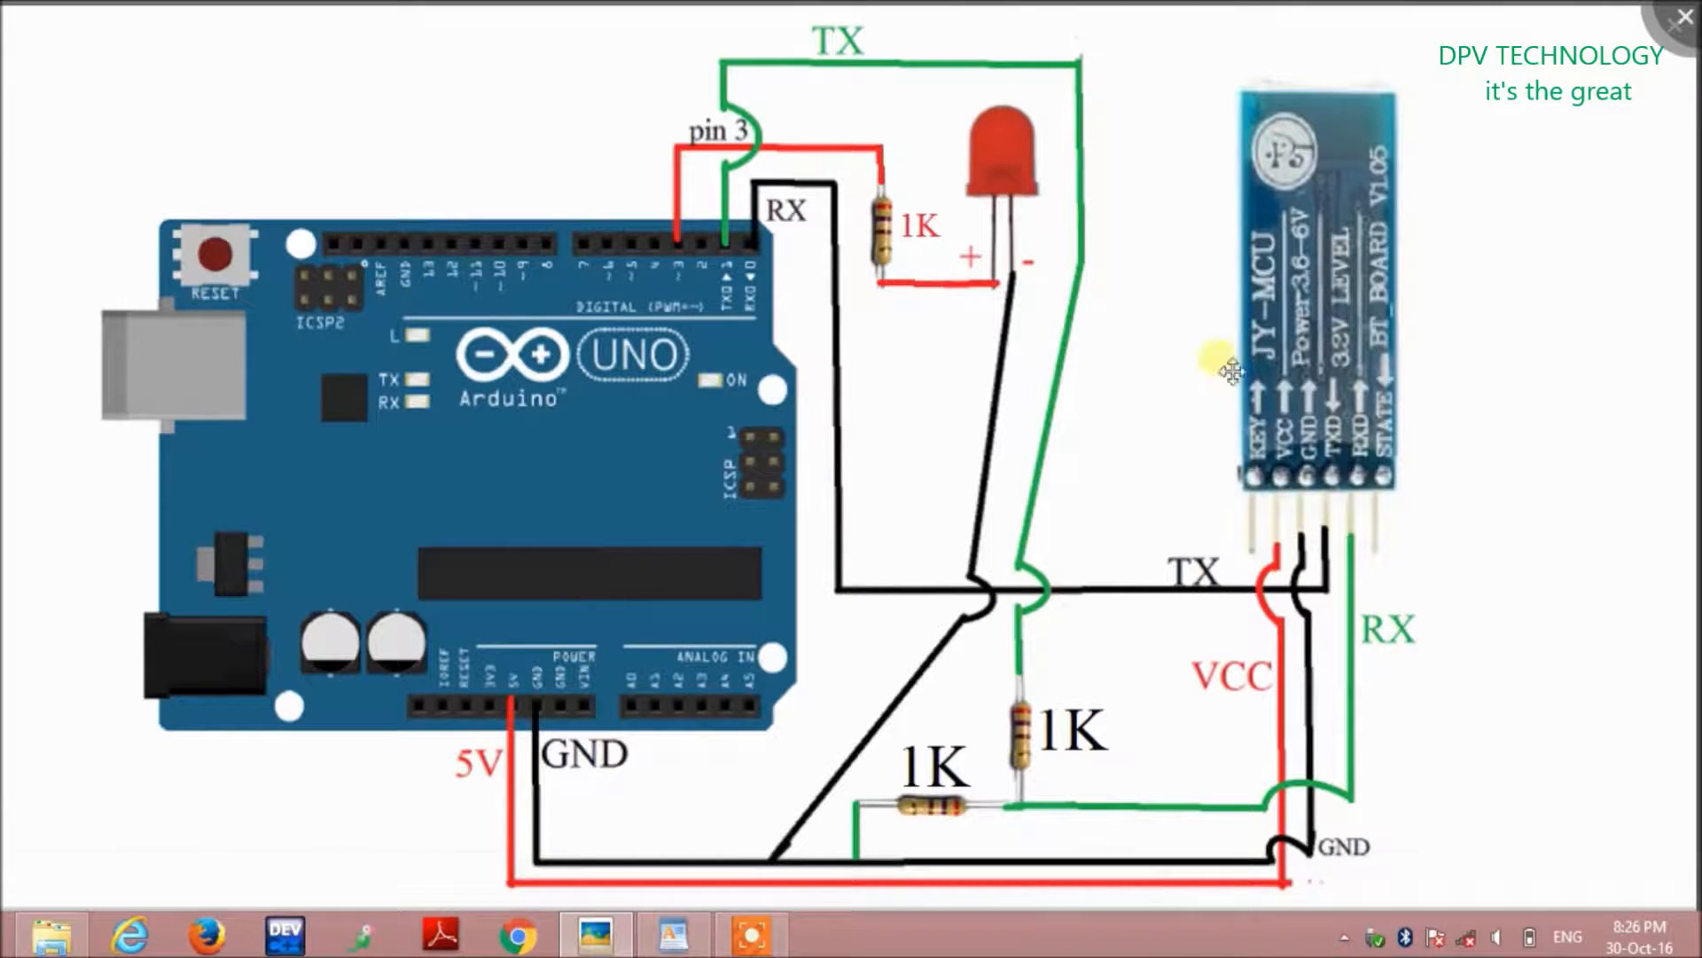
mouse_move(1341, 490)
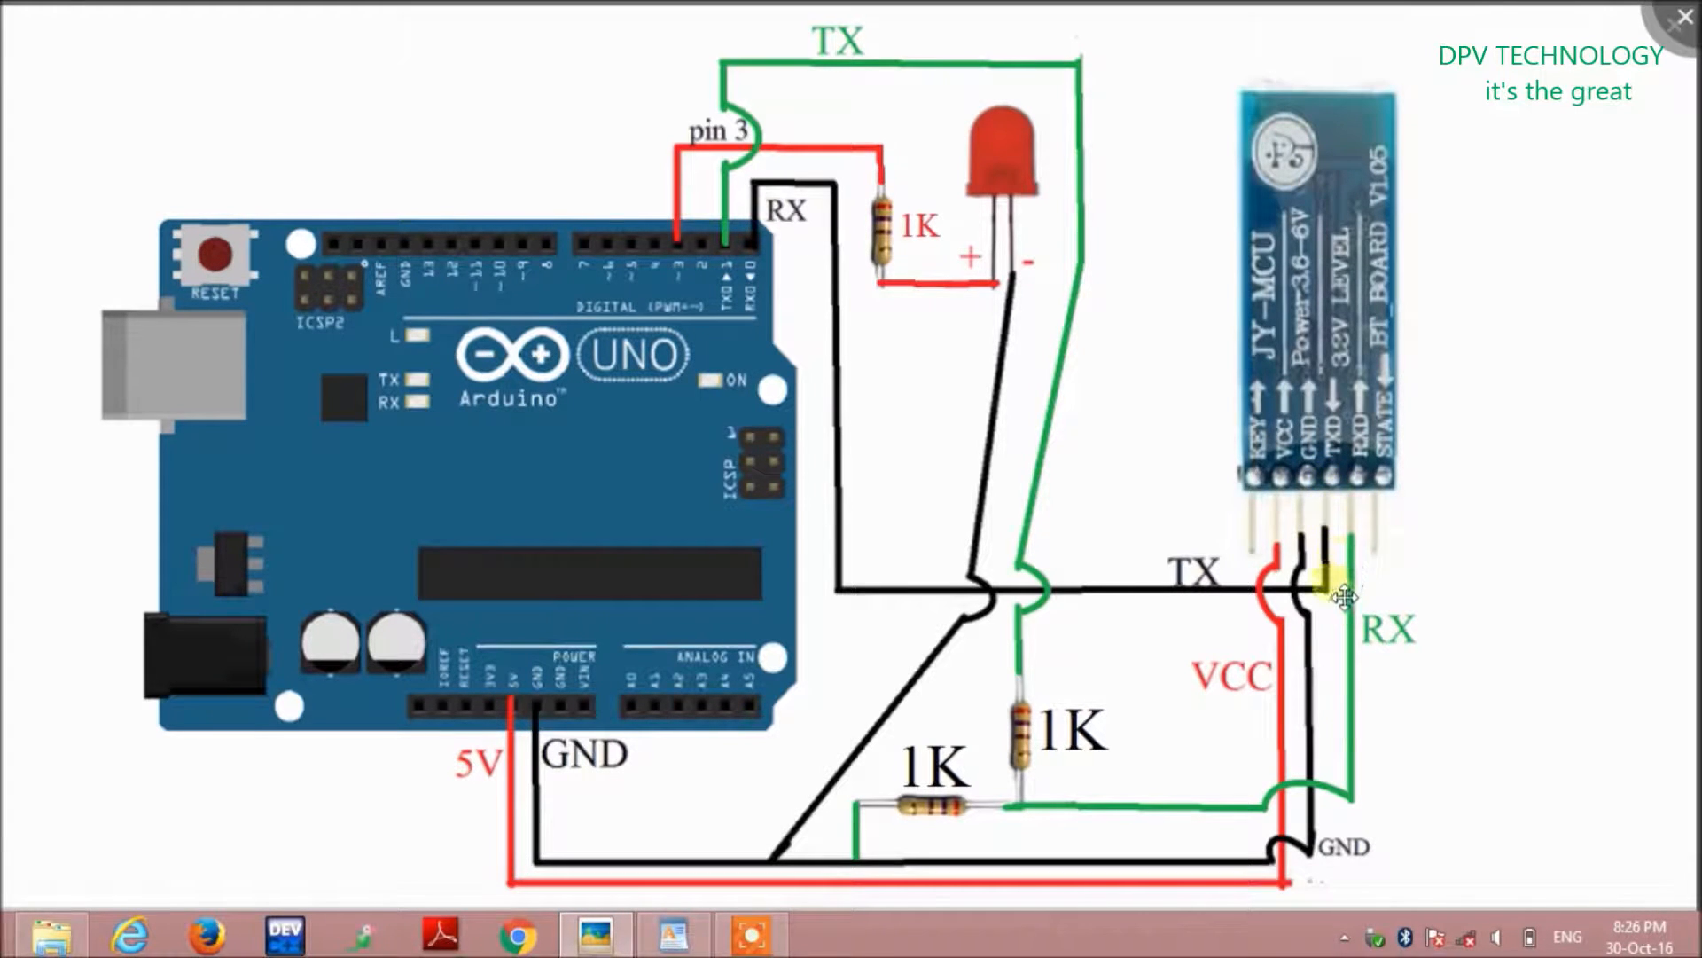
mouse_move(814, 358)
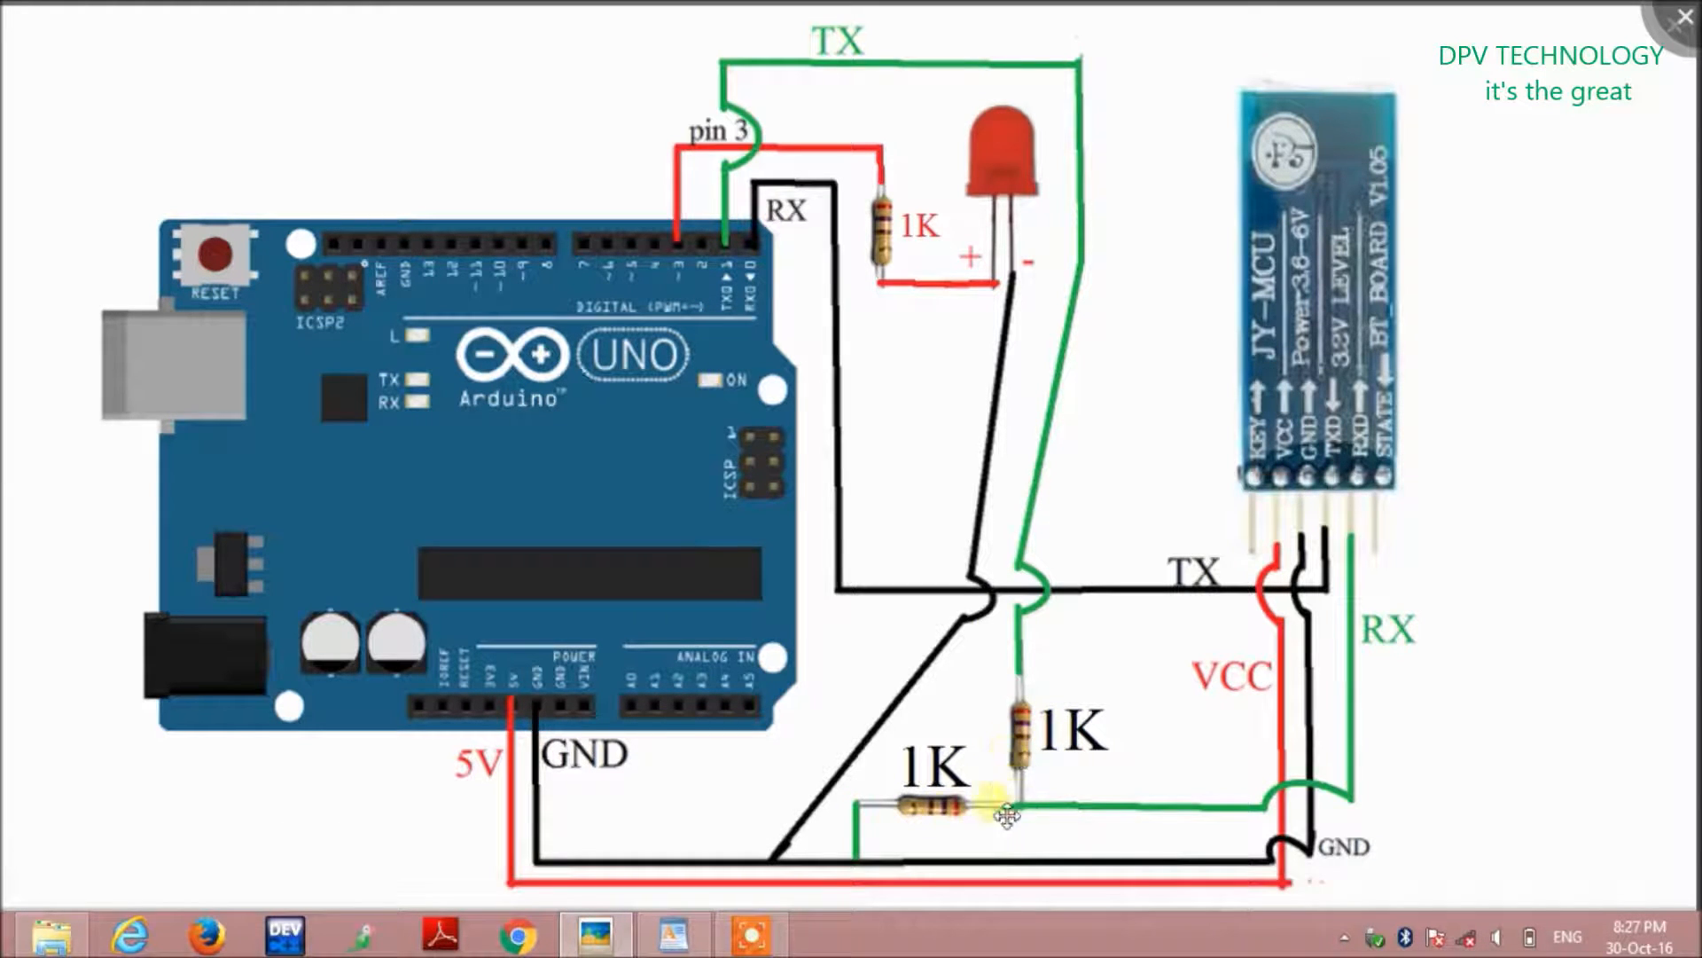
mouse_move(1027, 801)
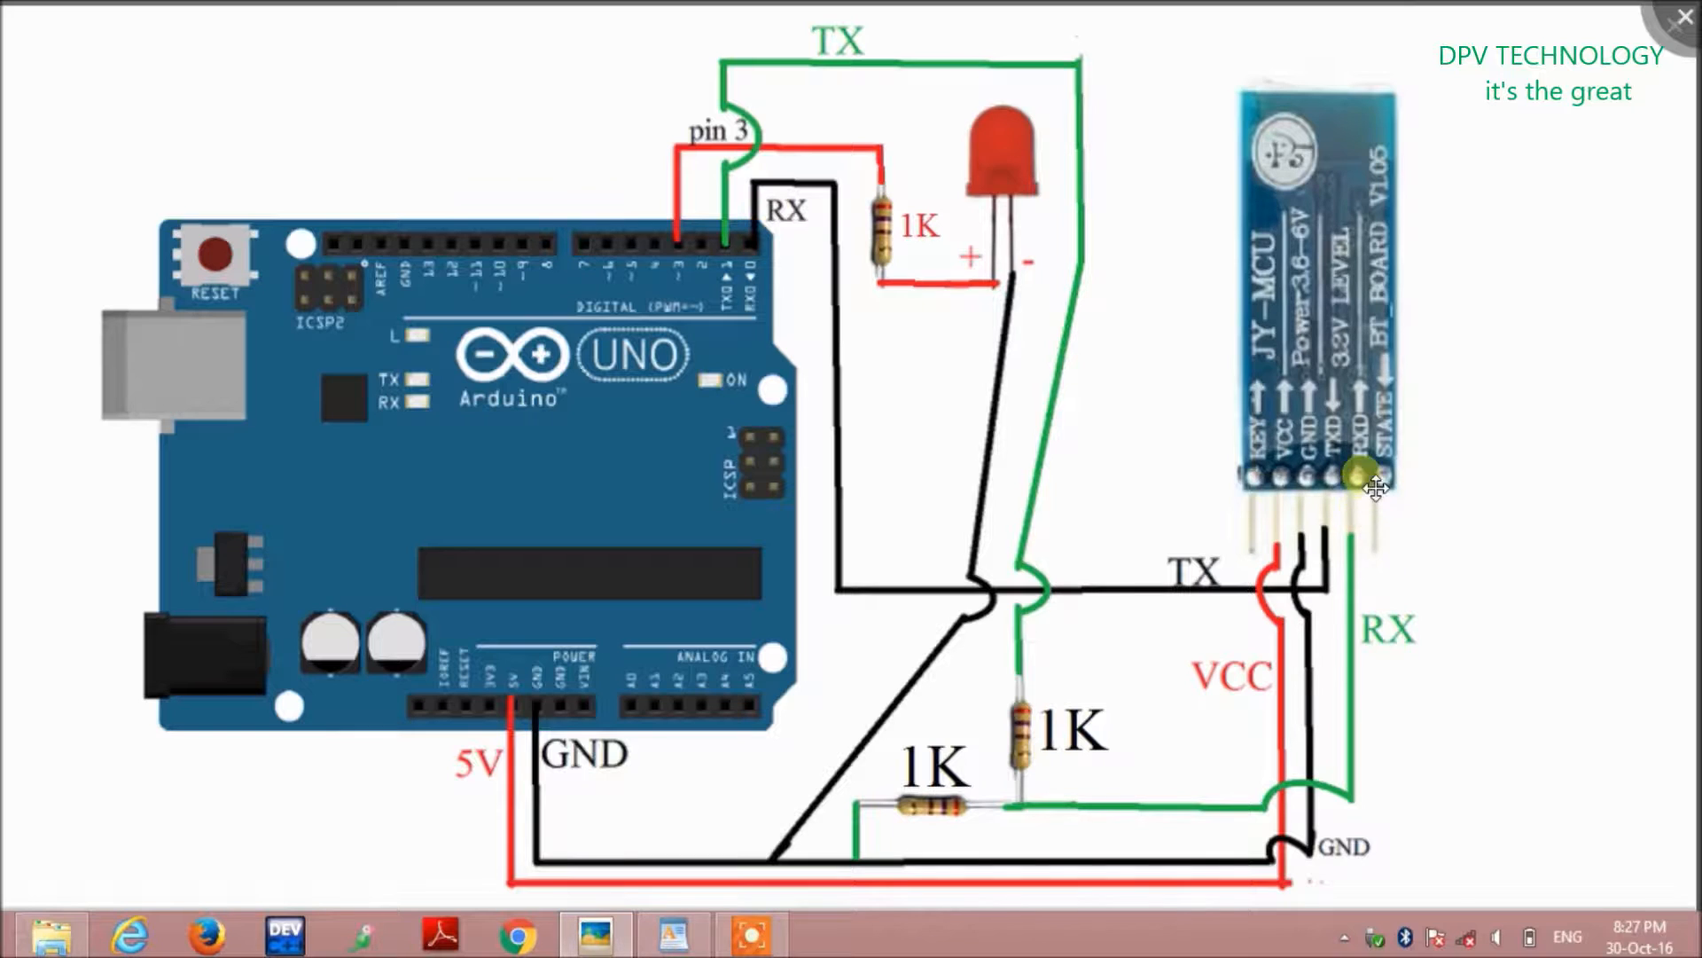
mouse_move(1380, 502)
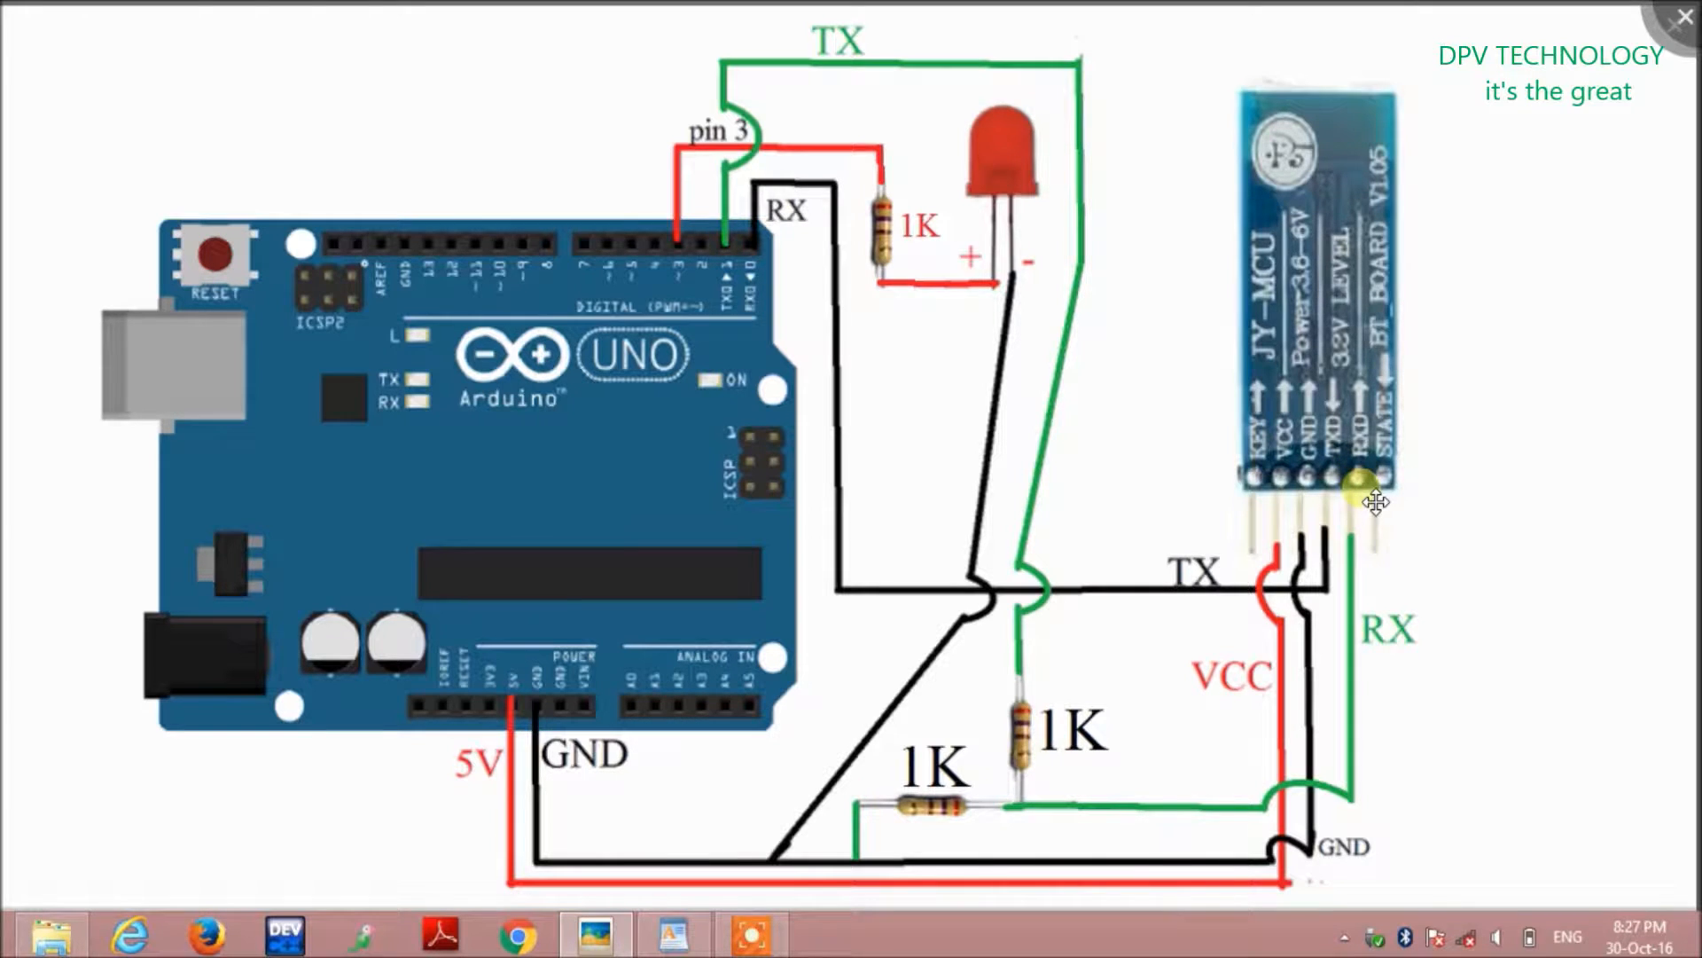
mouse_move(1370, 342)
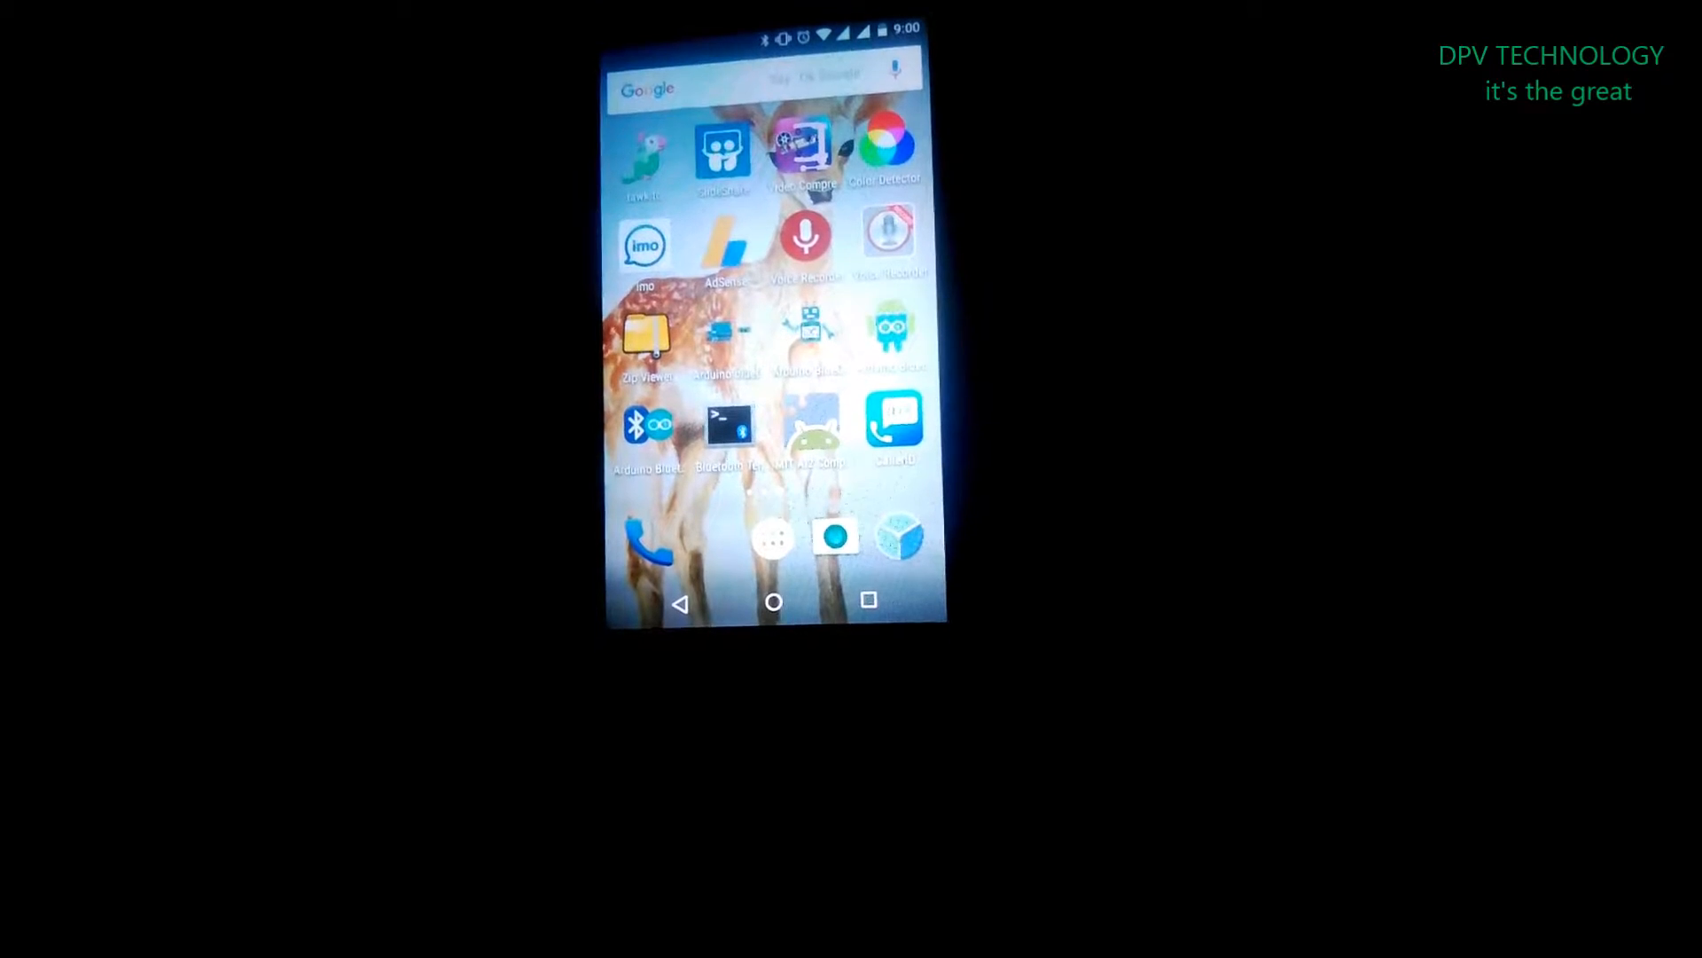
- Launch Play Store from the app drawer and search for the Bluetooth Terminal app
click(773, 537)
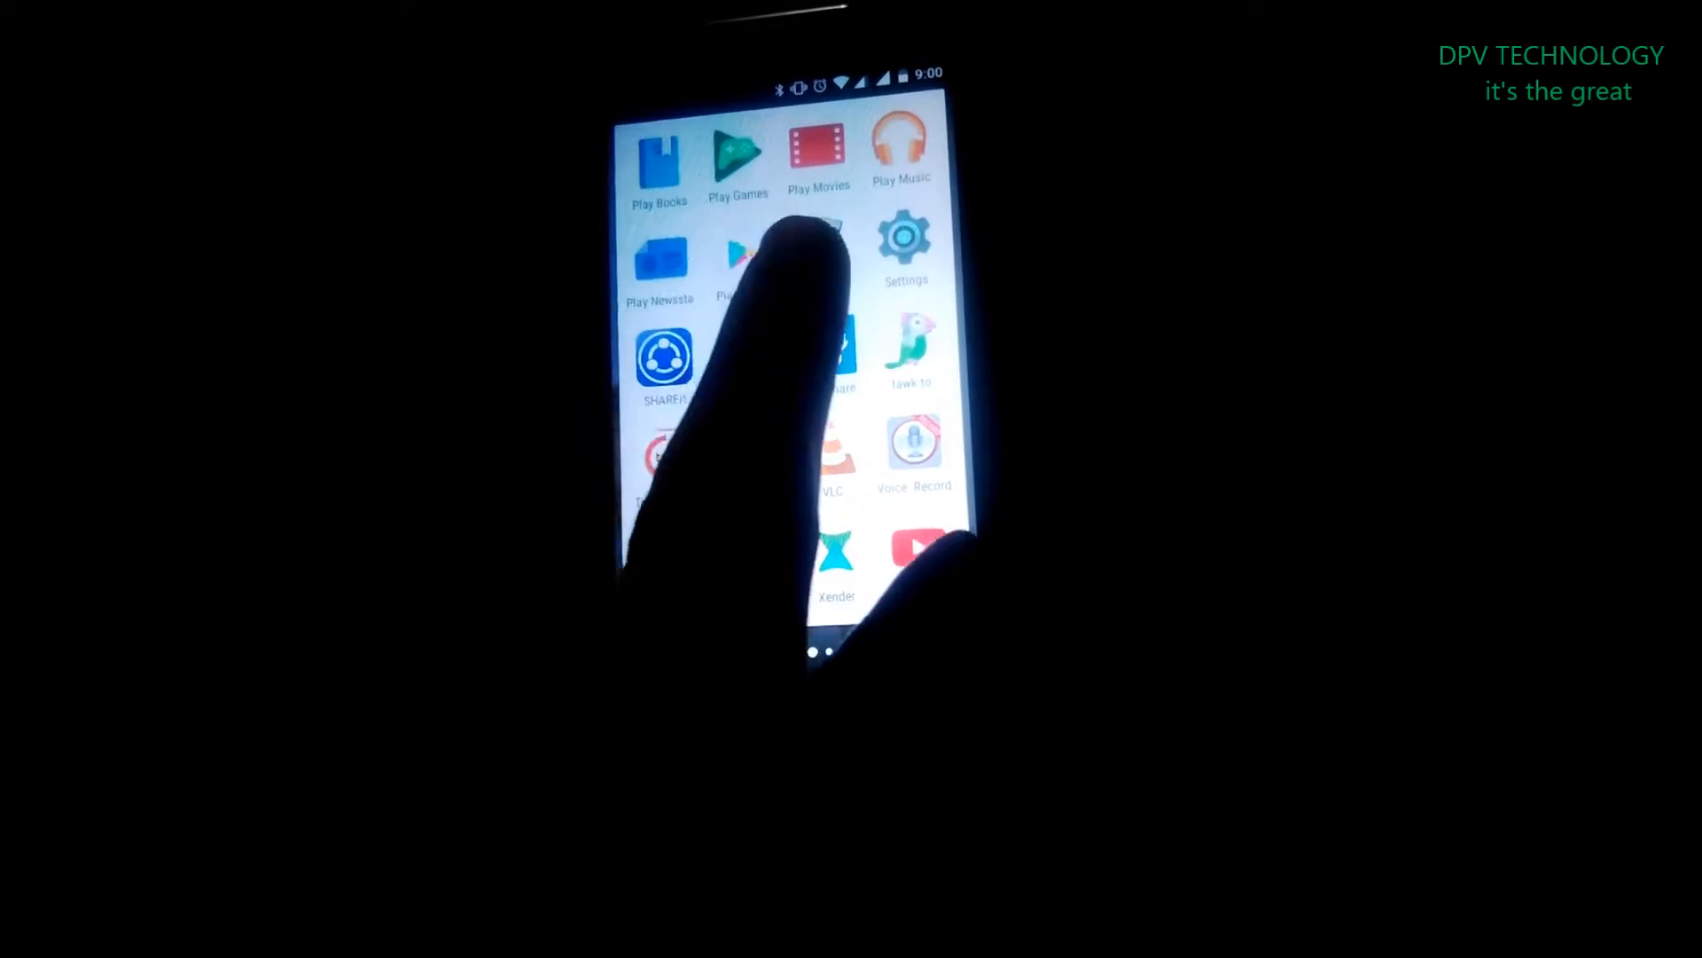
click(738, 261)
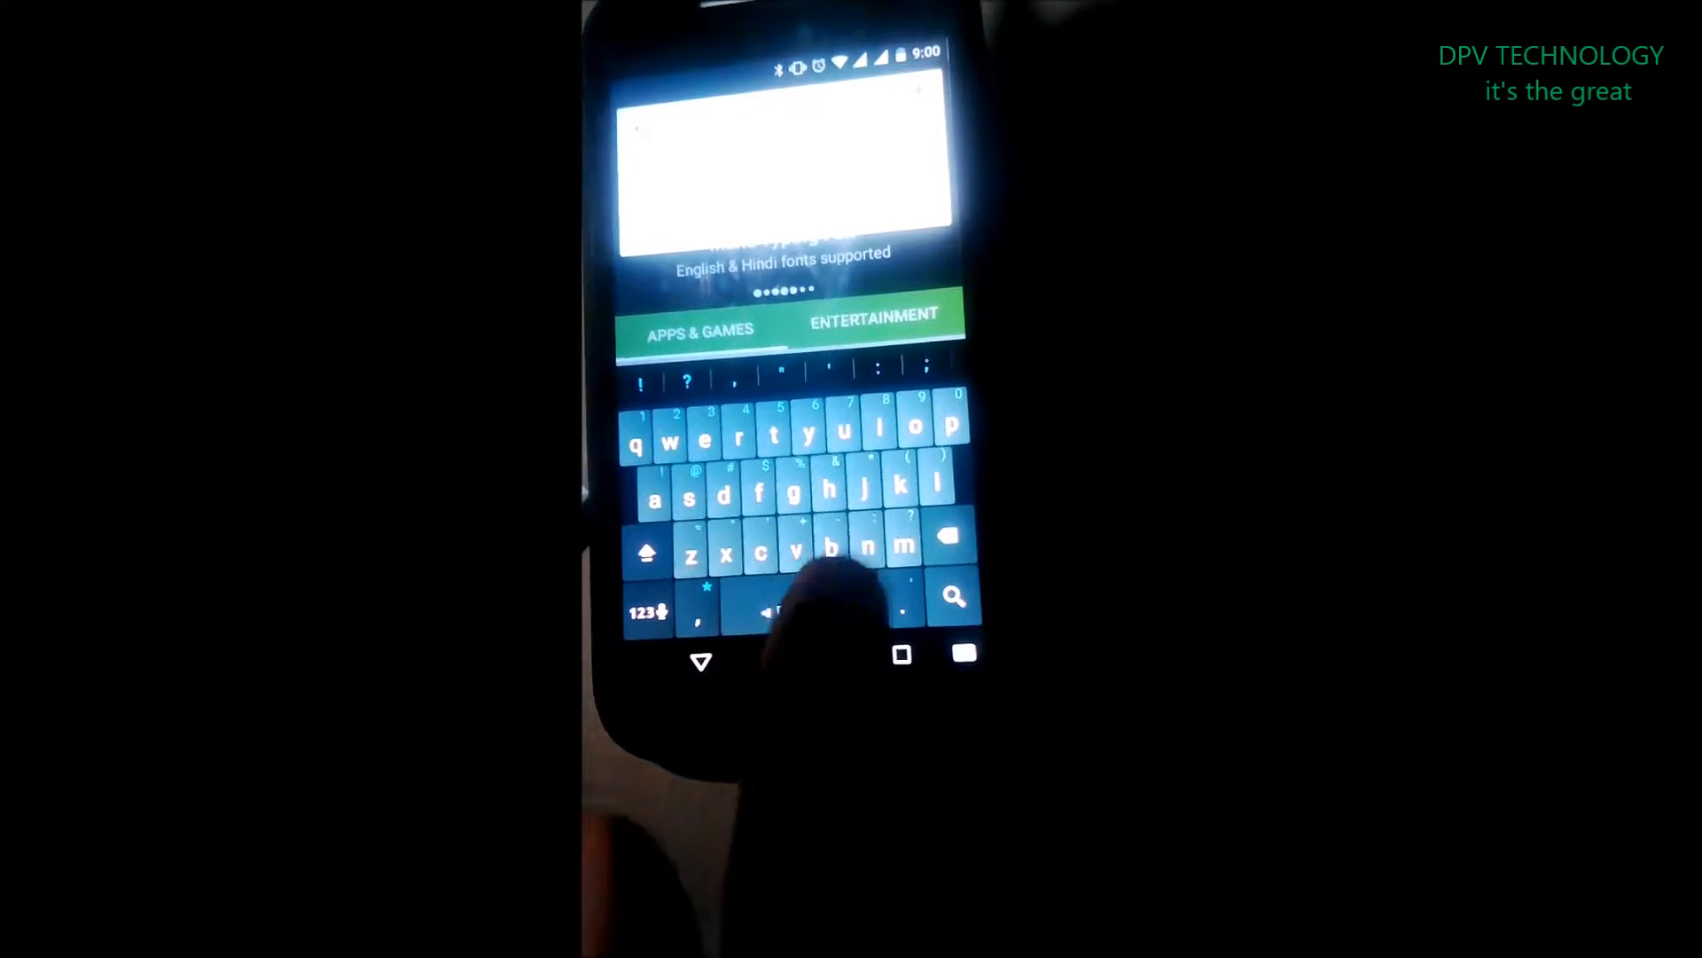
click(954, 597)
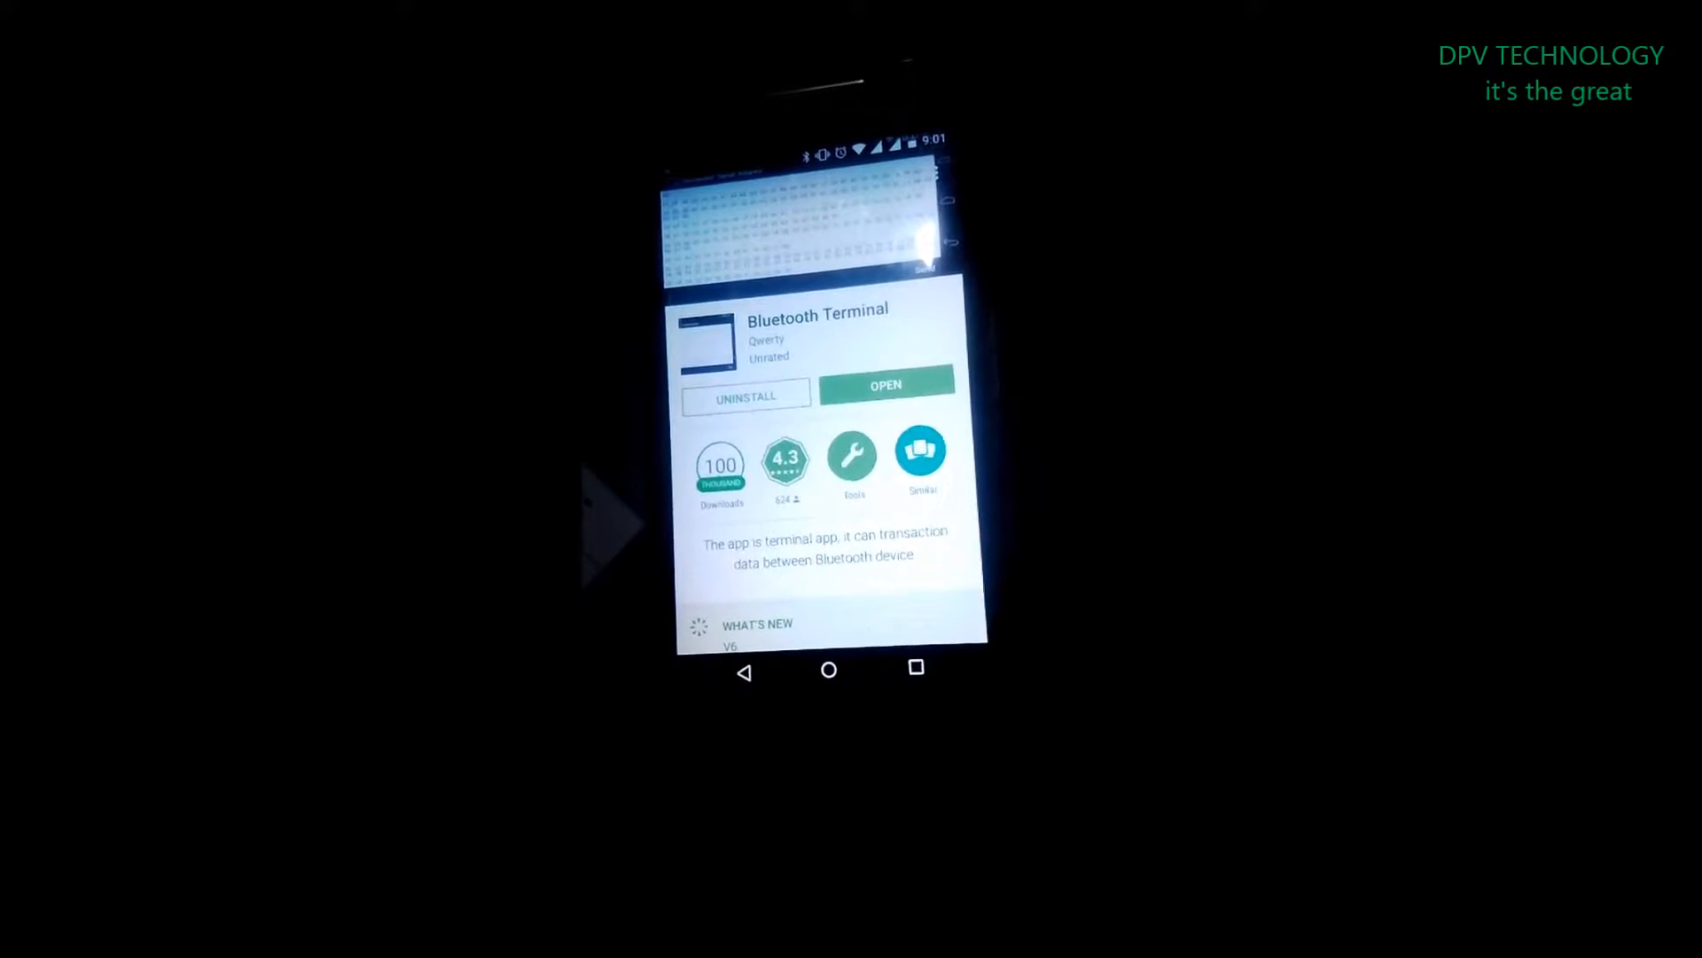
- Launch the installed Bluetooth Terminal app to reach its paired-device picker
click(883, 385)
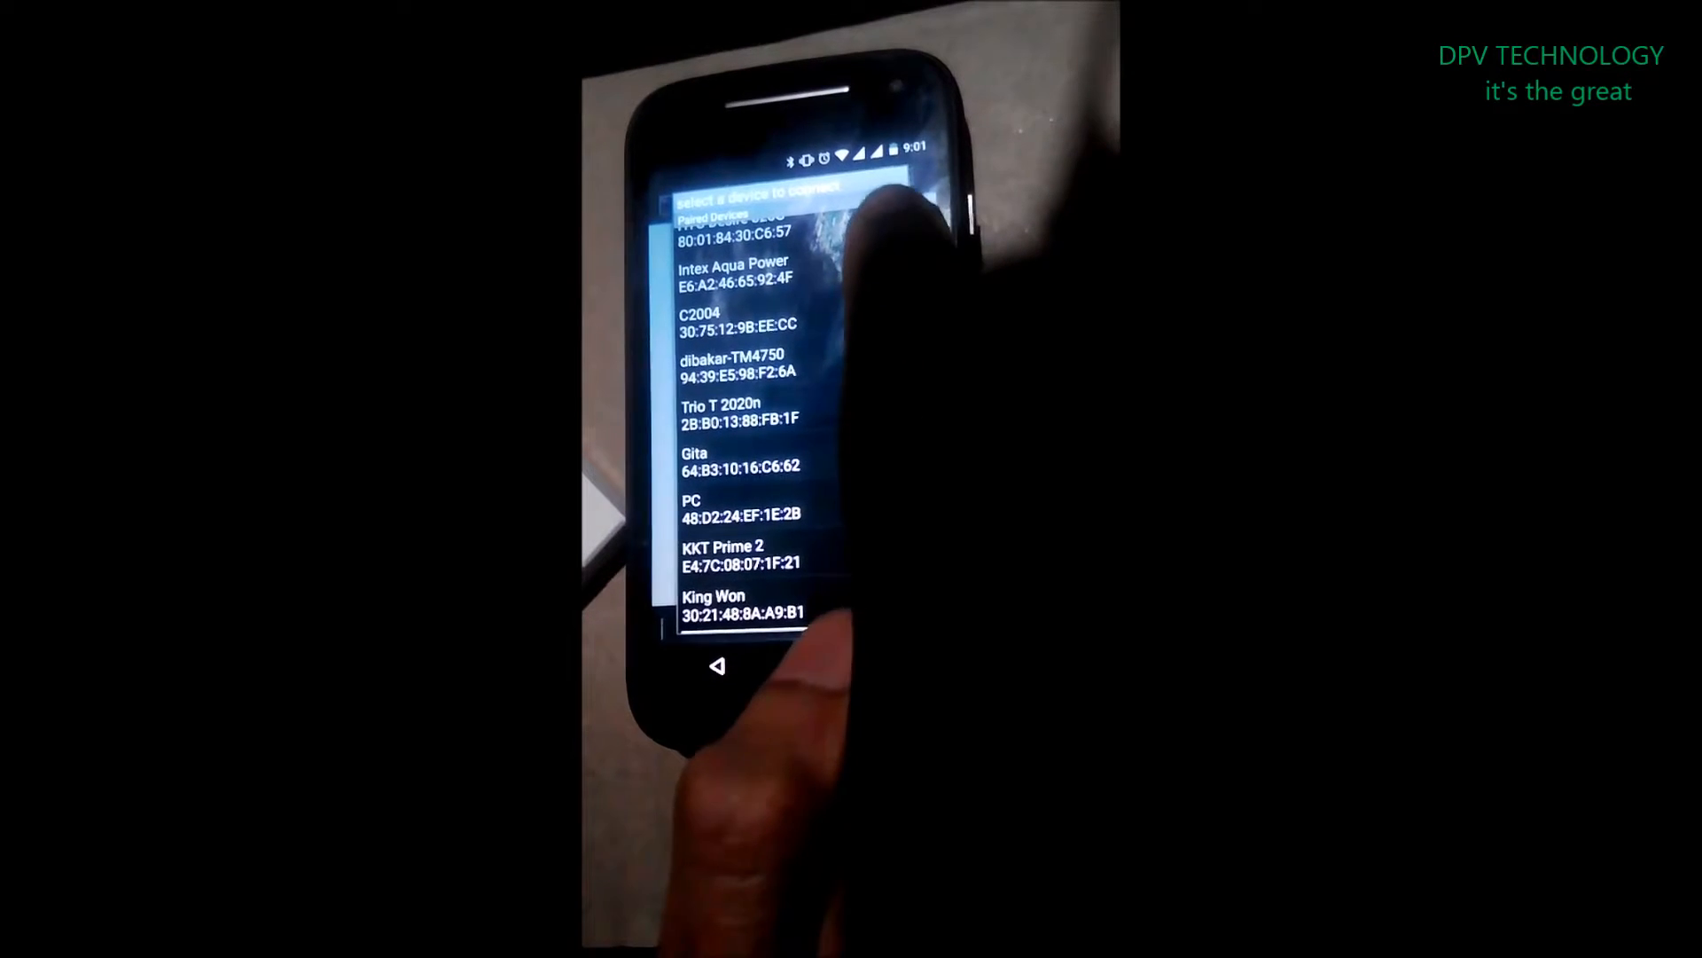
- Choose the HC-05 module from the paired devices list to connect to it
scroll(up, 3)
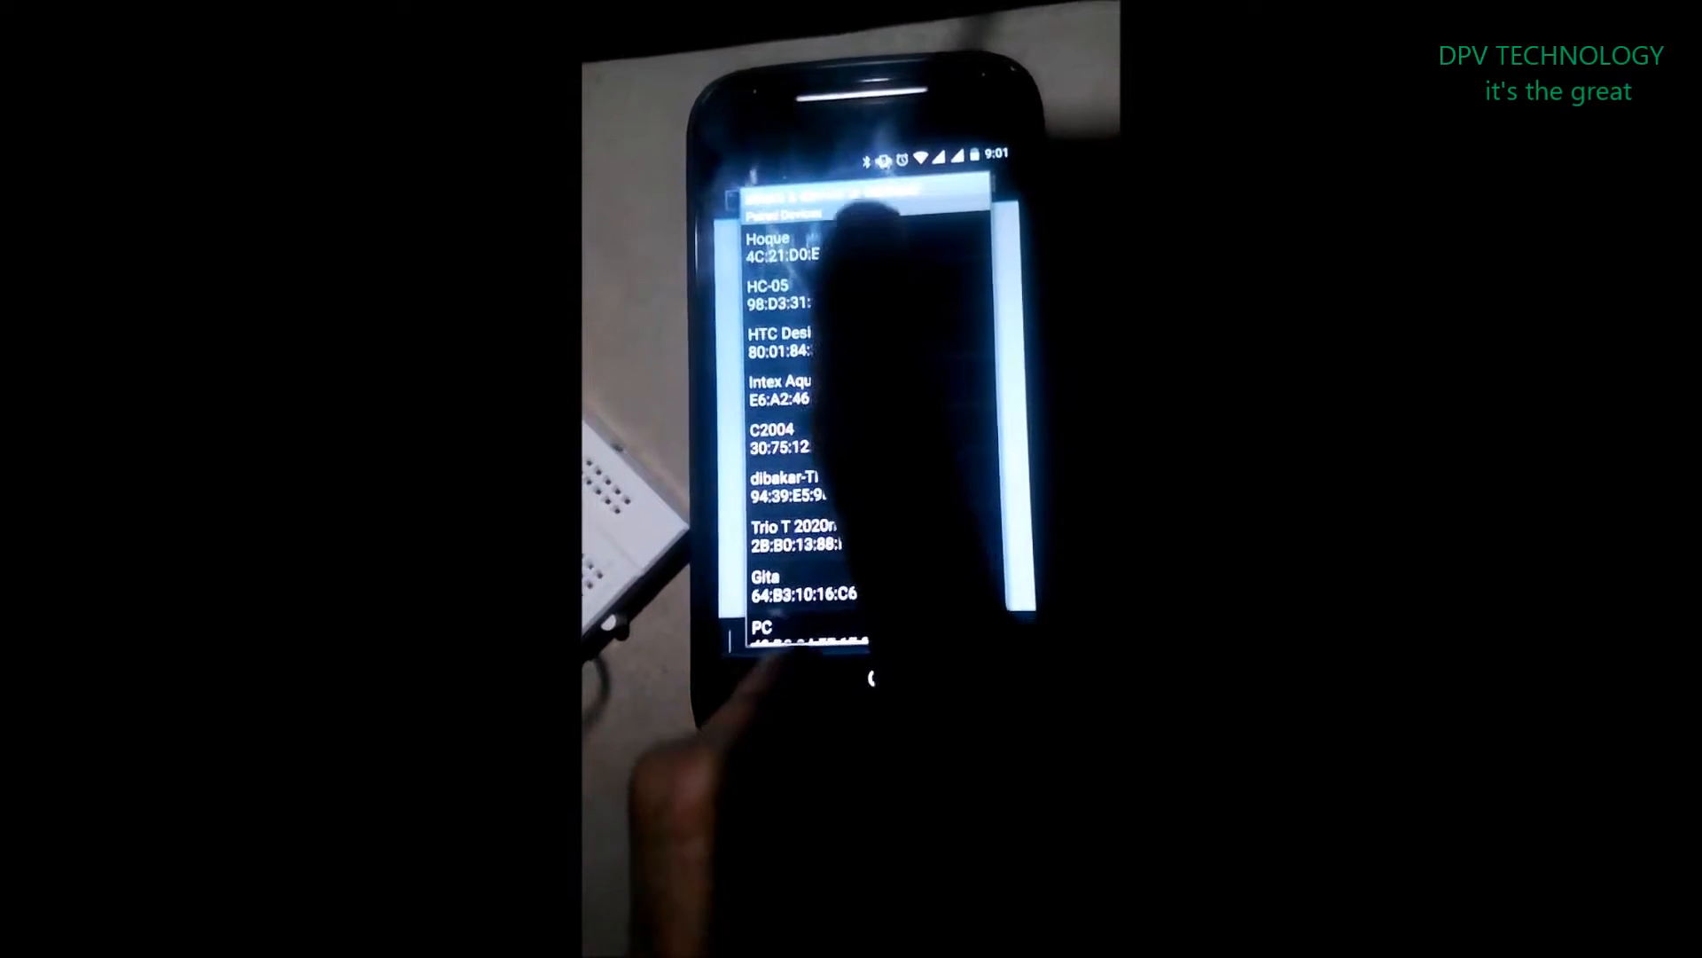
click(771, 294)
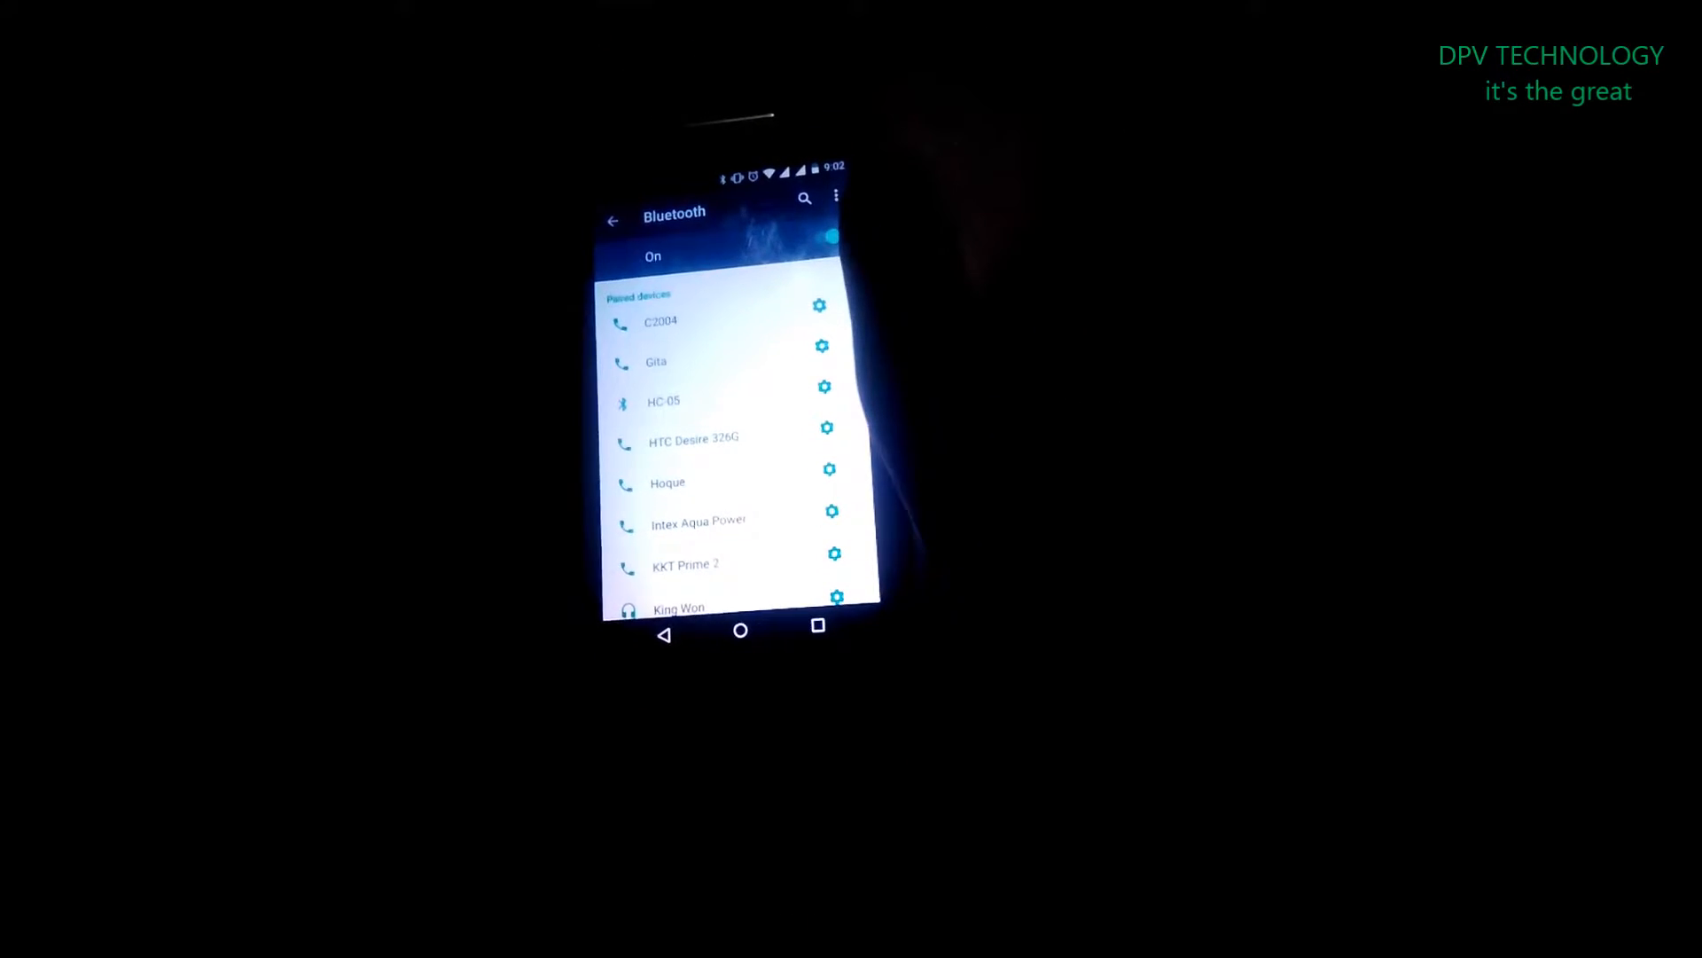
- Show the phone's Bluetooth settings with HC-05 among the paired devices
click(835, 197)
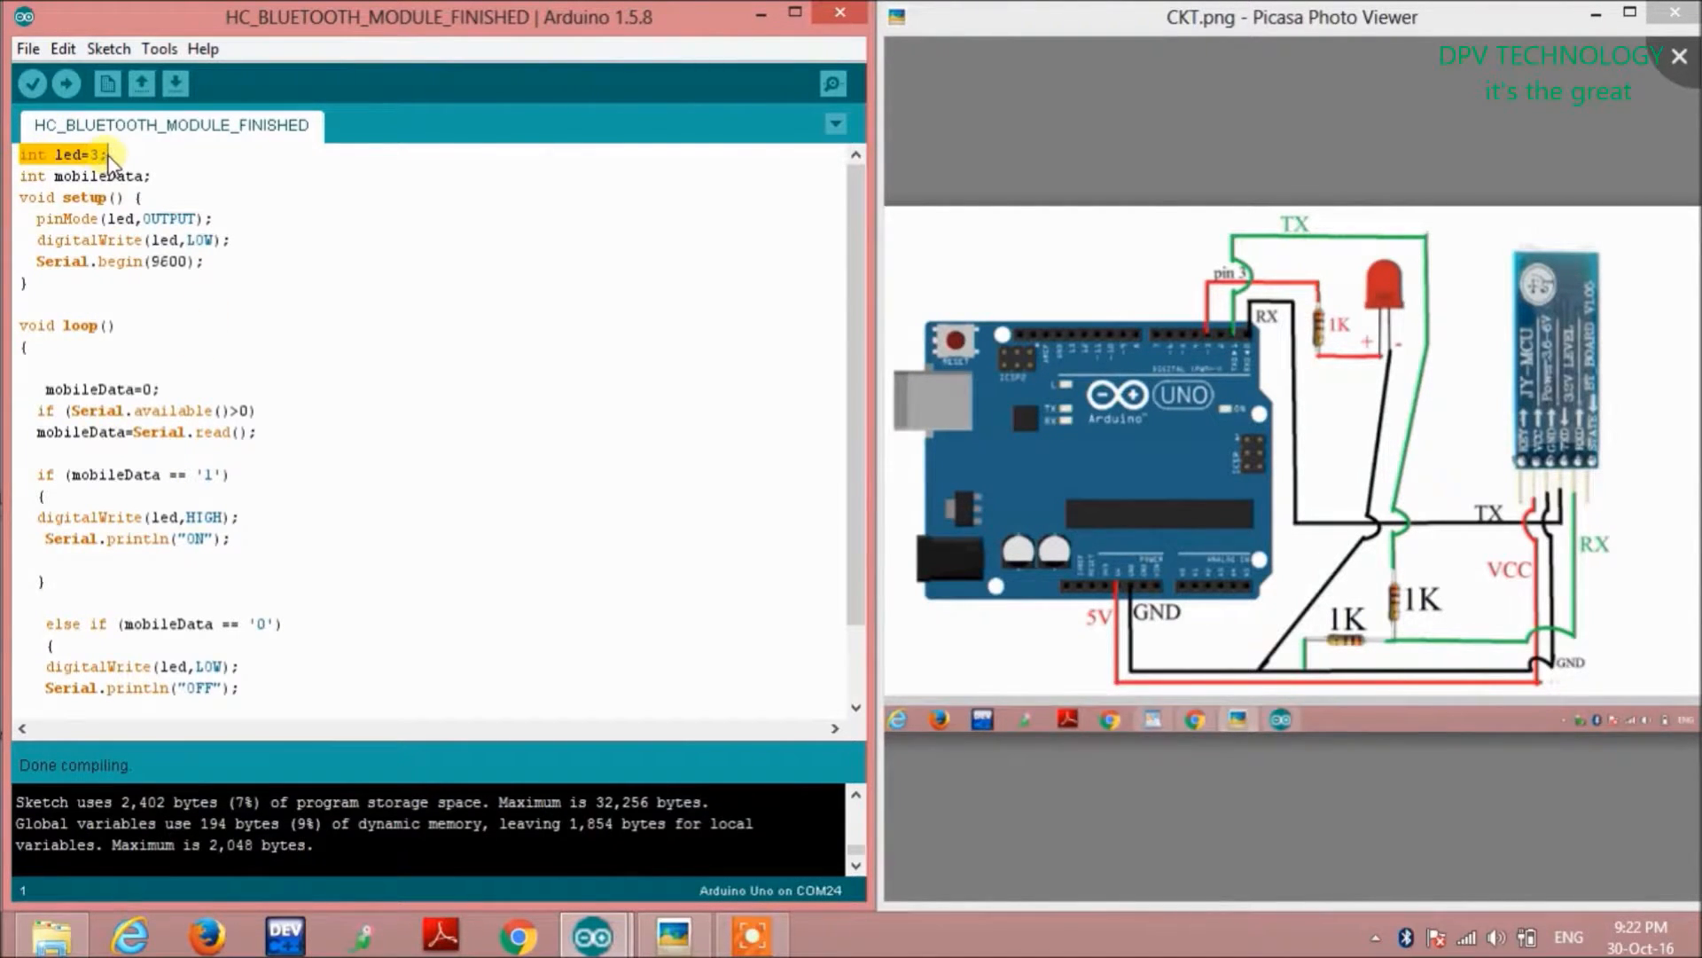
click(102, 154)
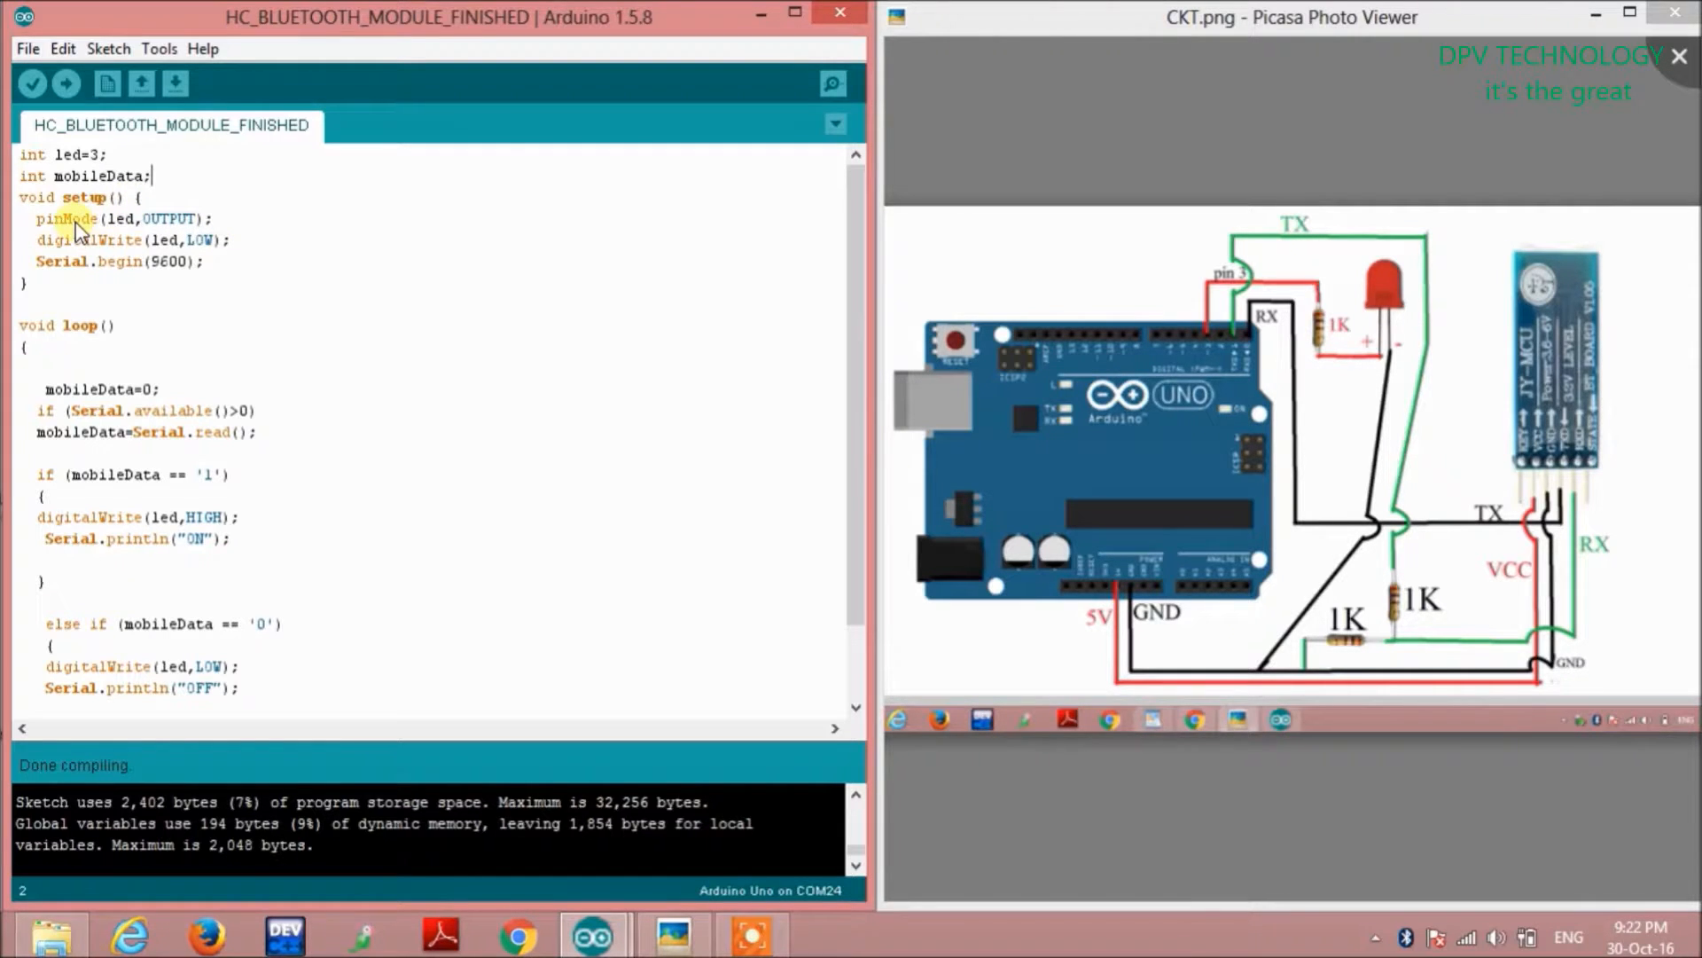
drag(68, 218, 205, 261)
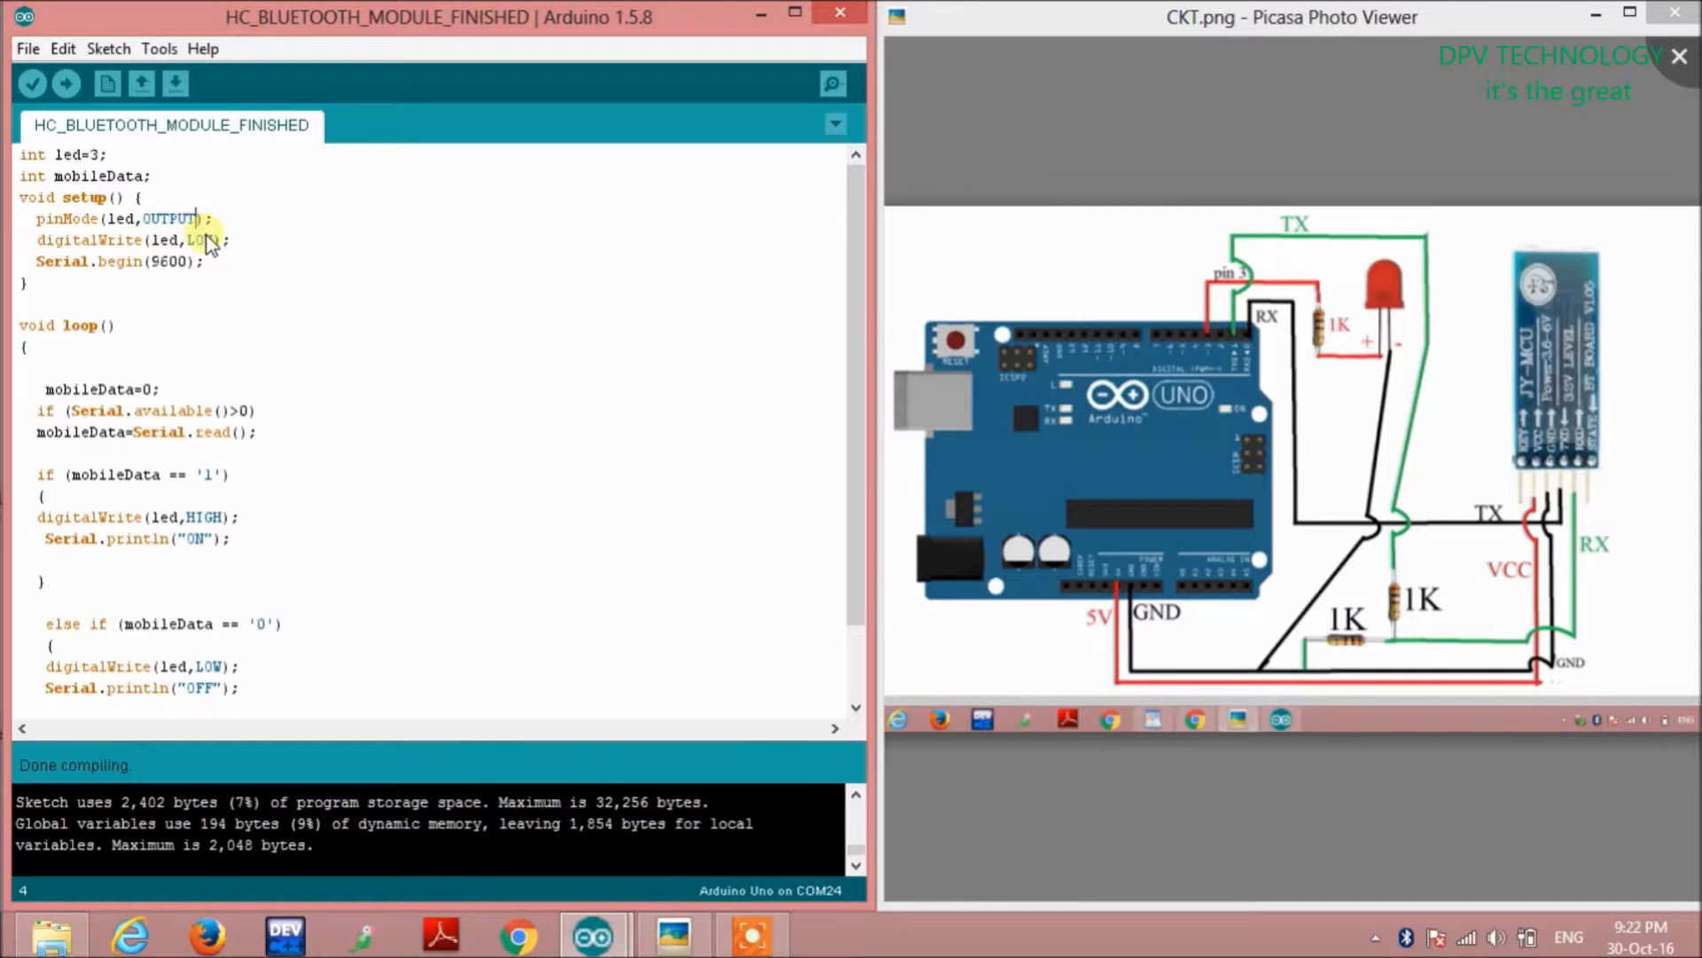
drag(211, 239, 190, 261)
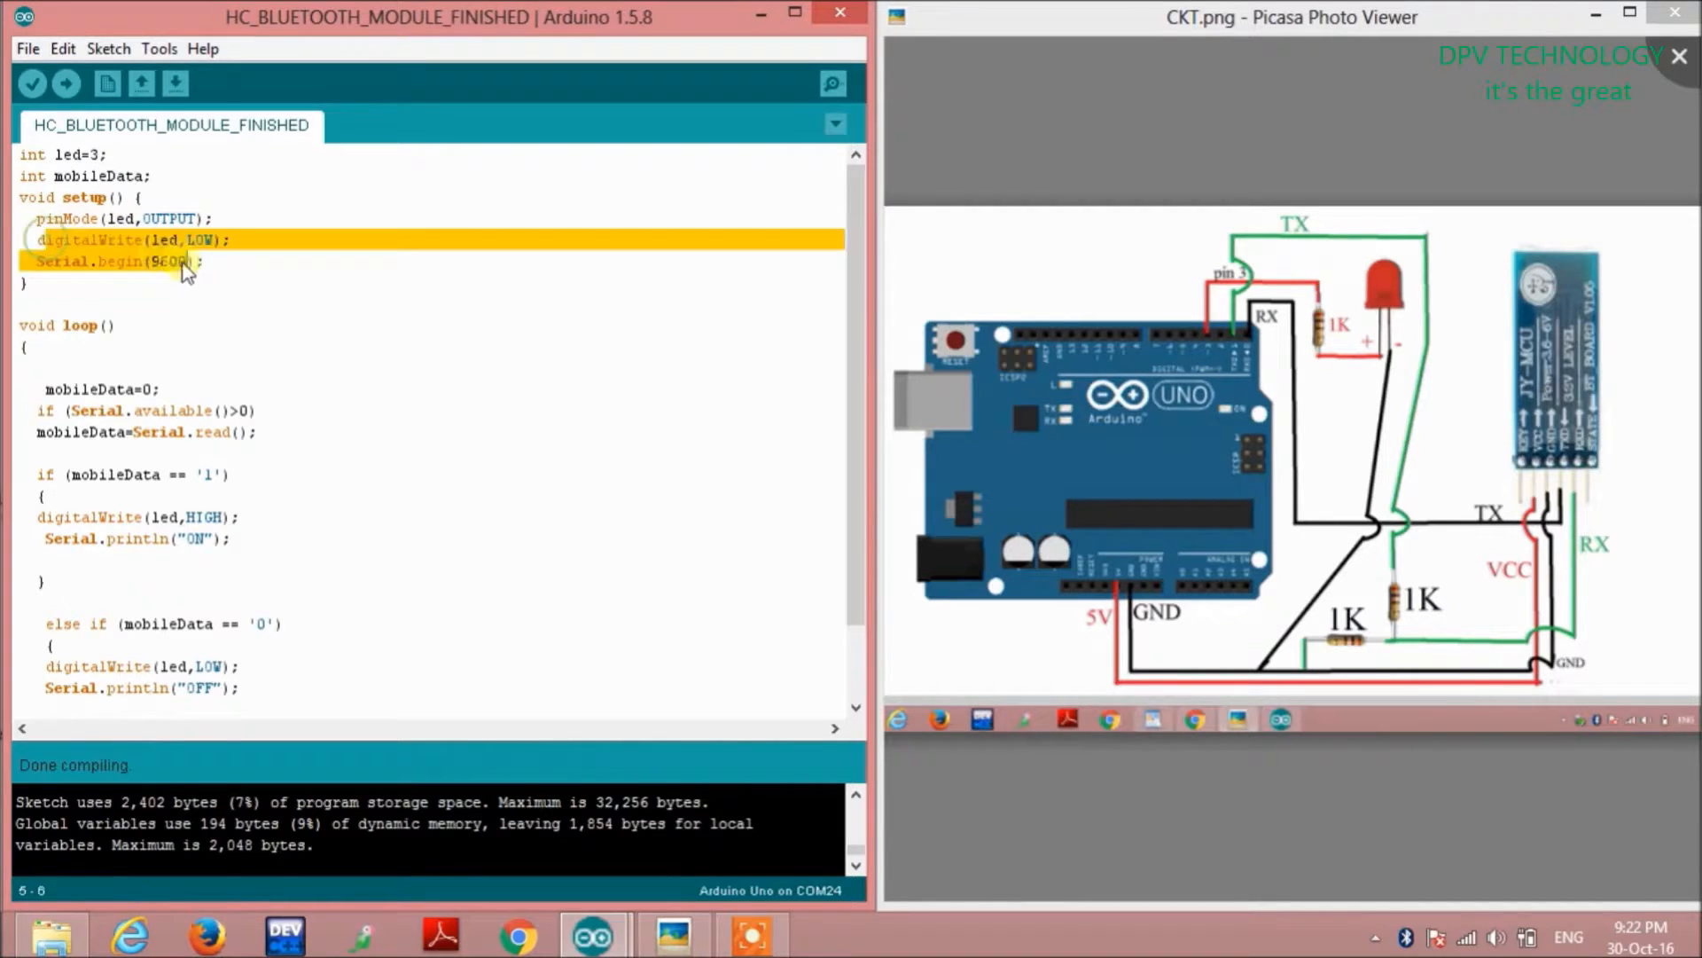
click(216, 240)
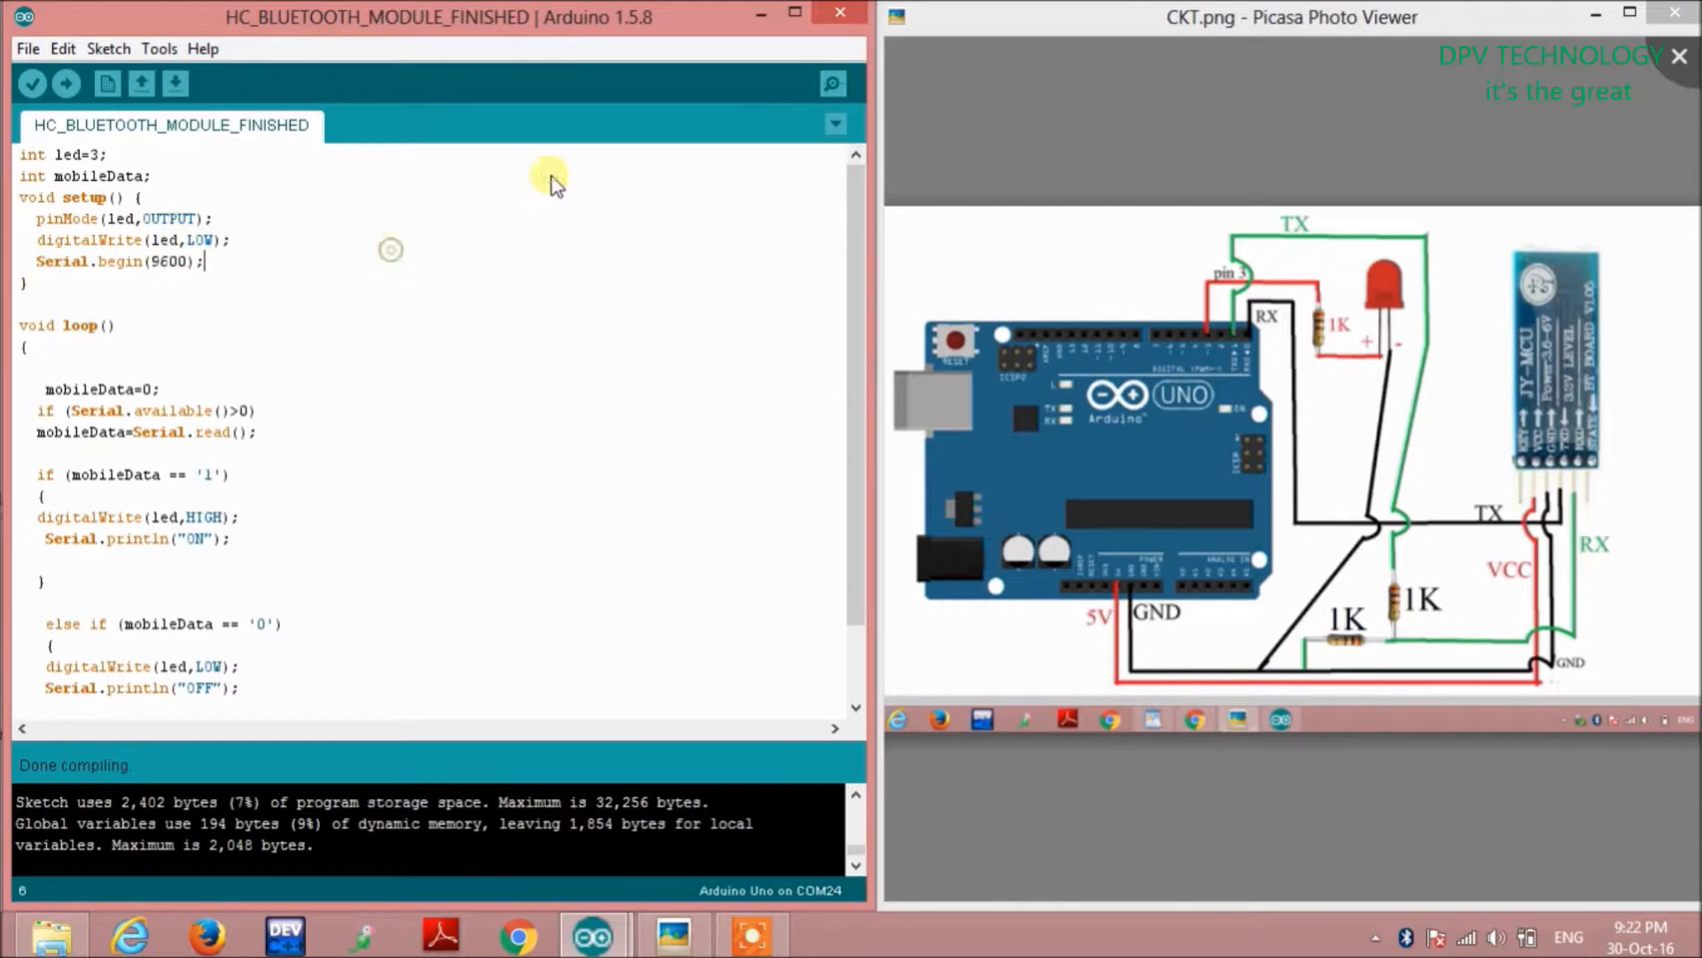
mouse_move(836, 85)
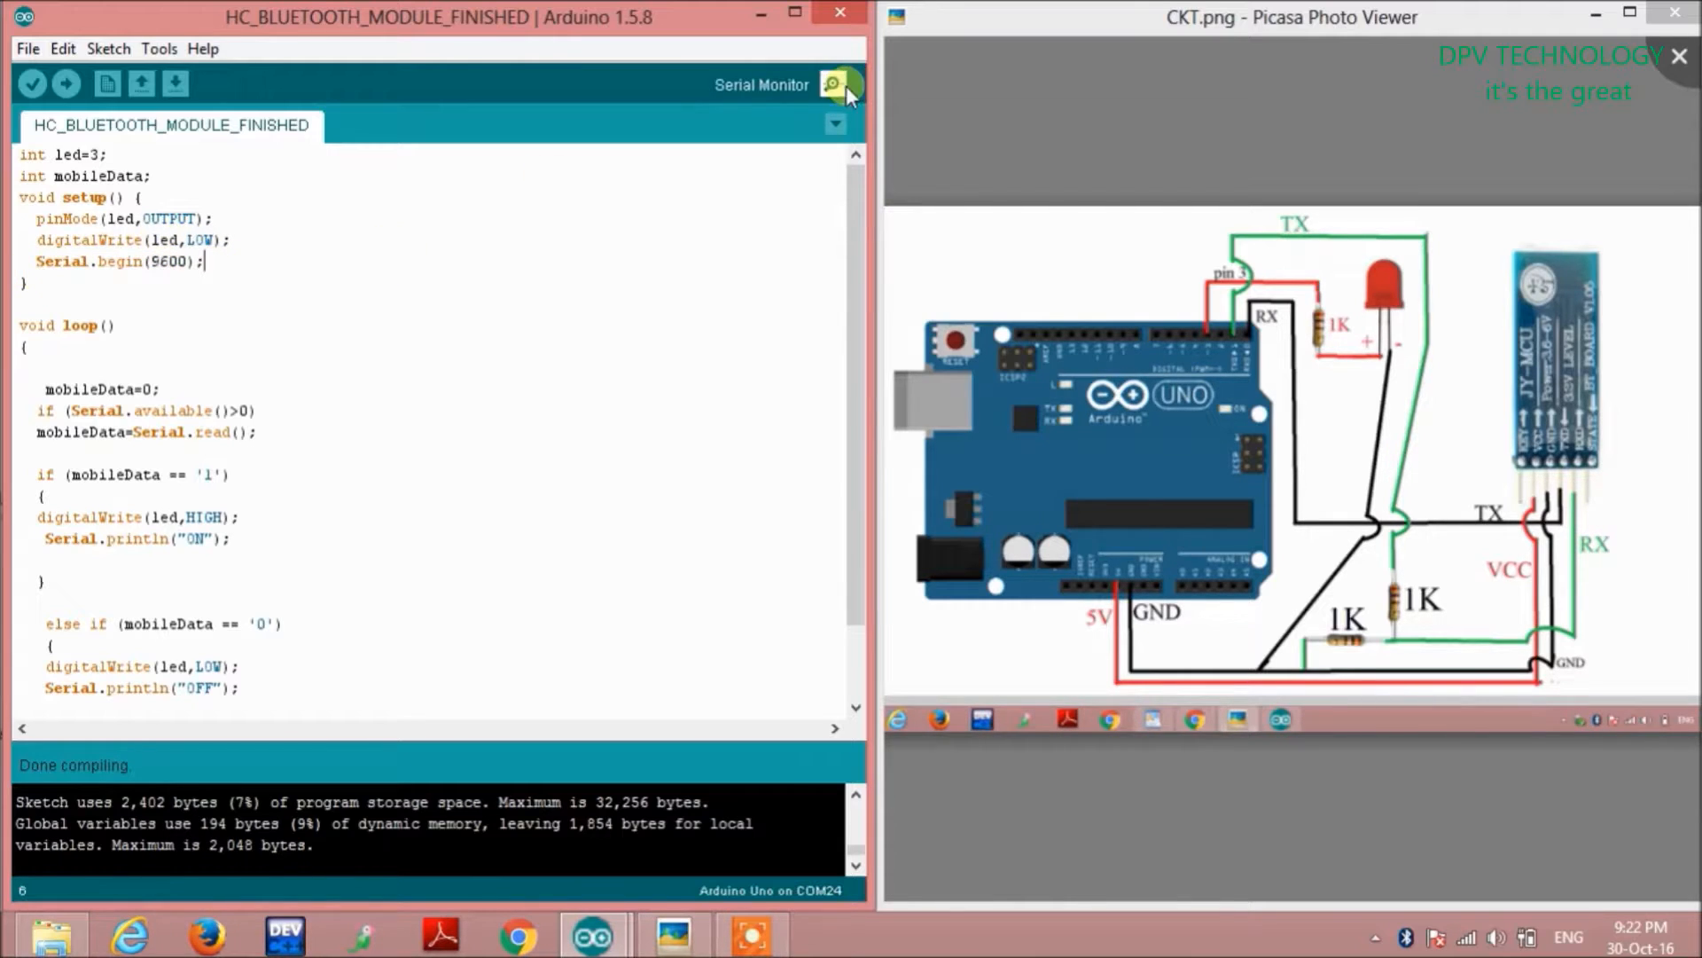
click(837, 85)
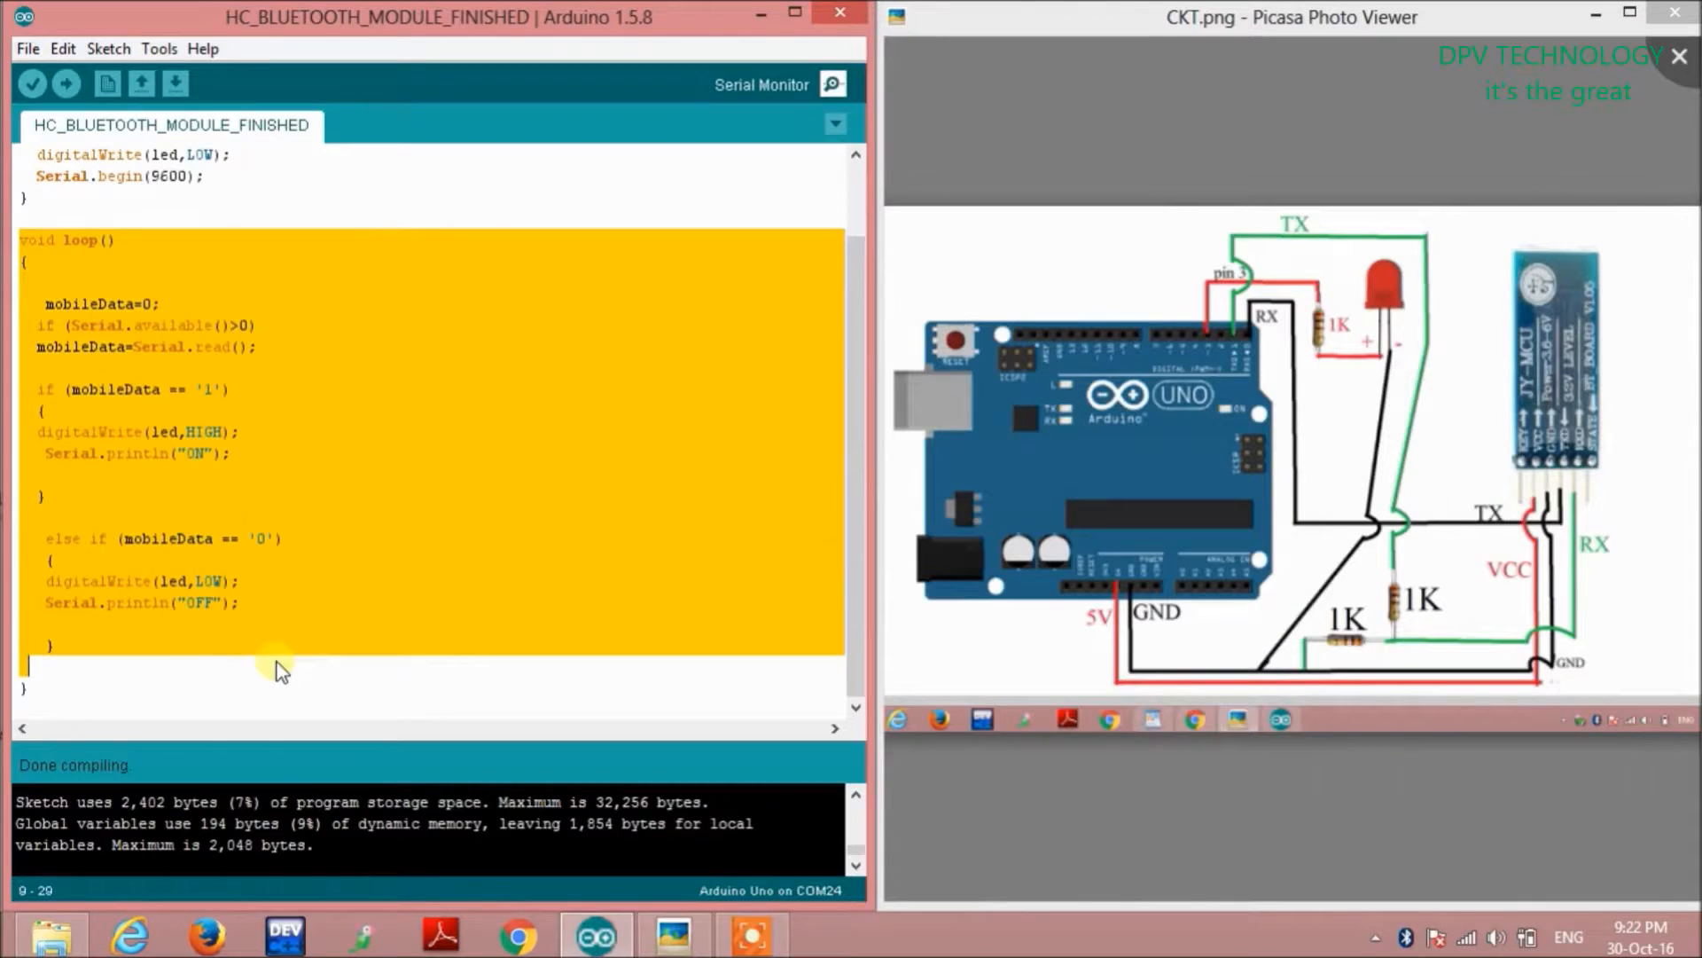
click(60, 304)
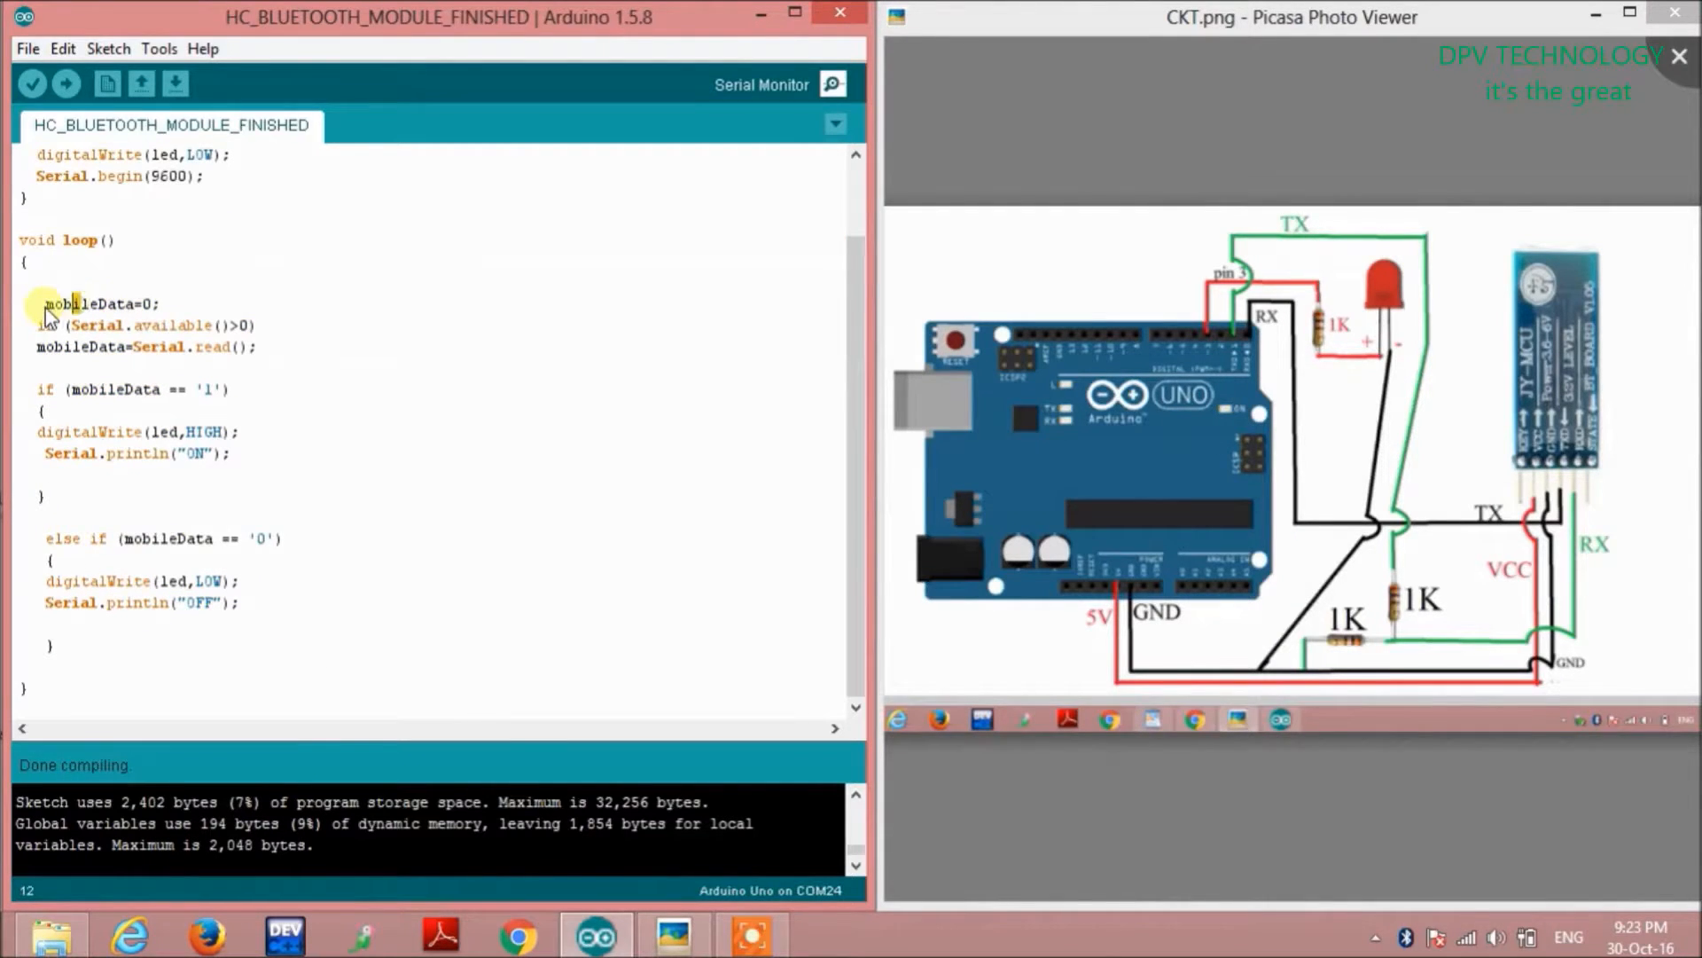
double_click(98, 303)
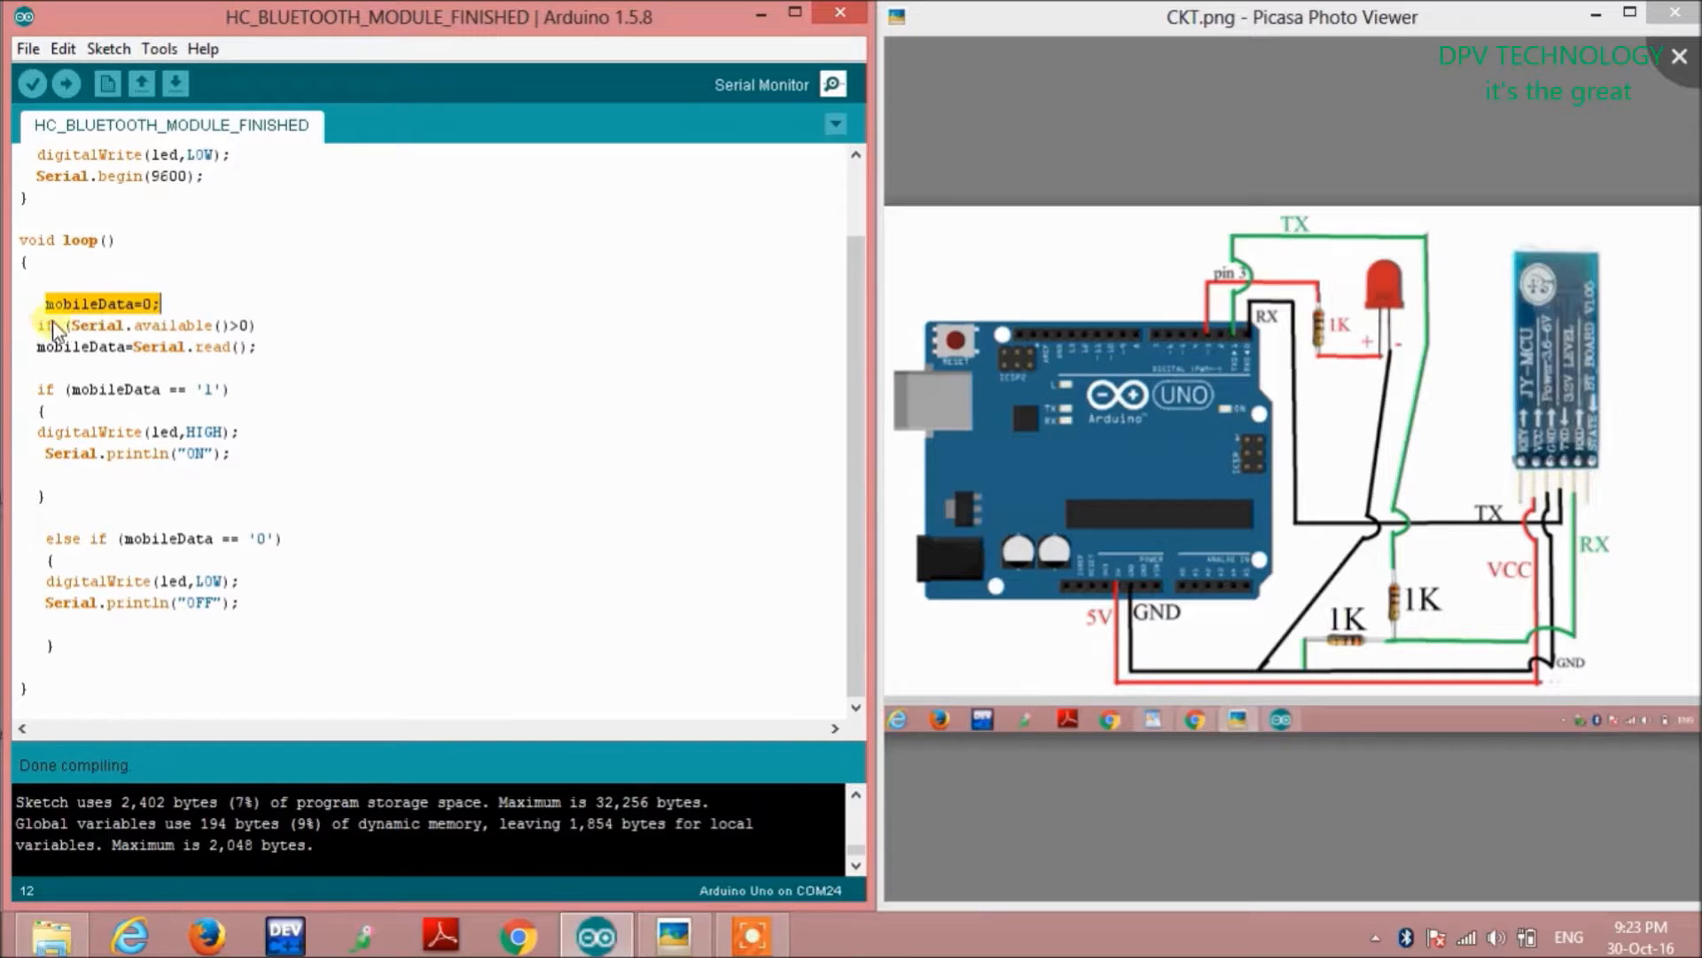
click(163, 303)
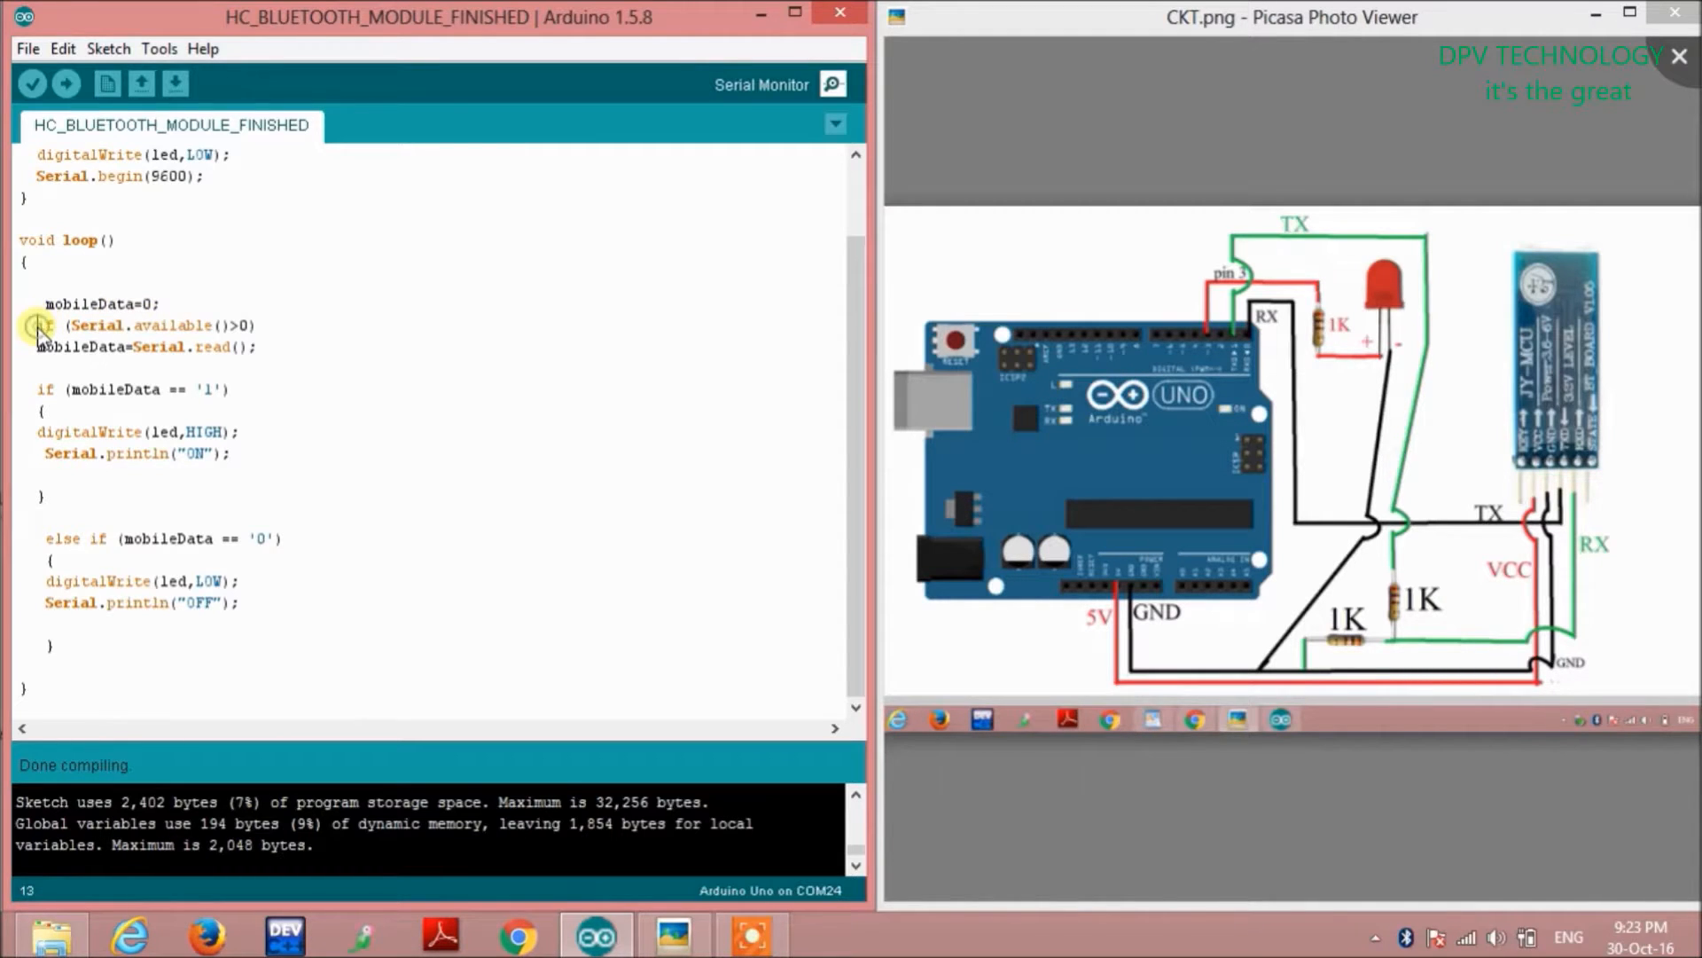
double_click(48, 325)
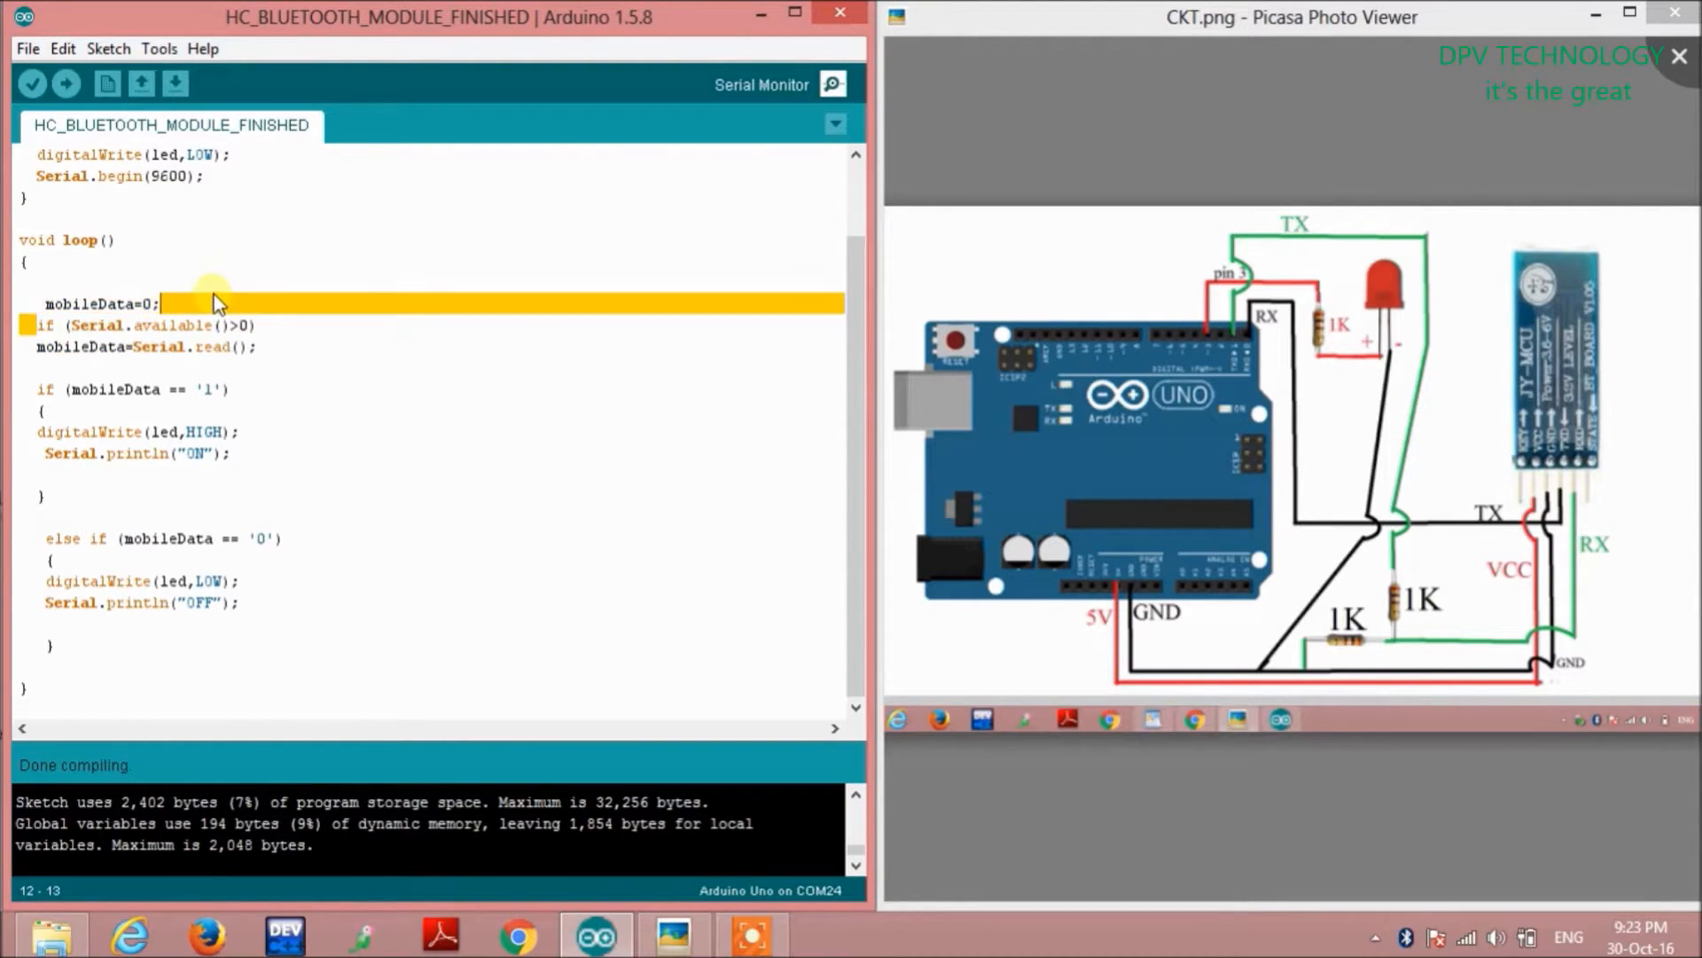
click(229, 324)
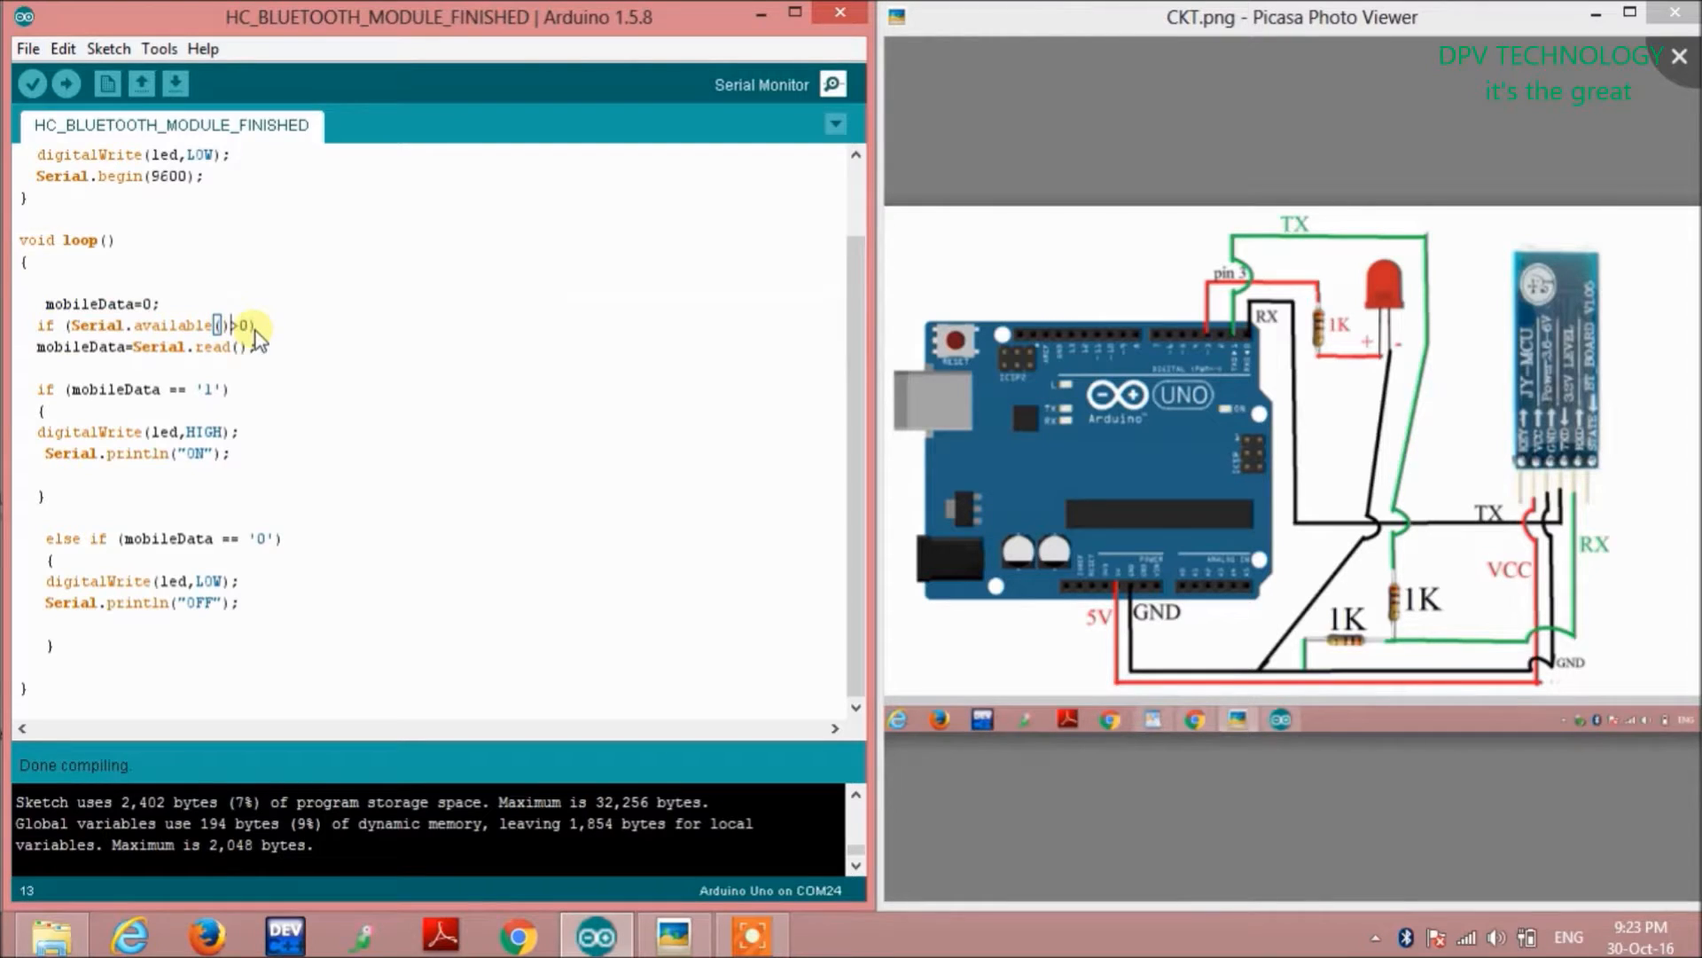
mouse_move(831, 86)
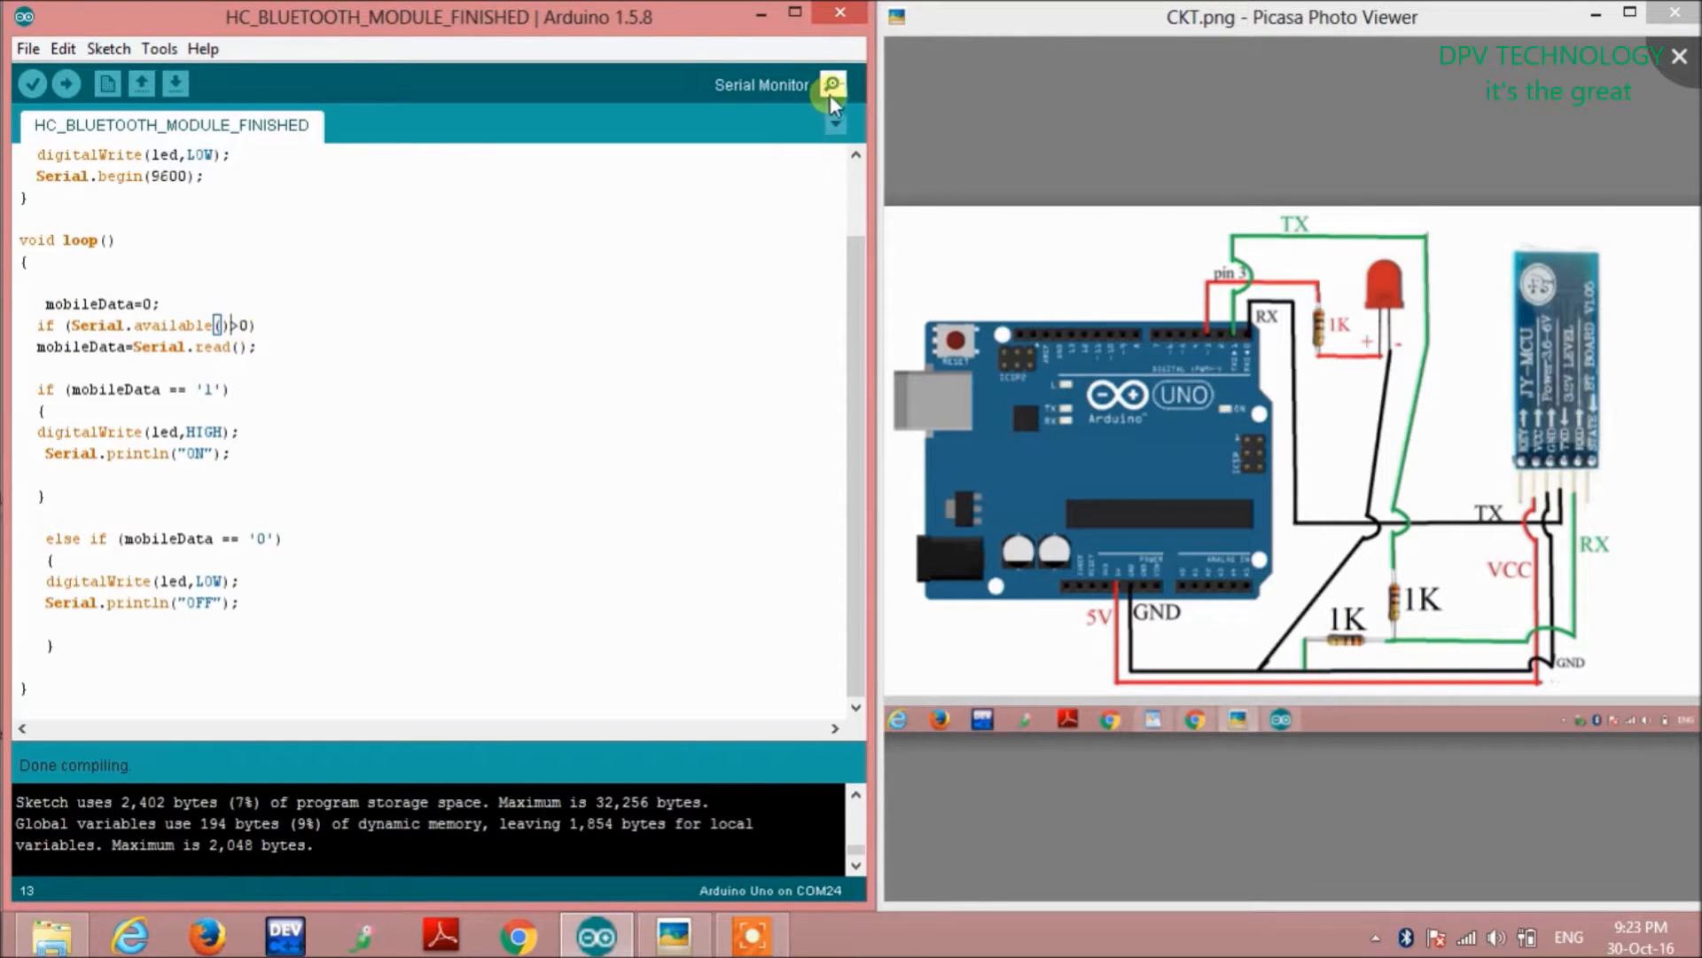
click(834, 85)
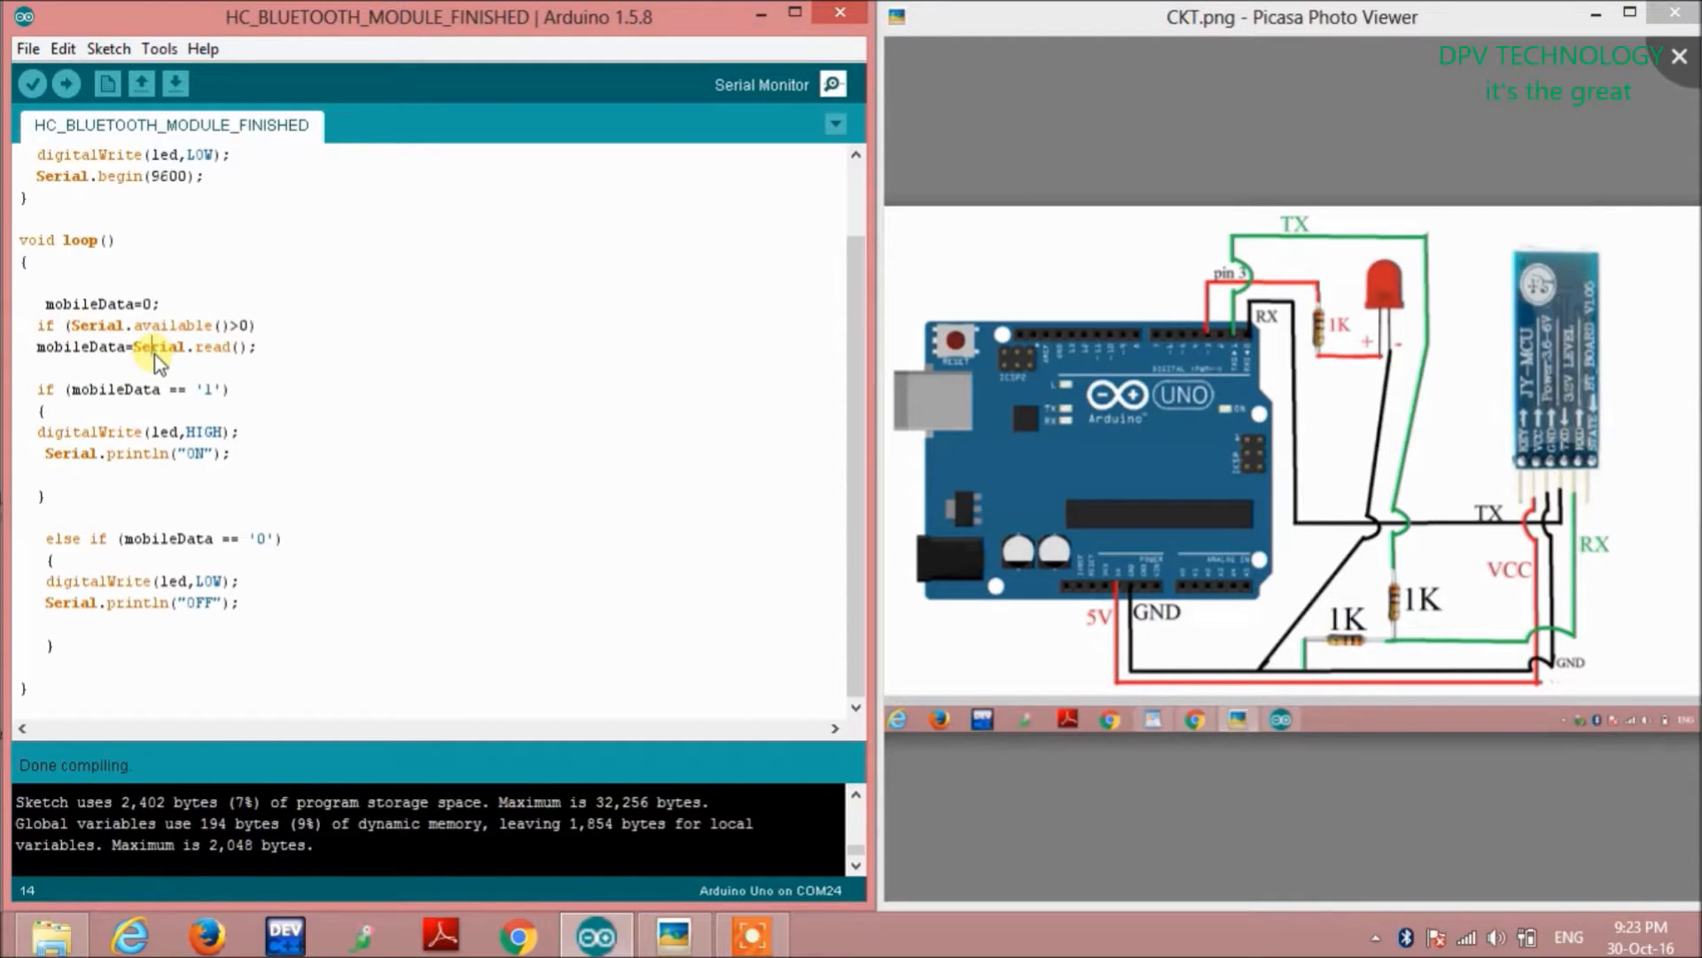
mouse_move(205, 356)
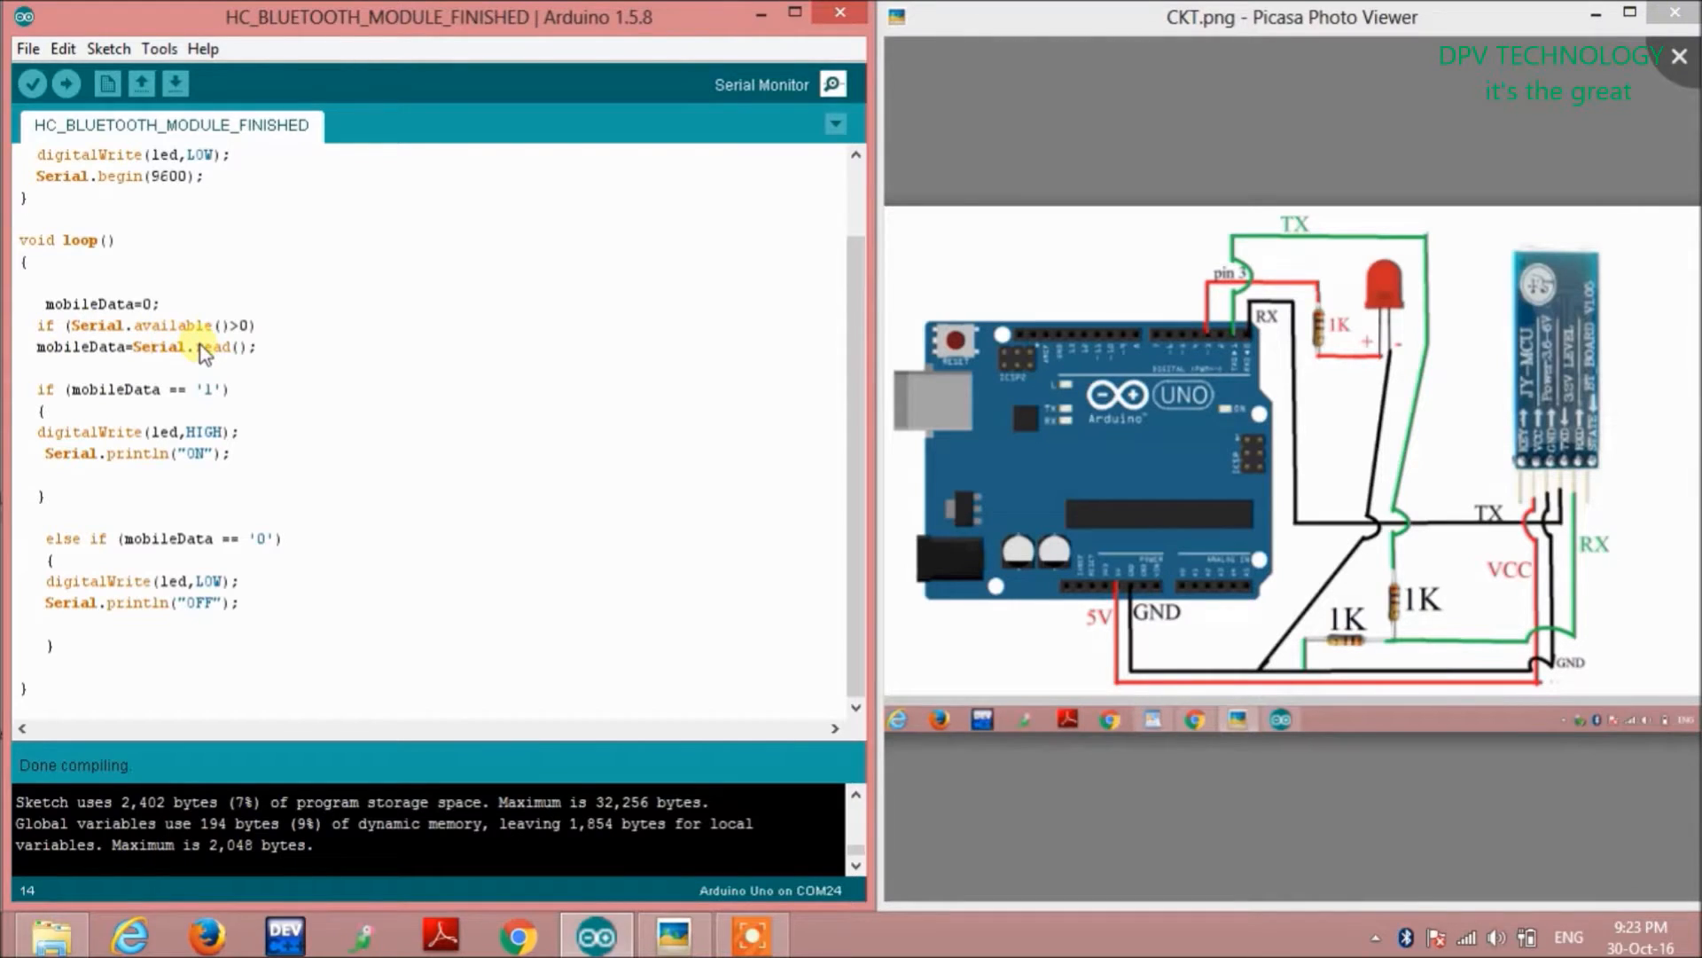
mouse_move(245, 353)
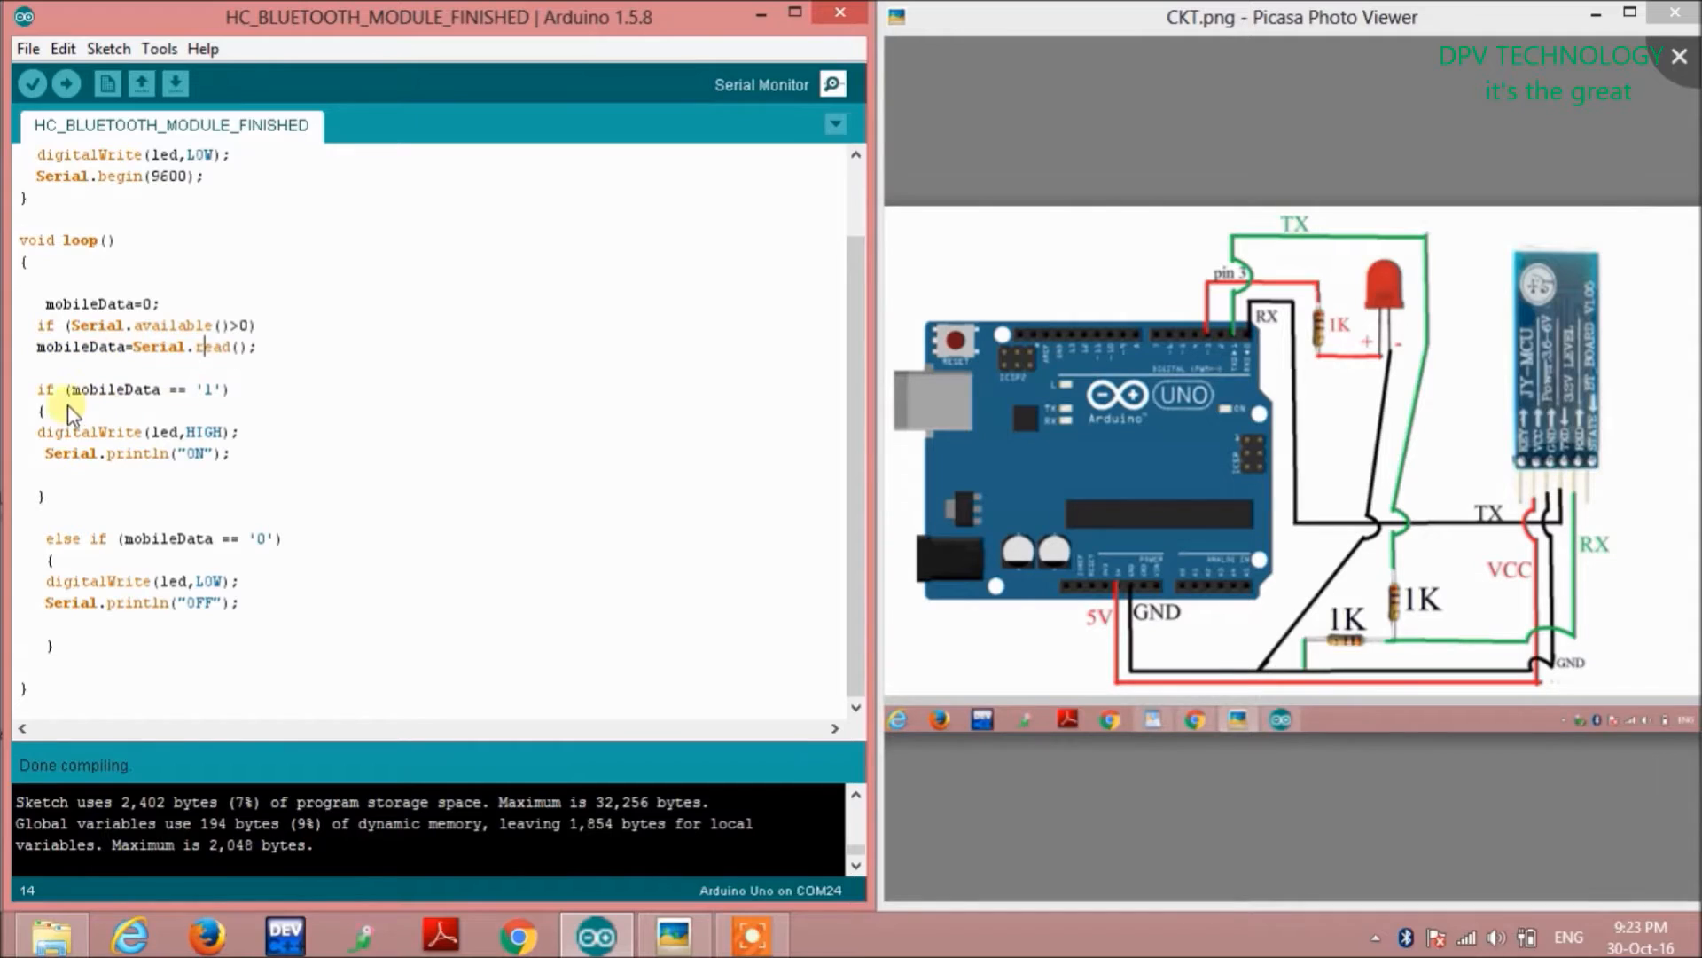
double_click(129, 388)
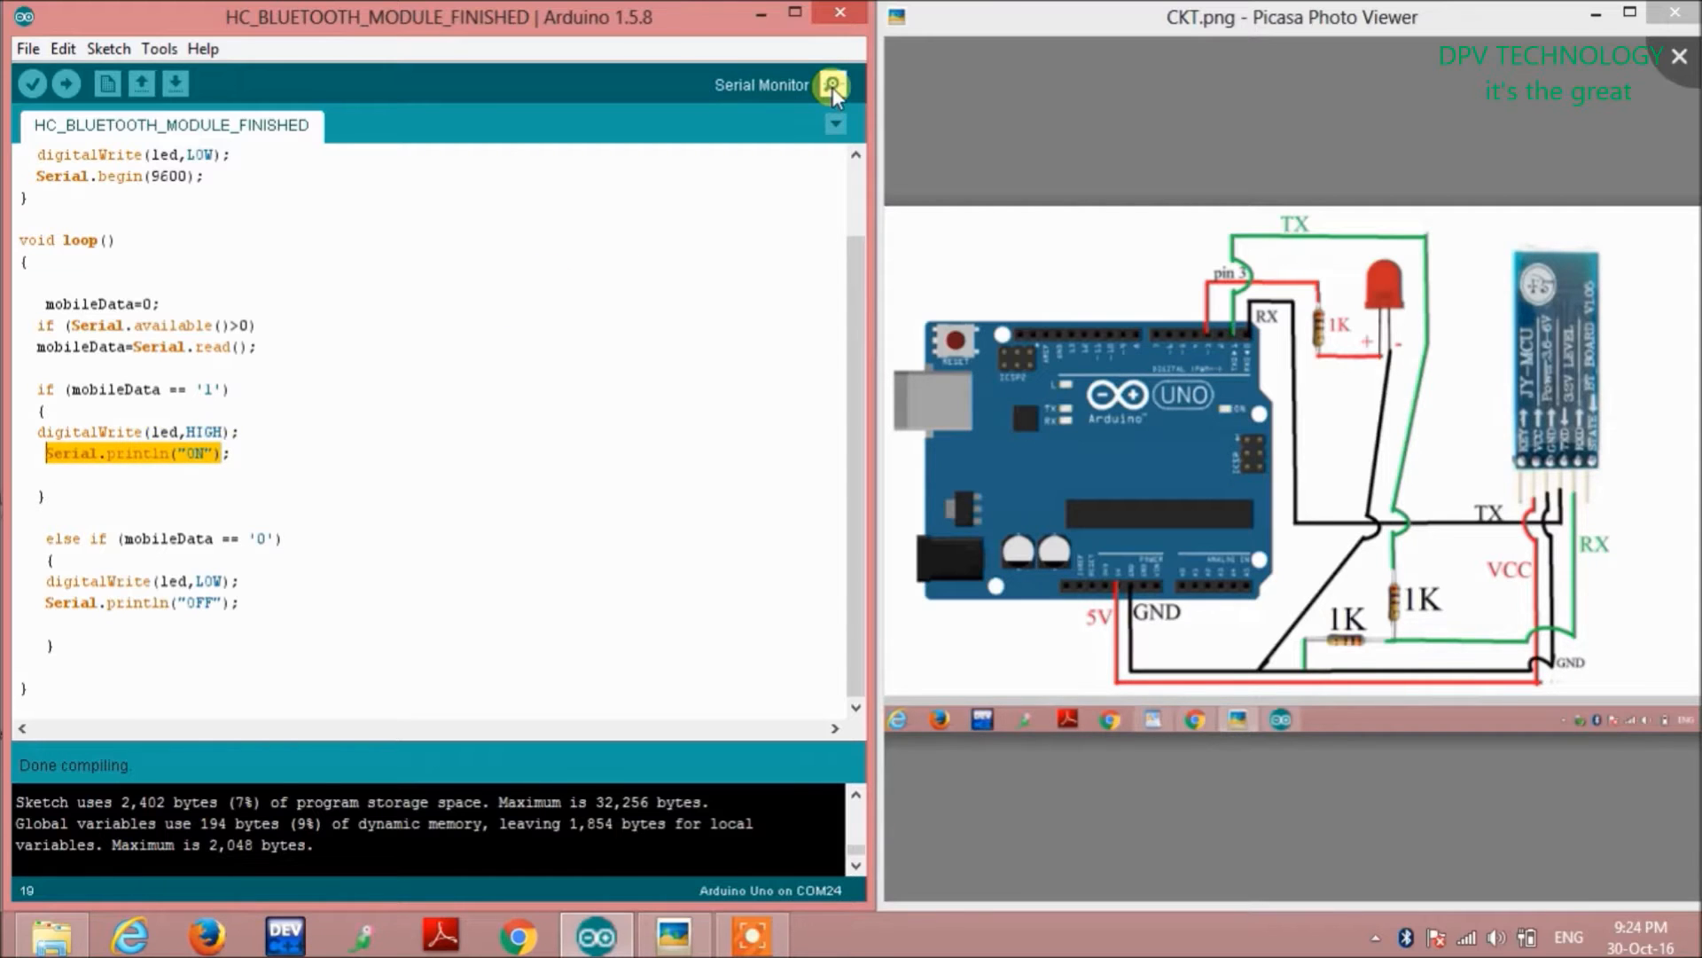
click(833, 84)
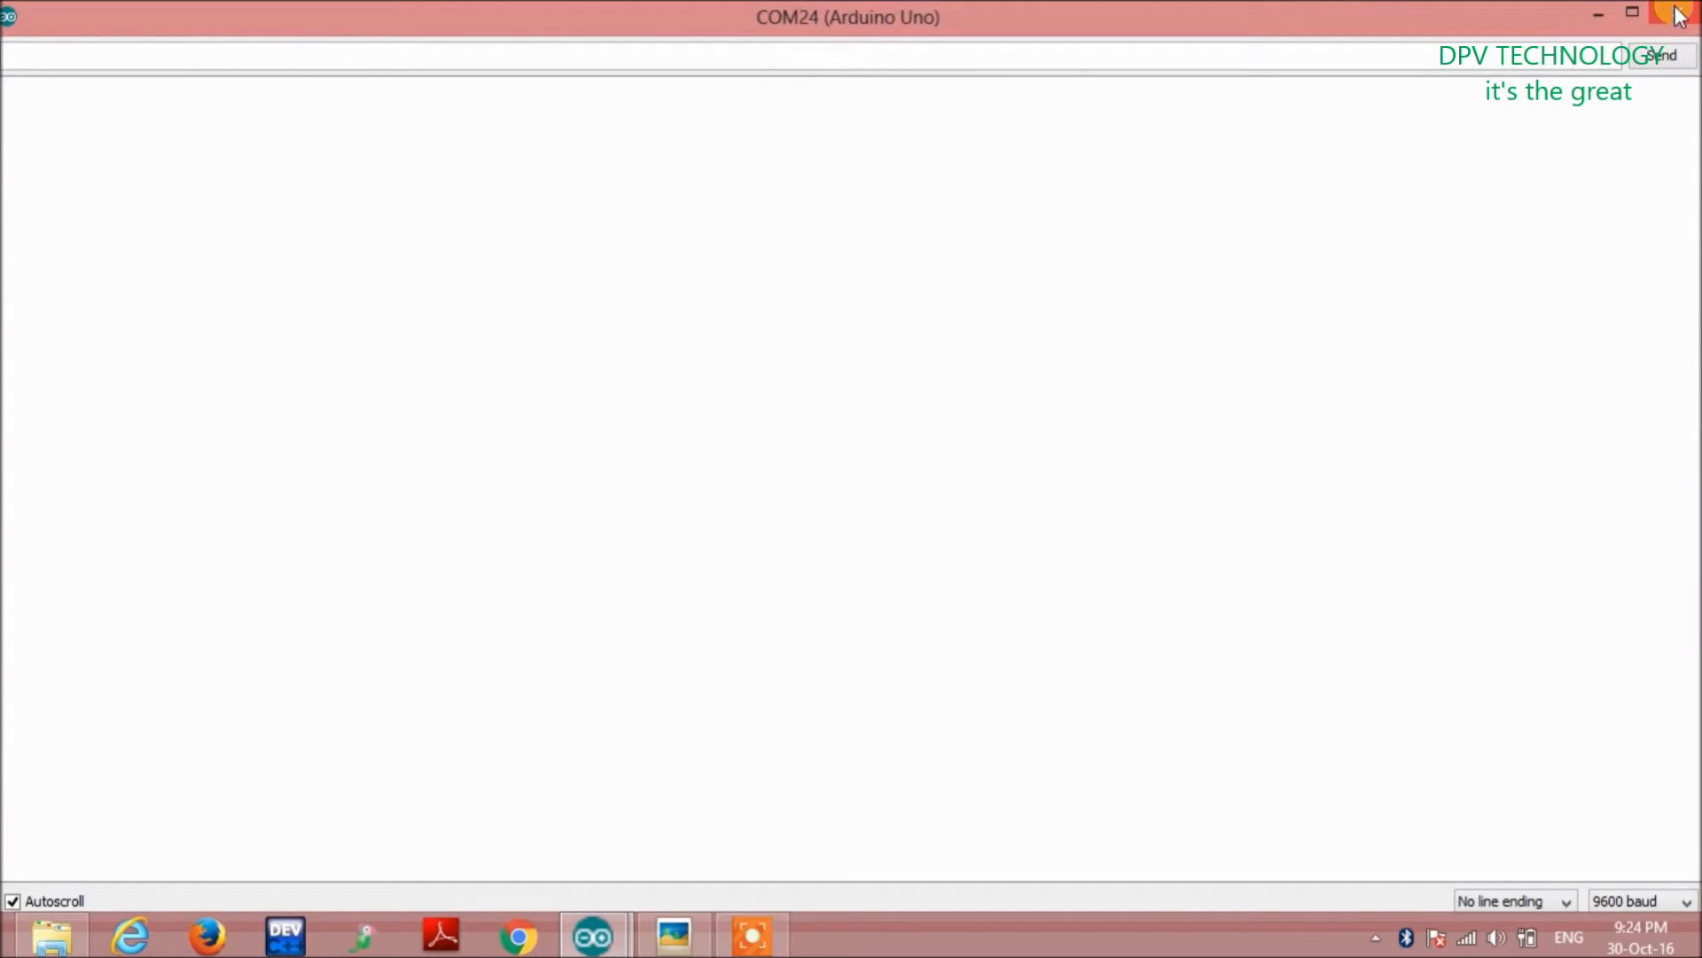
click(1684, 16)
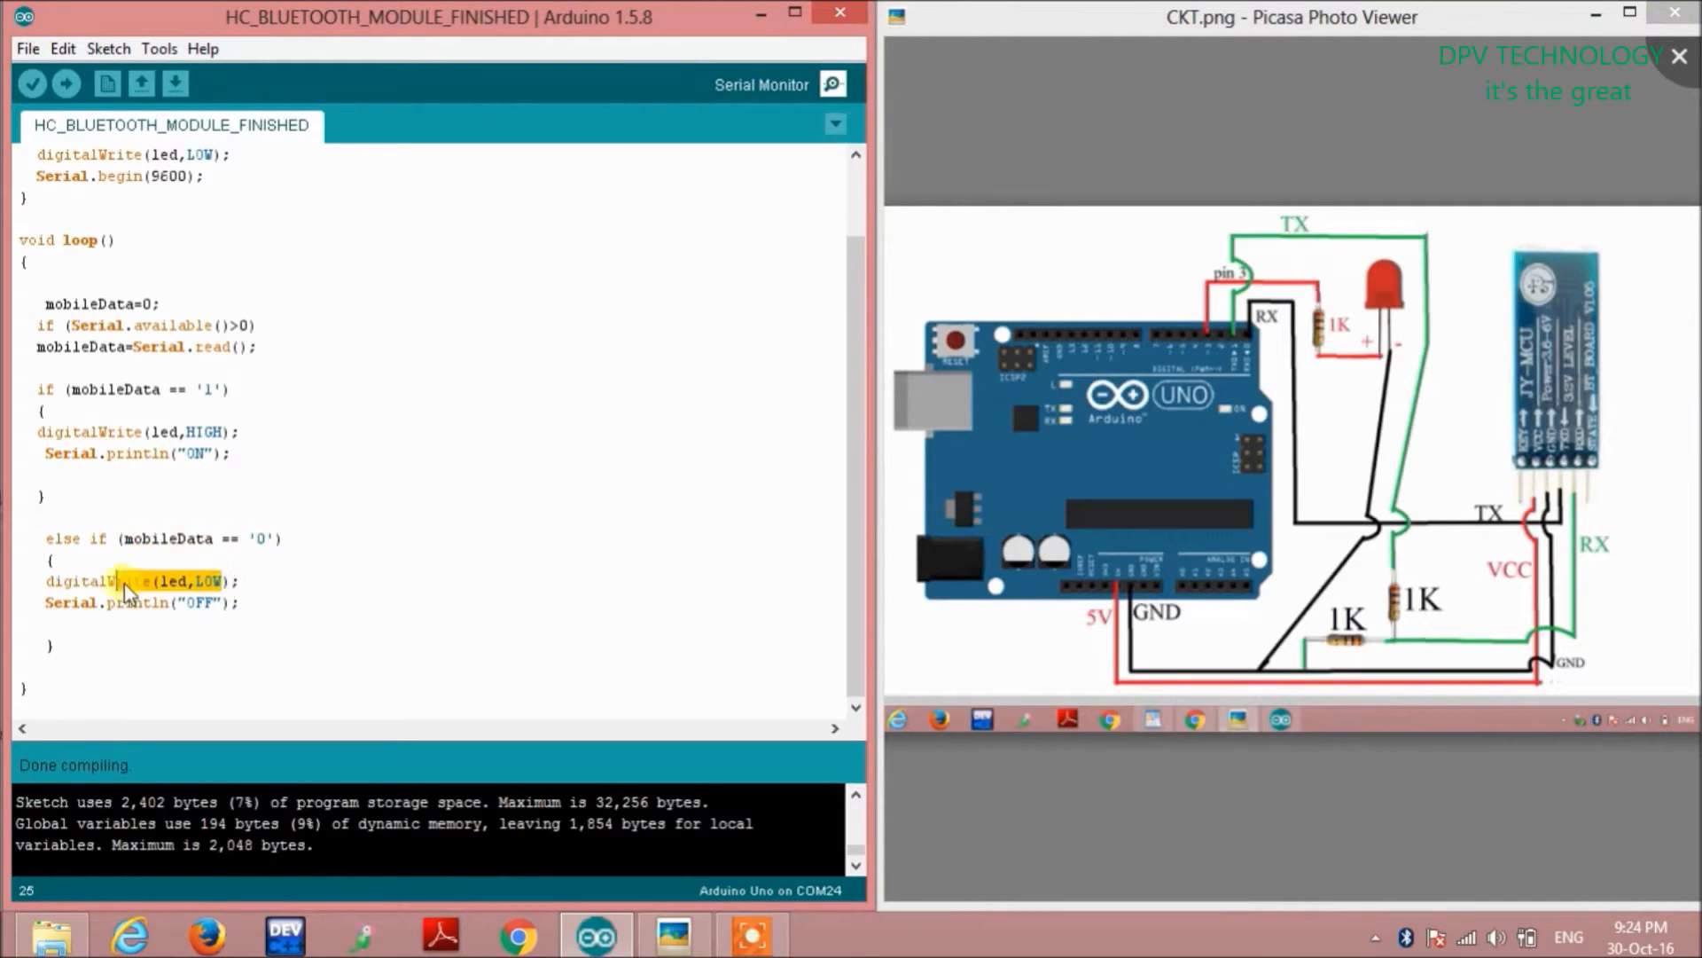
double_click(90, 581)
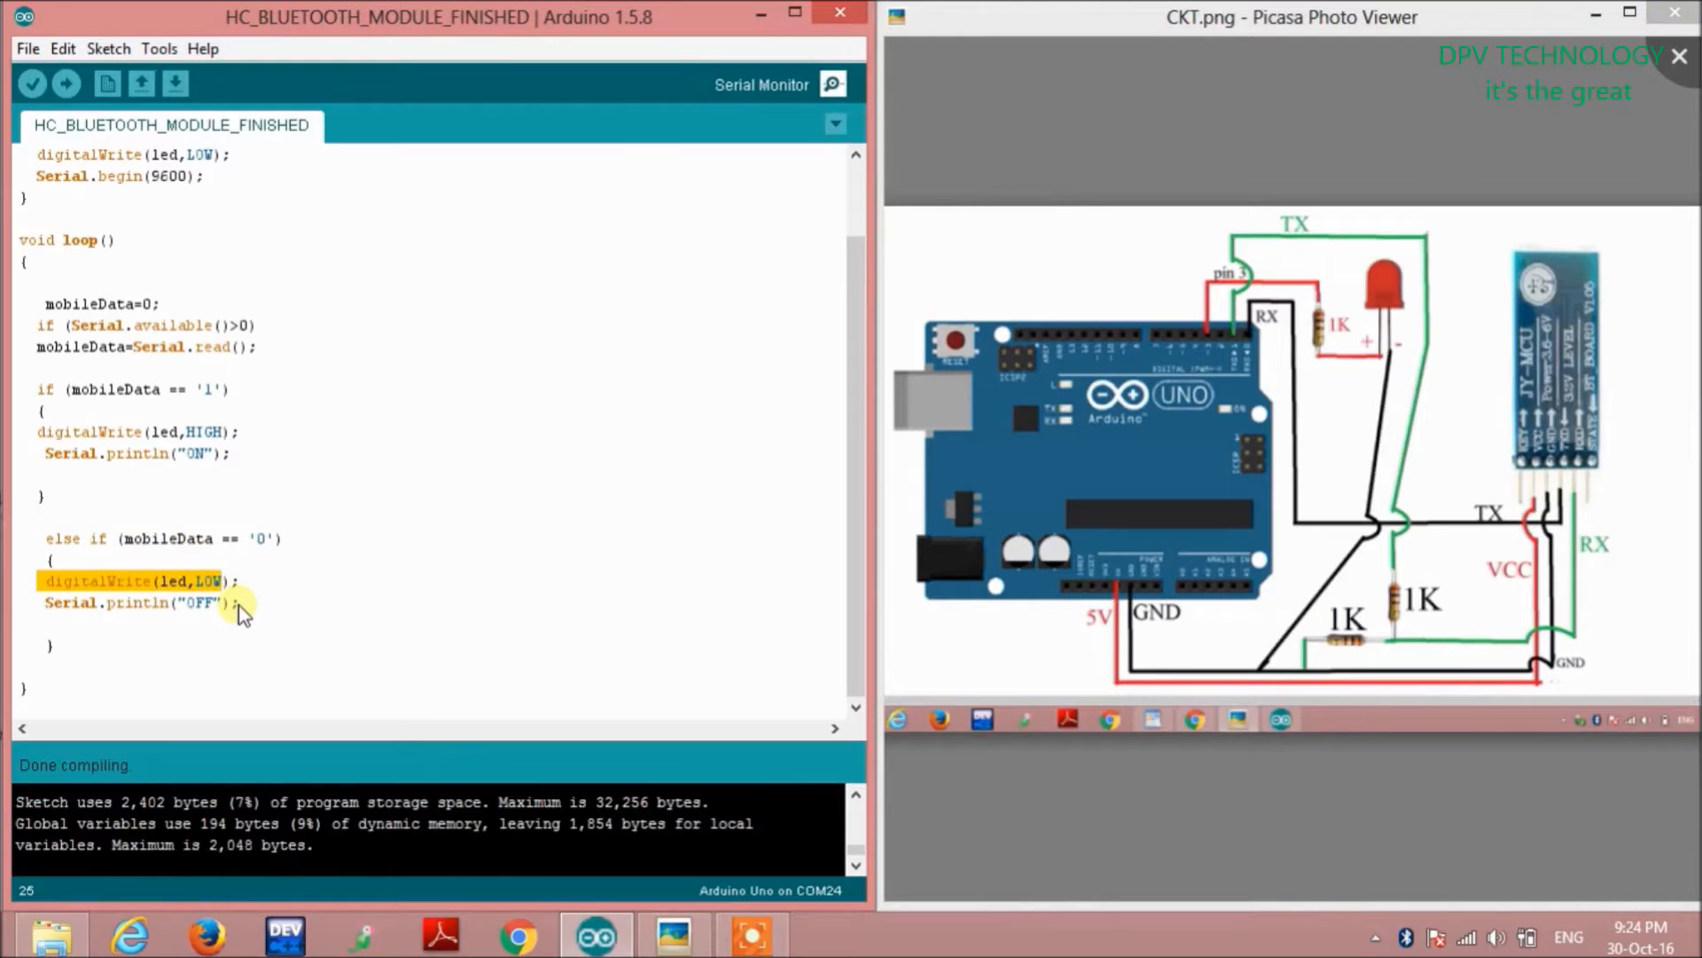
click(200, 602)
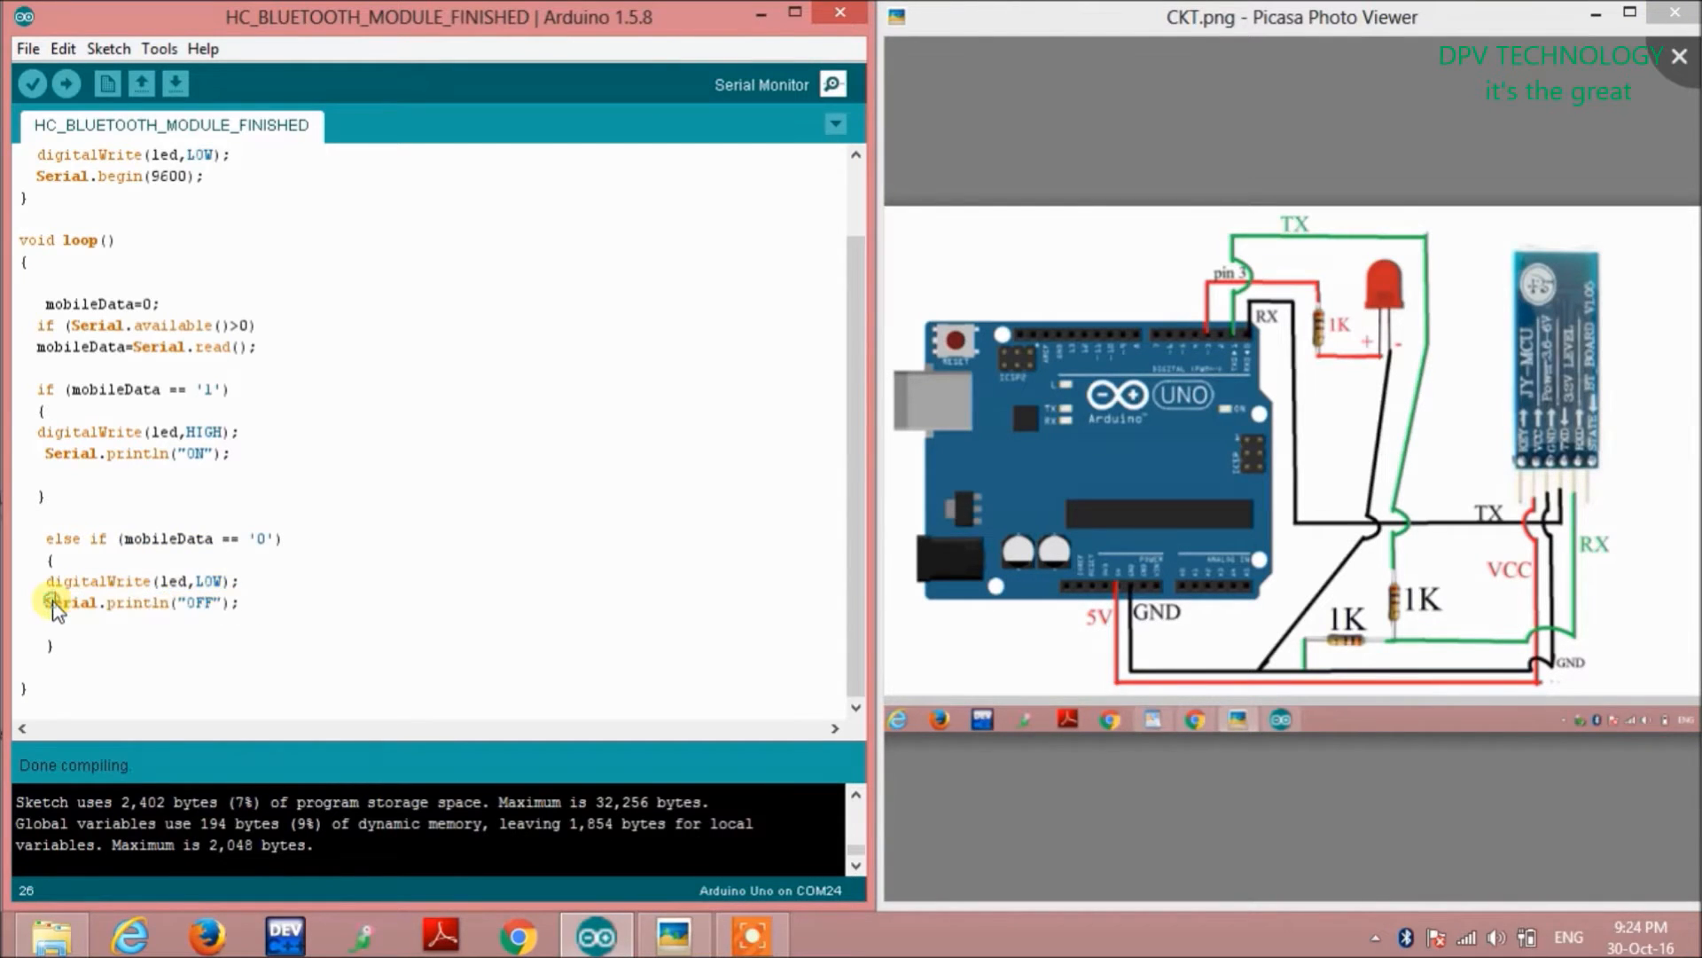
scroll(up, 3)
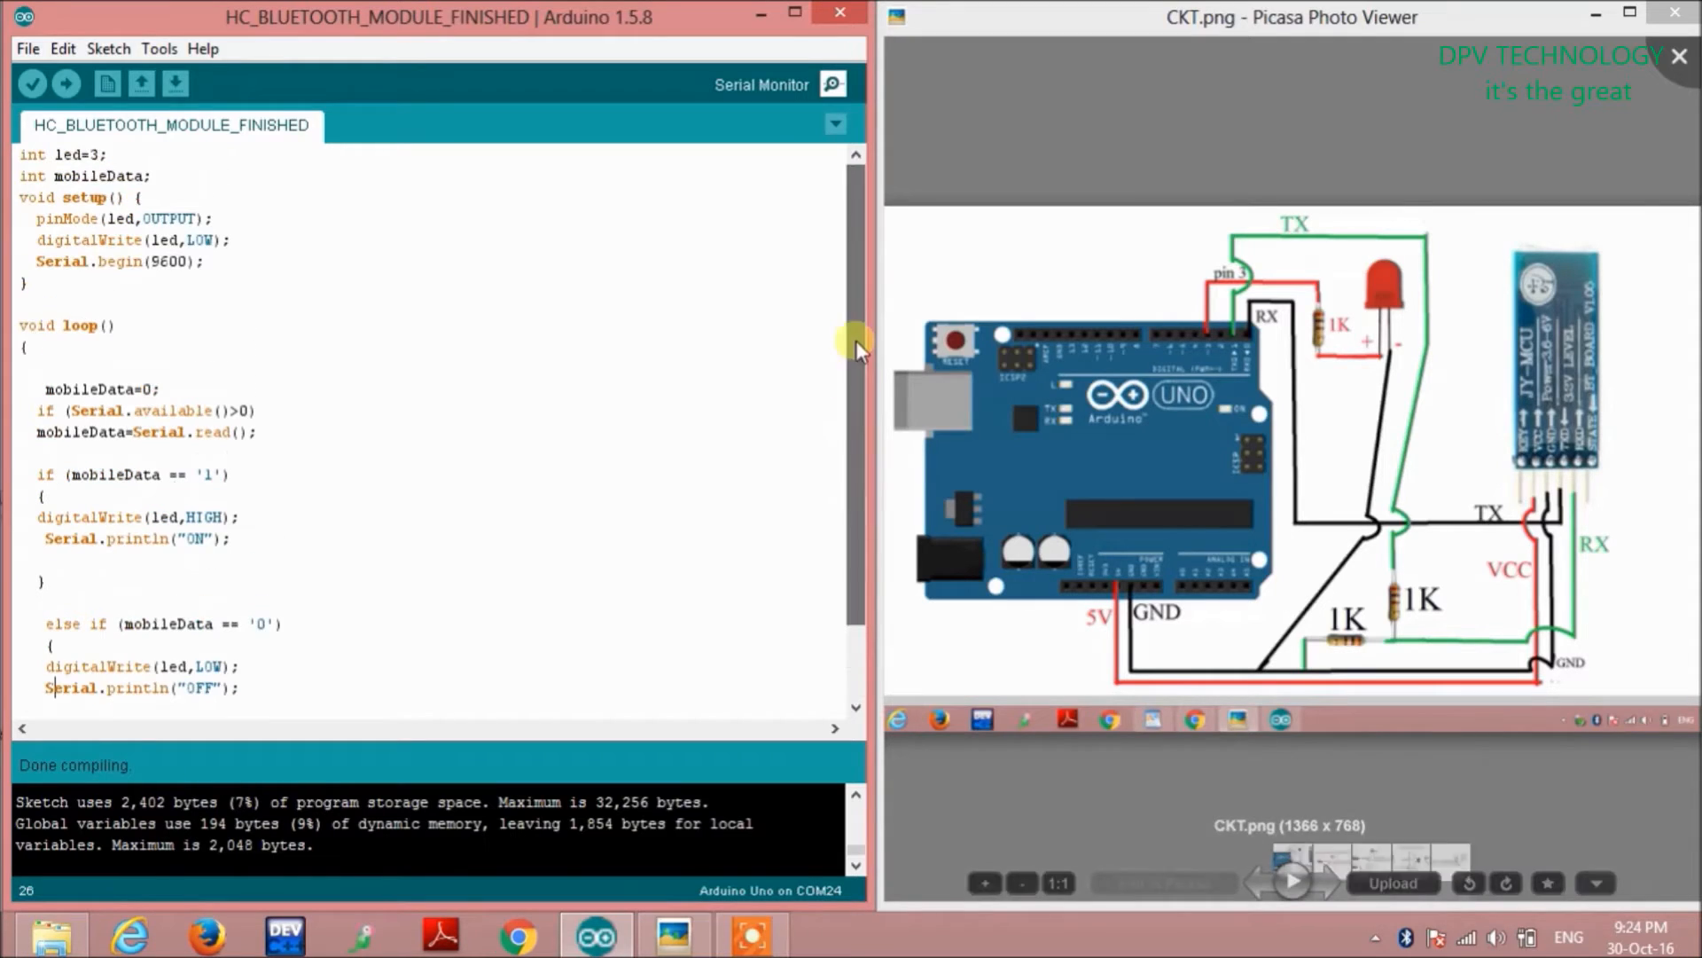
mouse_move(695, 343)
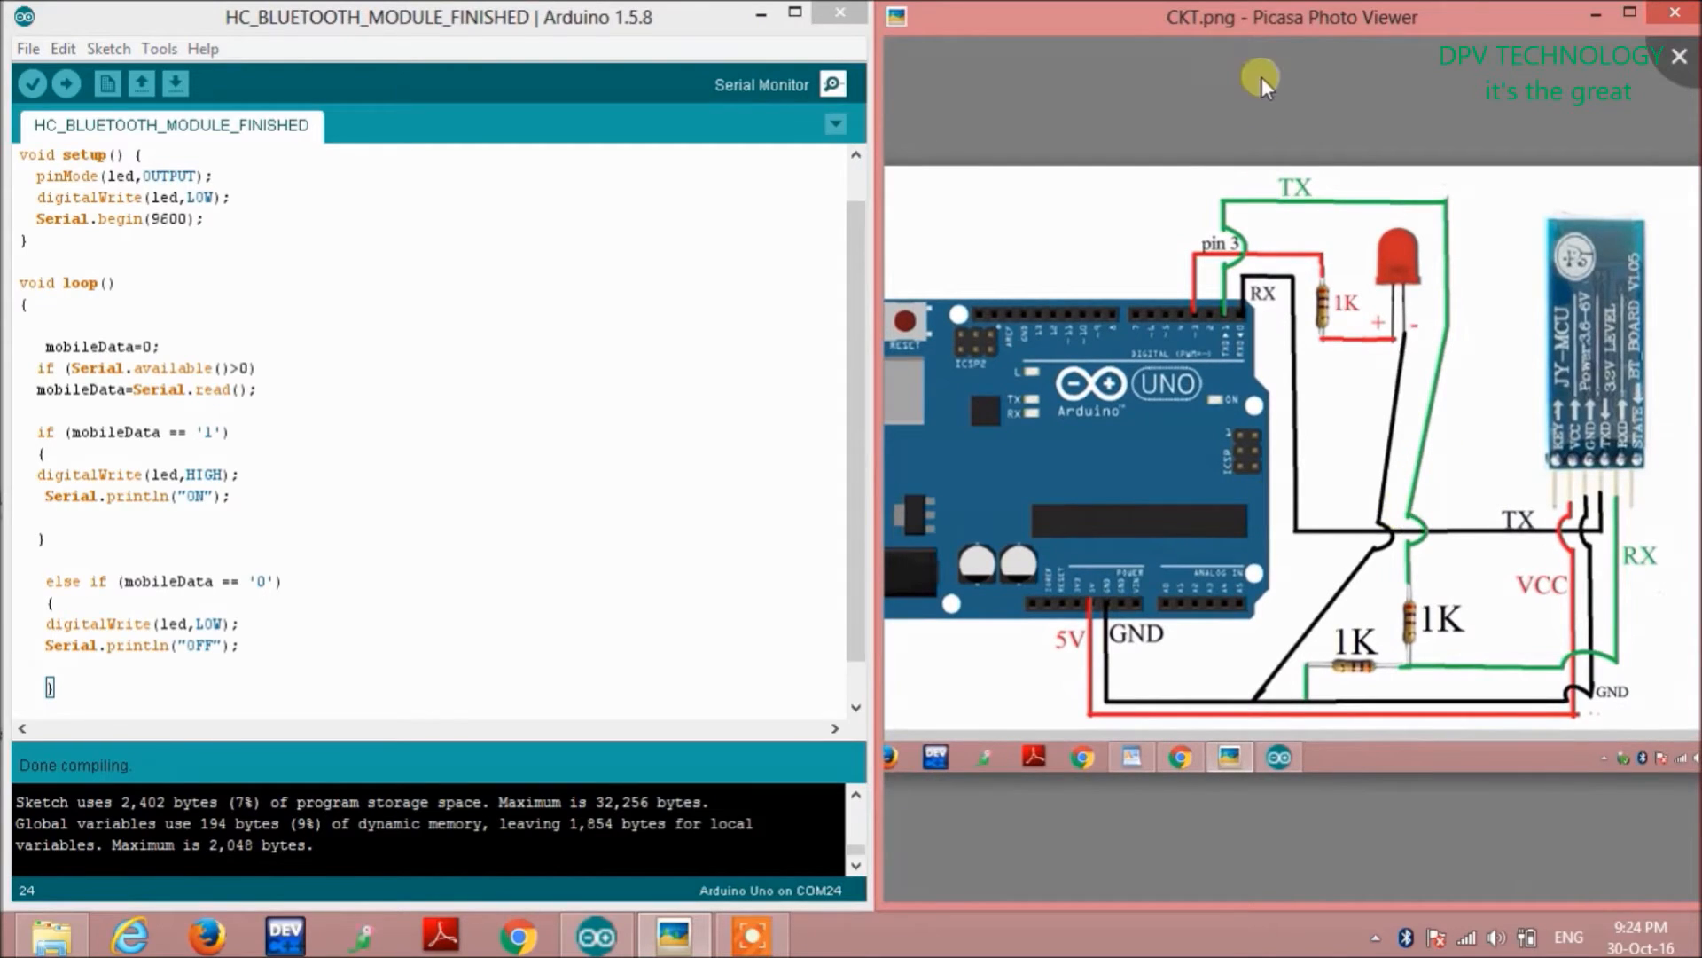
mouse_move(1525, 516)
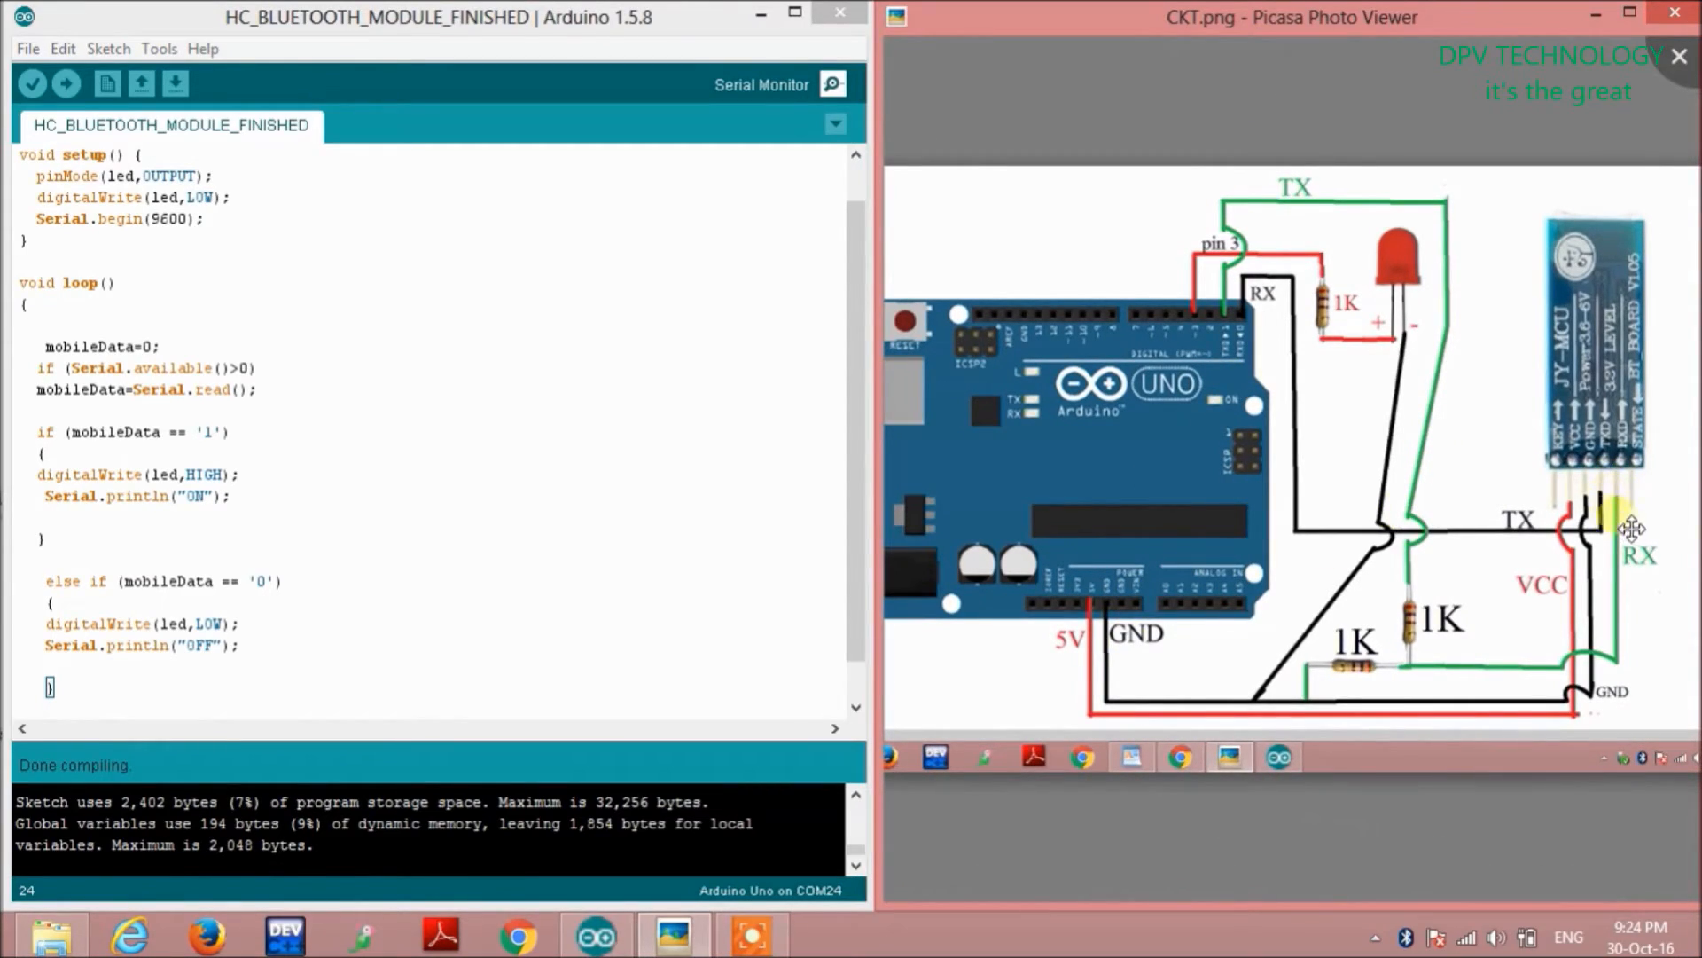
mouse_move(1617, 525)
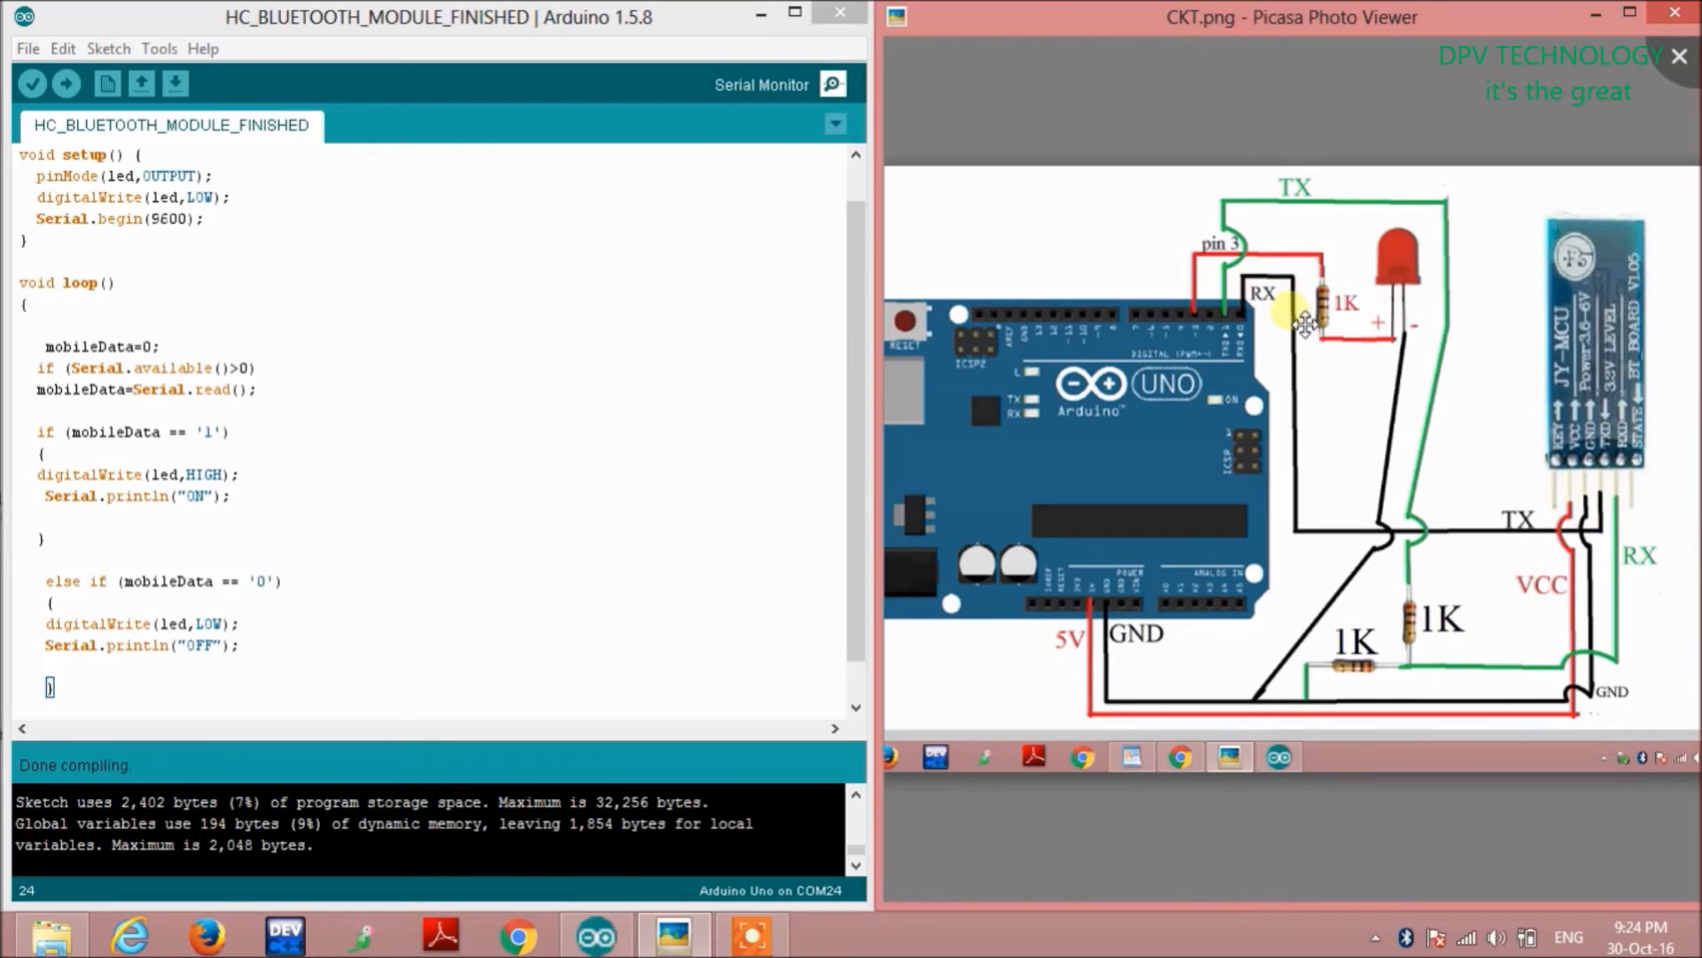
mouse_move(1262, 257)
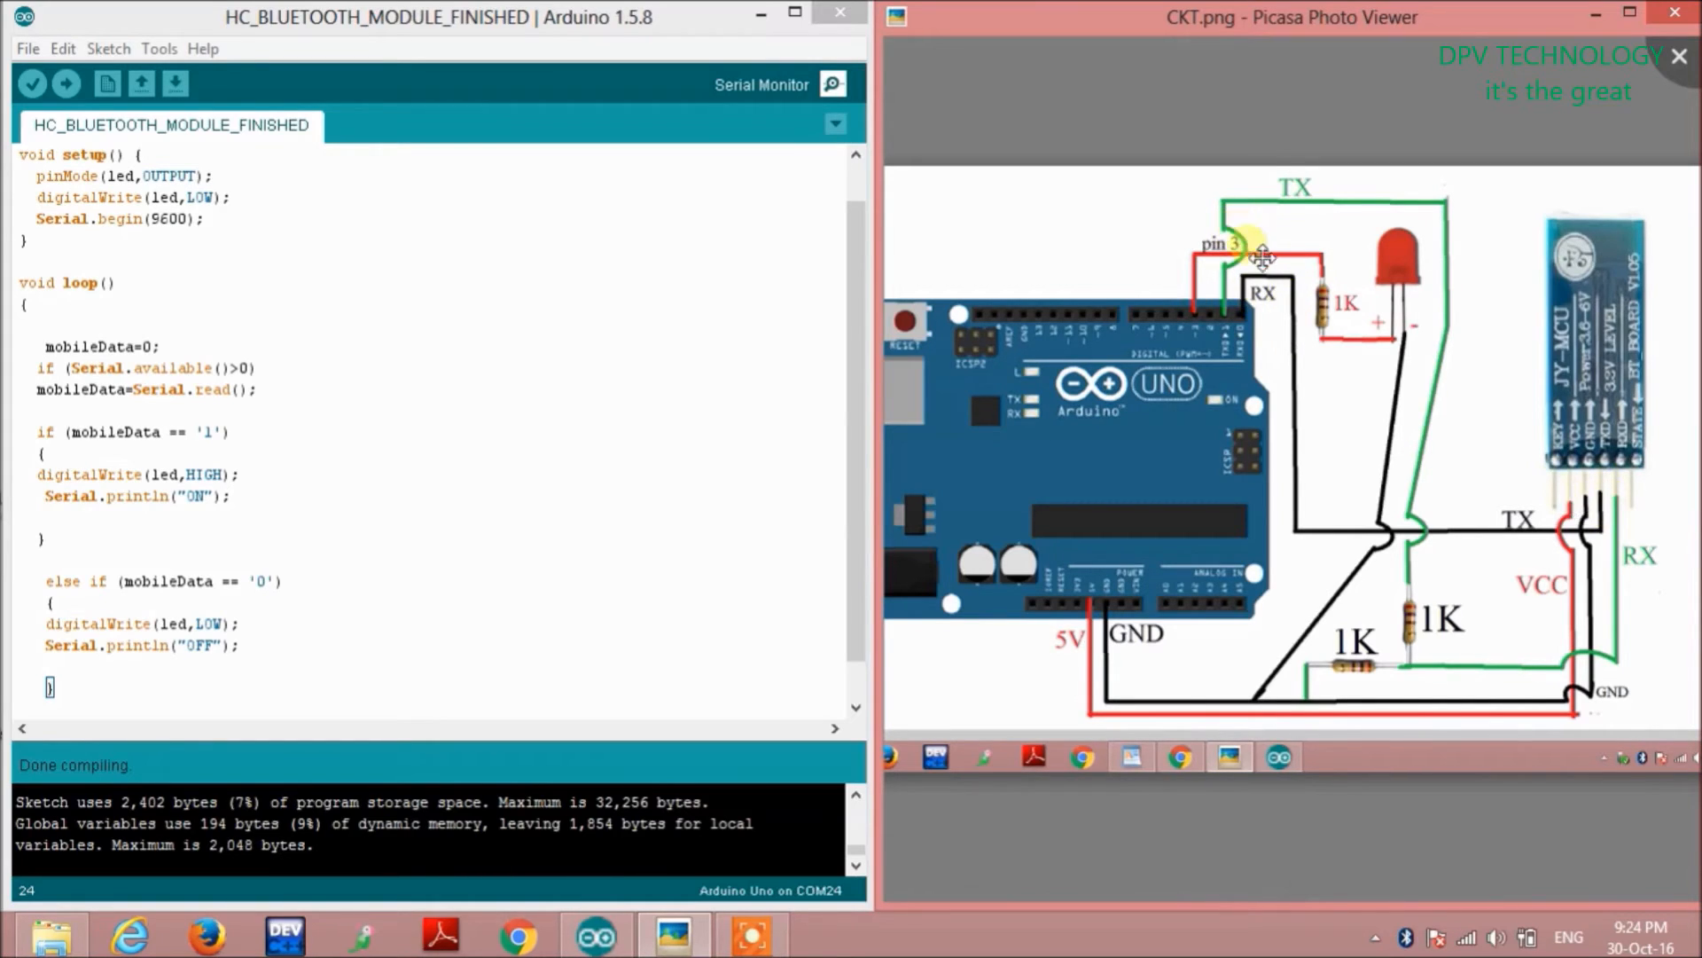
mouse_move(1547, 482)
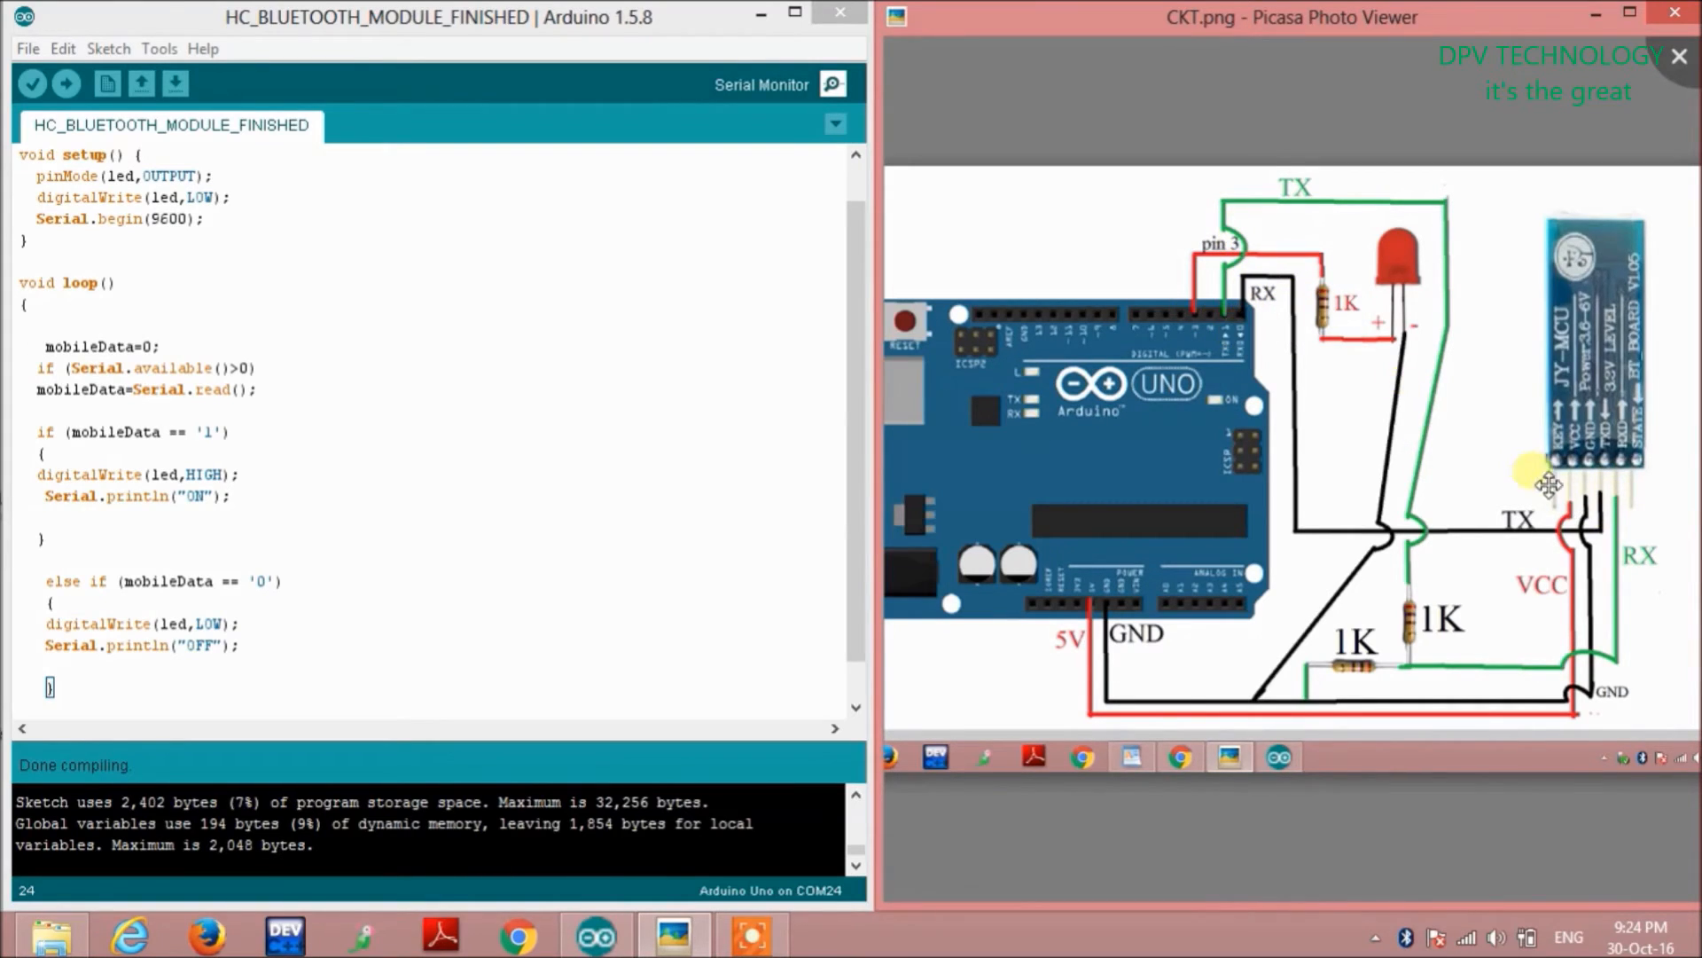
mouse_move(1303, 363)
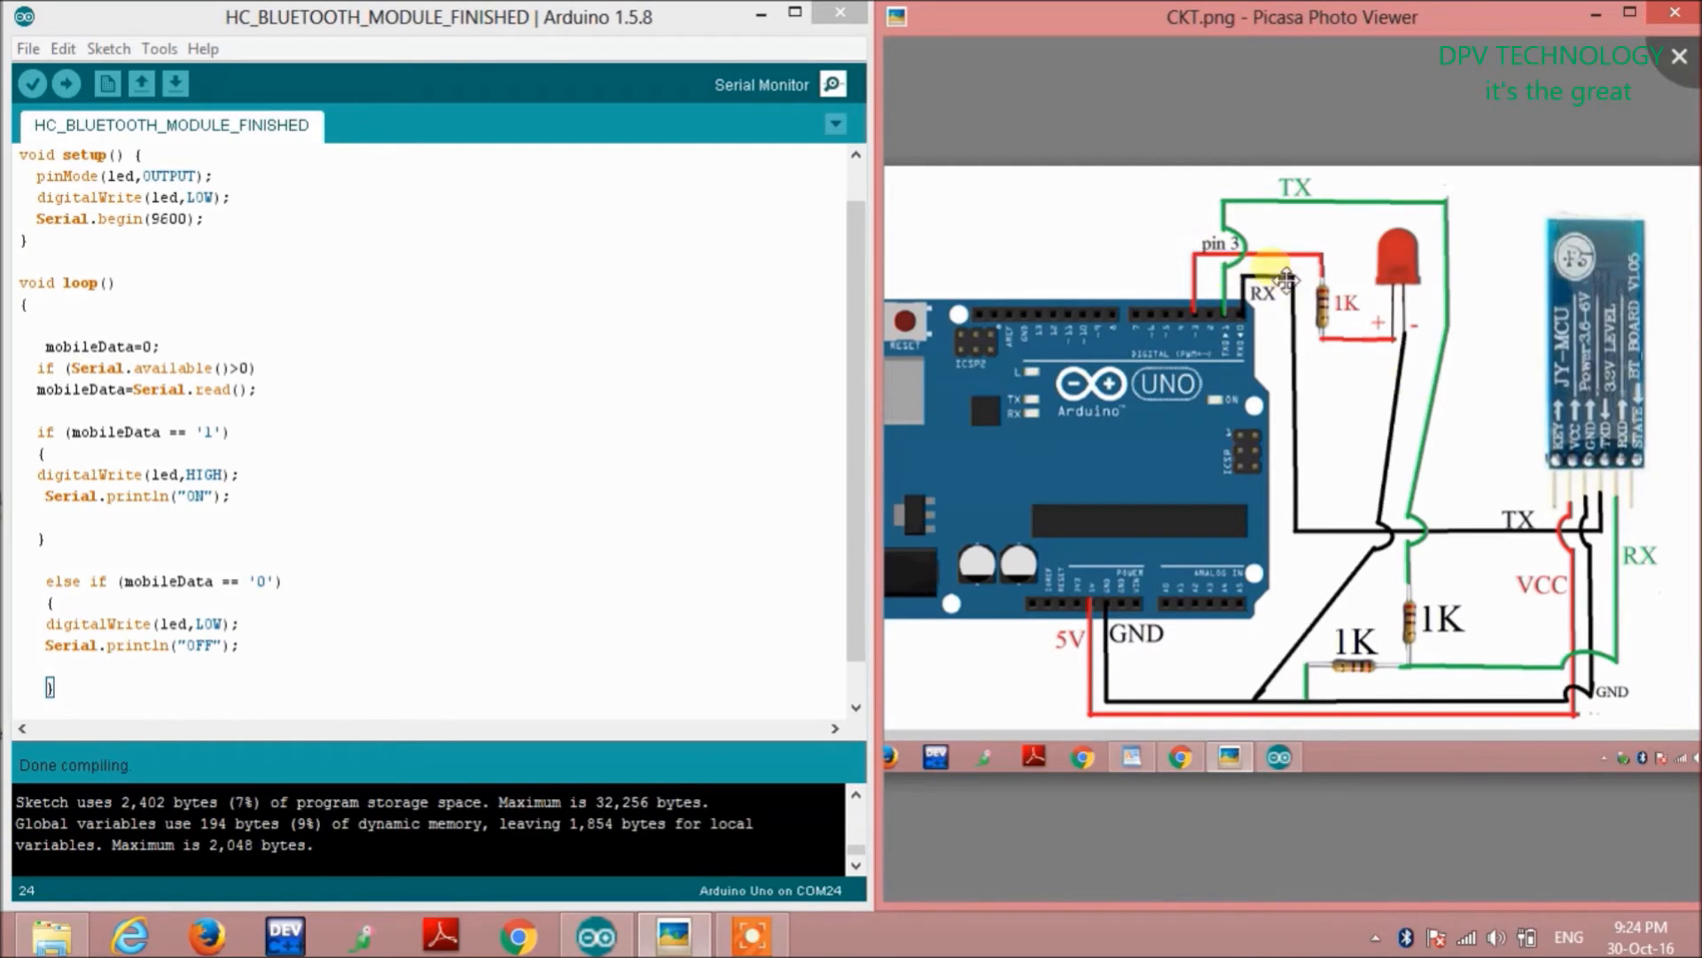
mouse_move(1135, 282)
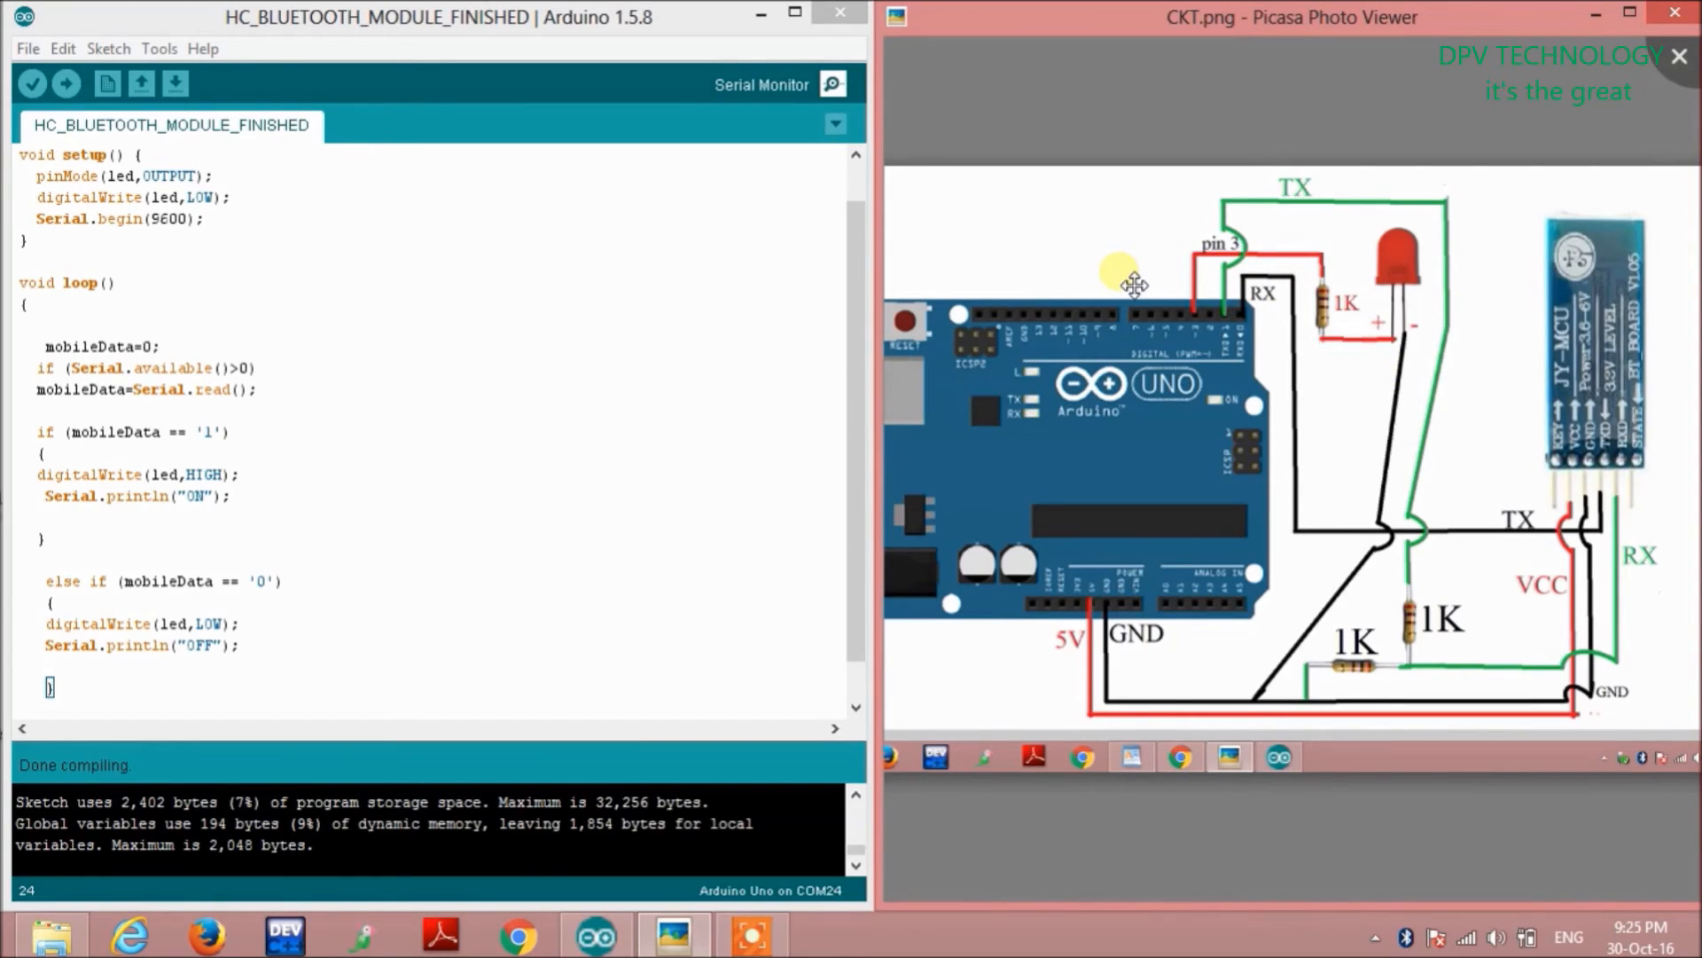
mouse_move(1279, 220)
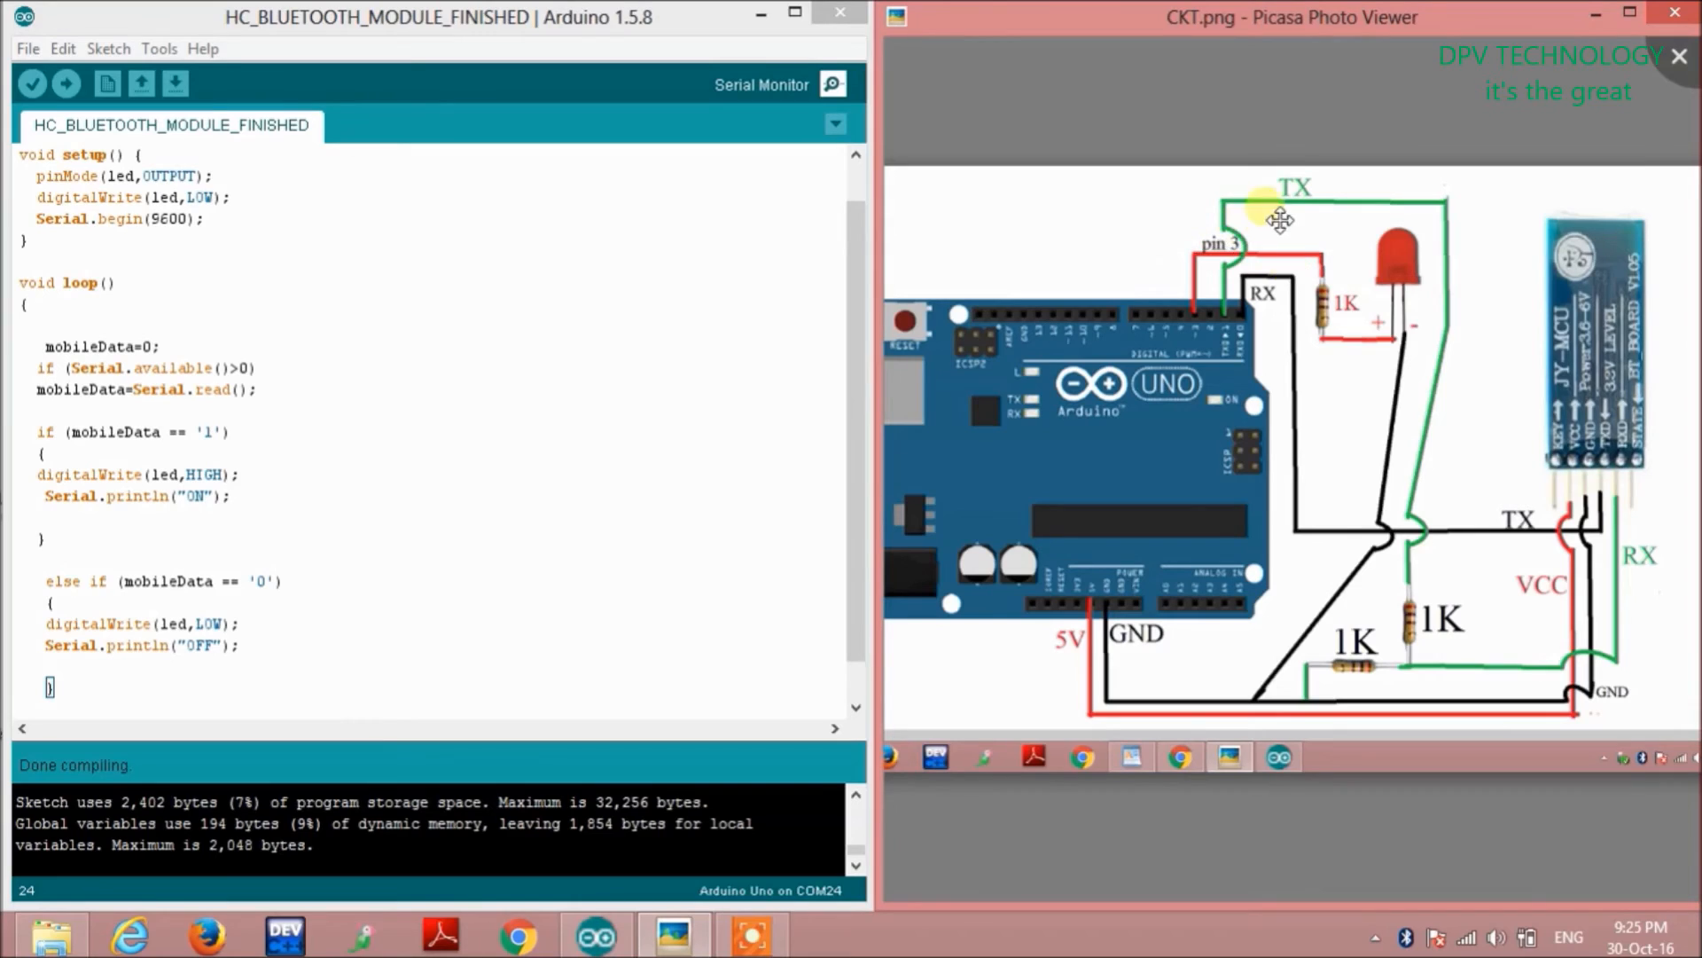
mouse_move(1023, 280)
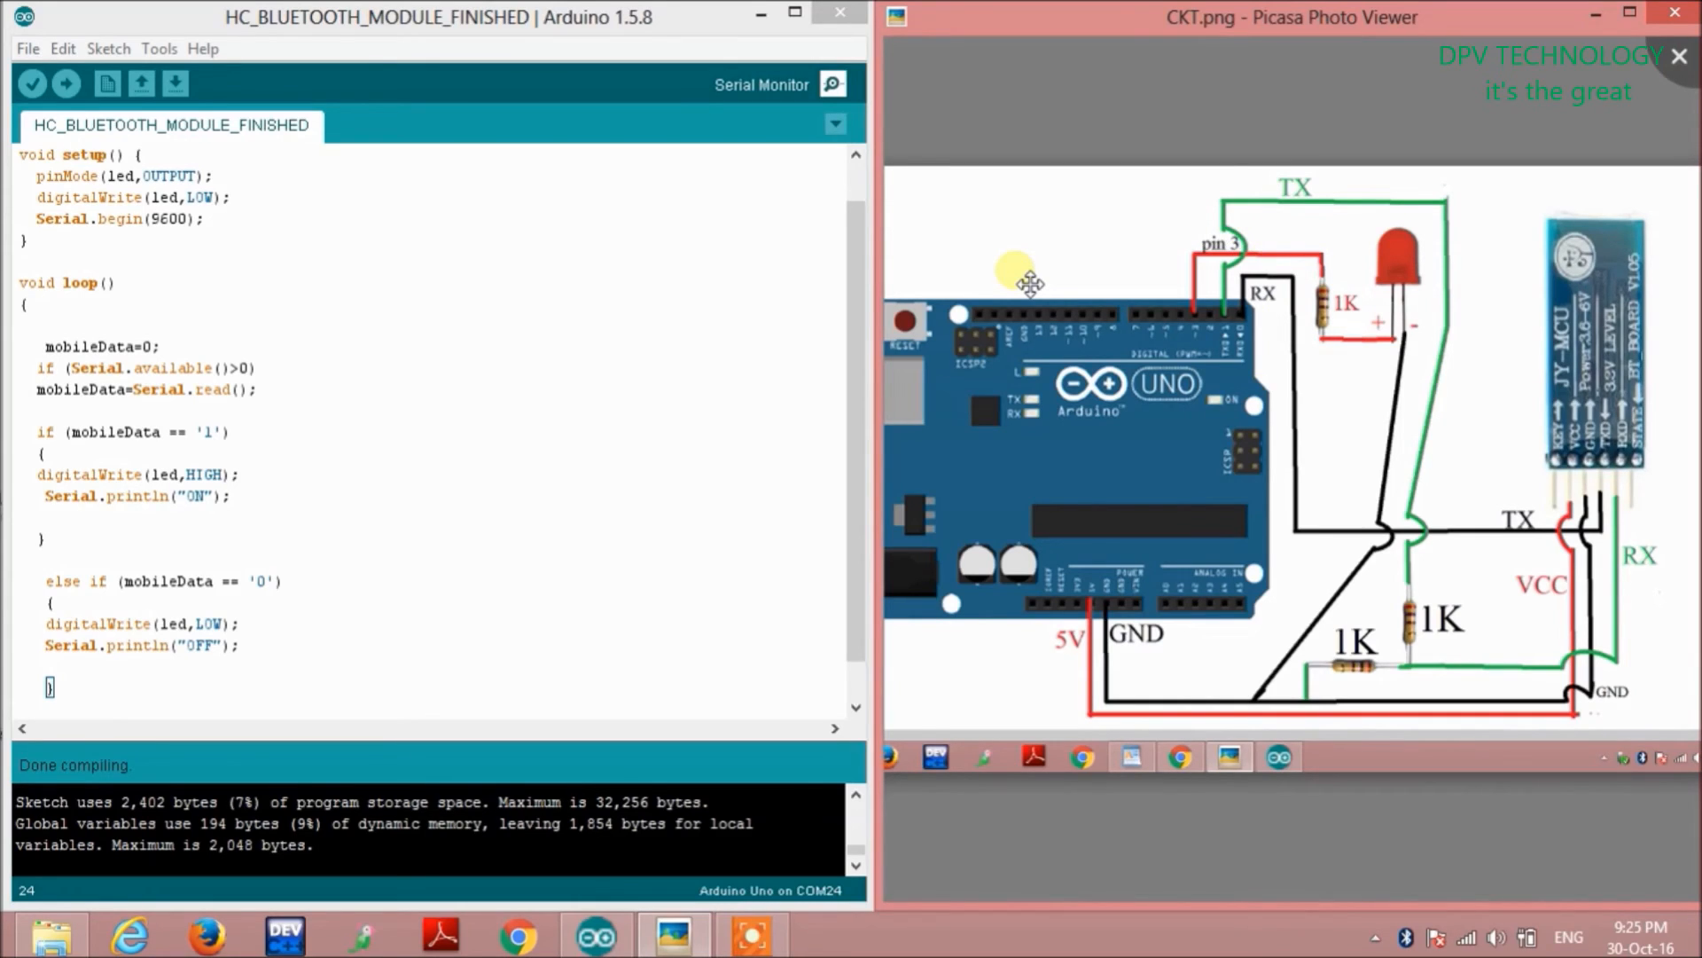
mouse_move(748, 96)
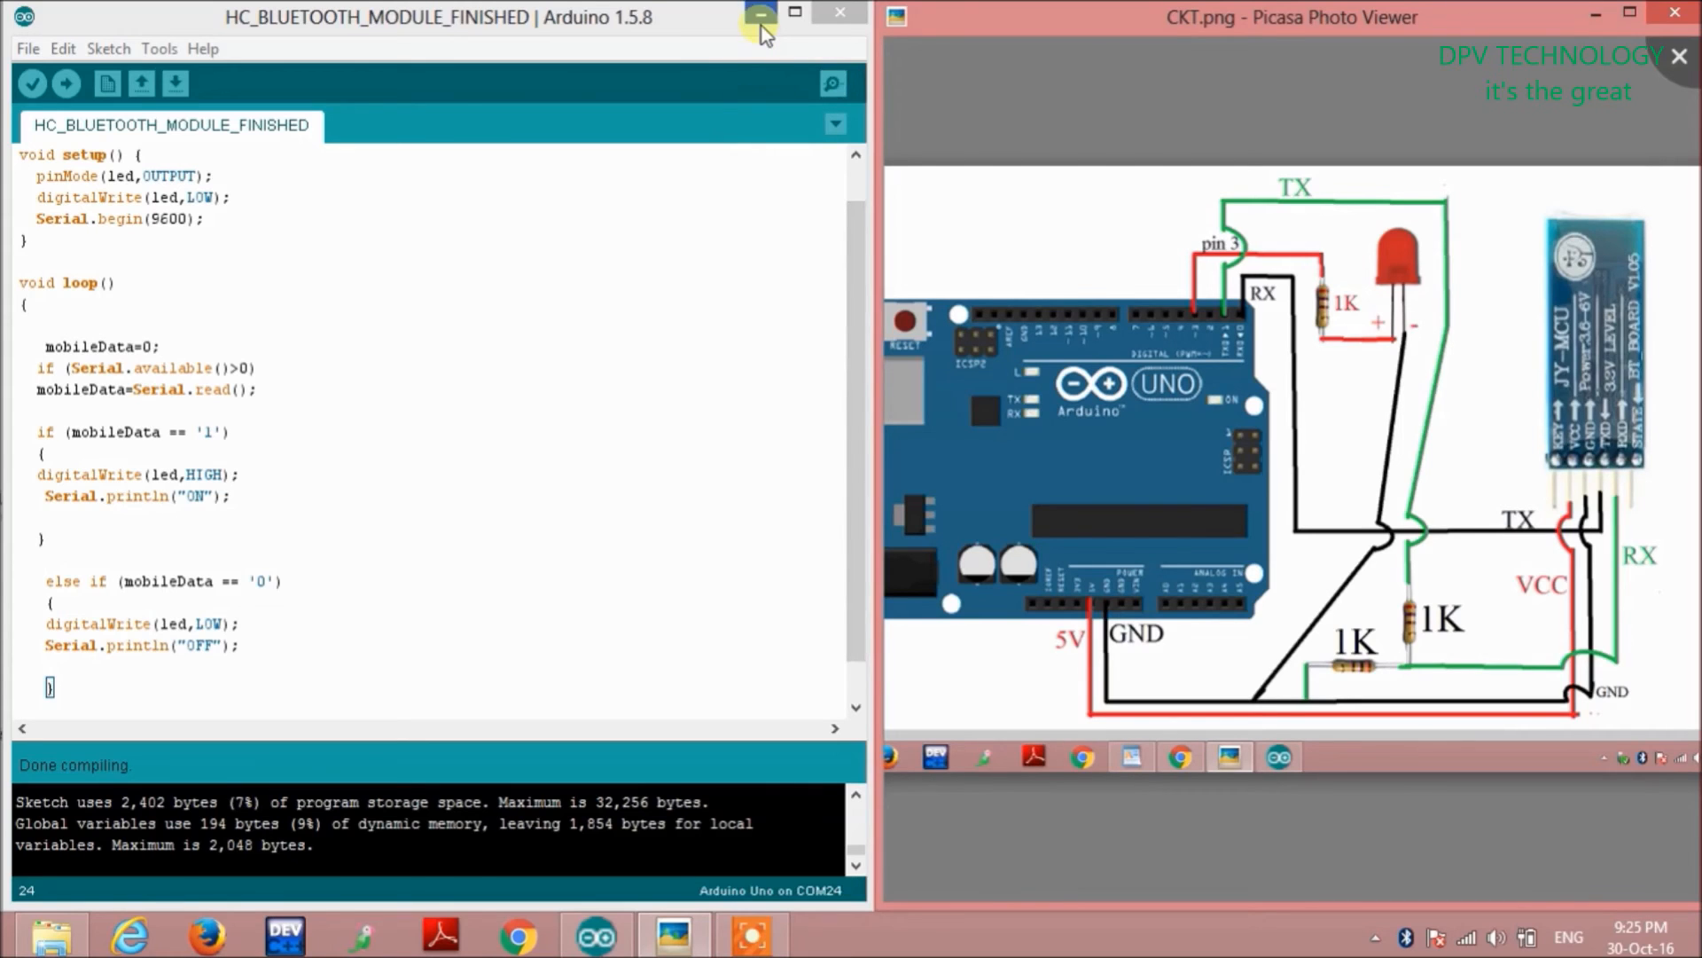
- Minimize the Arduino sketch window to reveal the Windows desktop
click(760, 16)
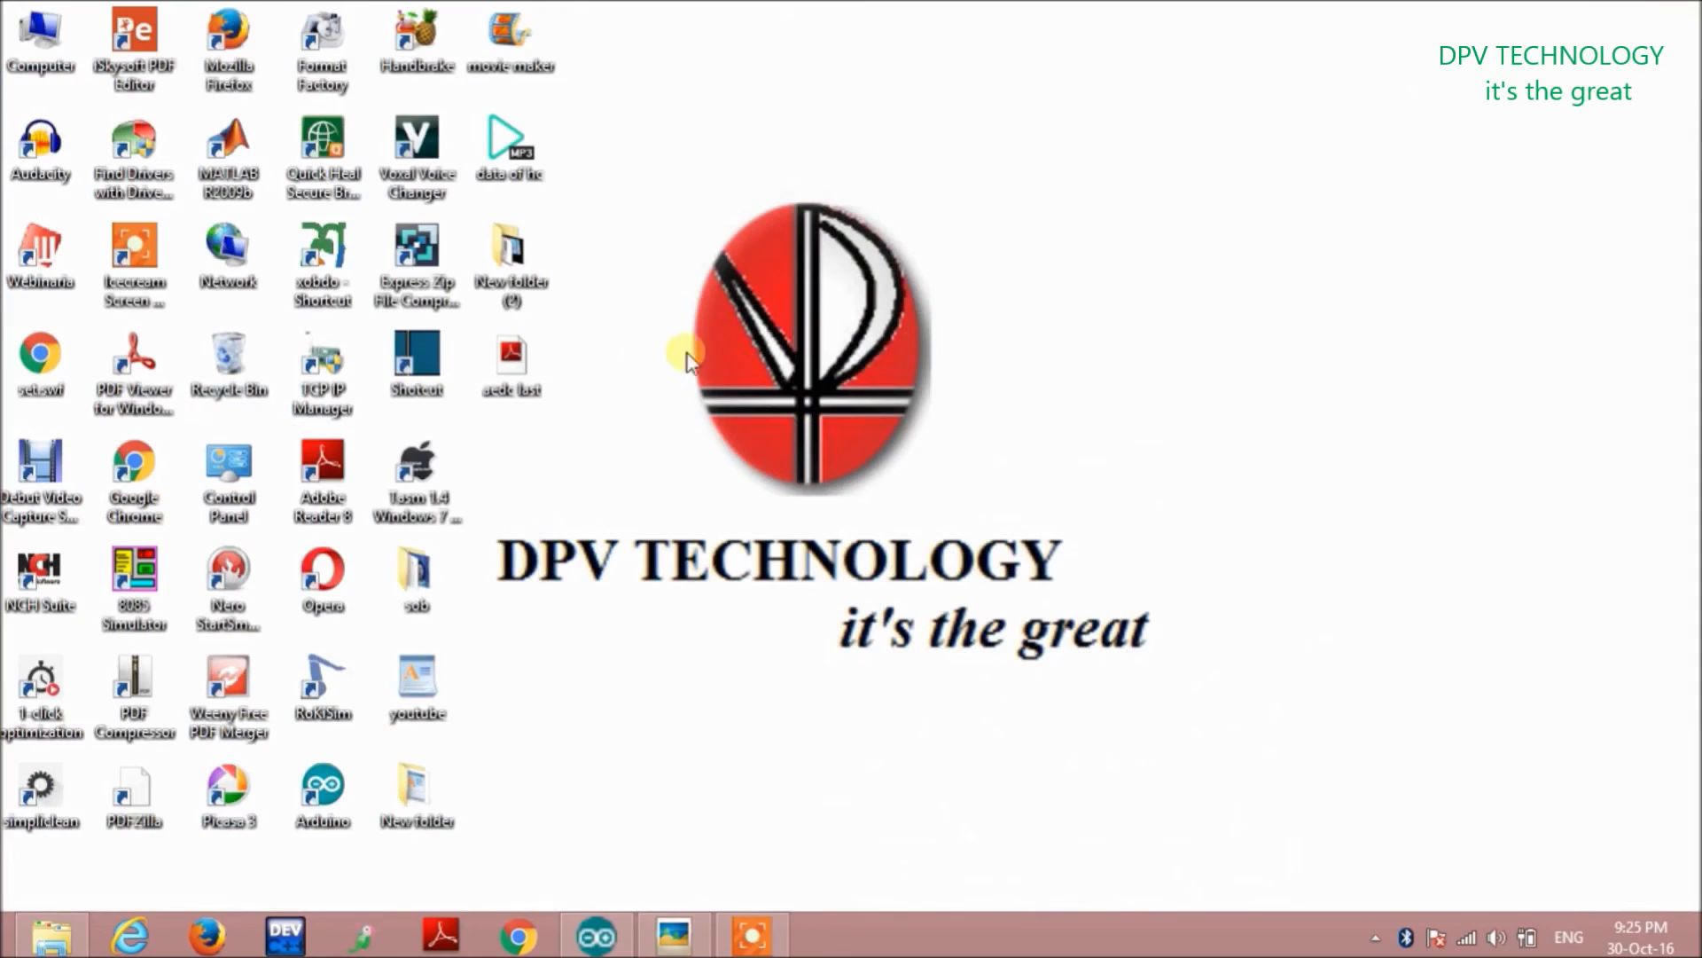
mouse_move(875, 743)
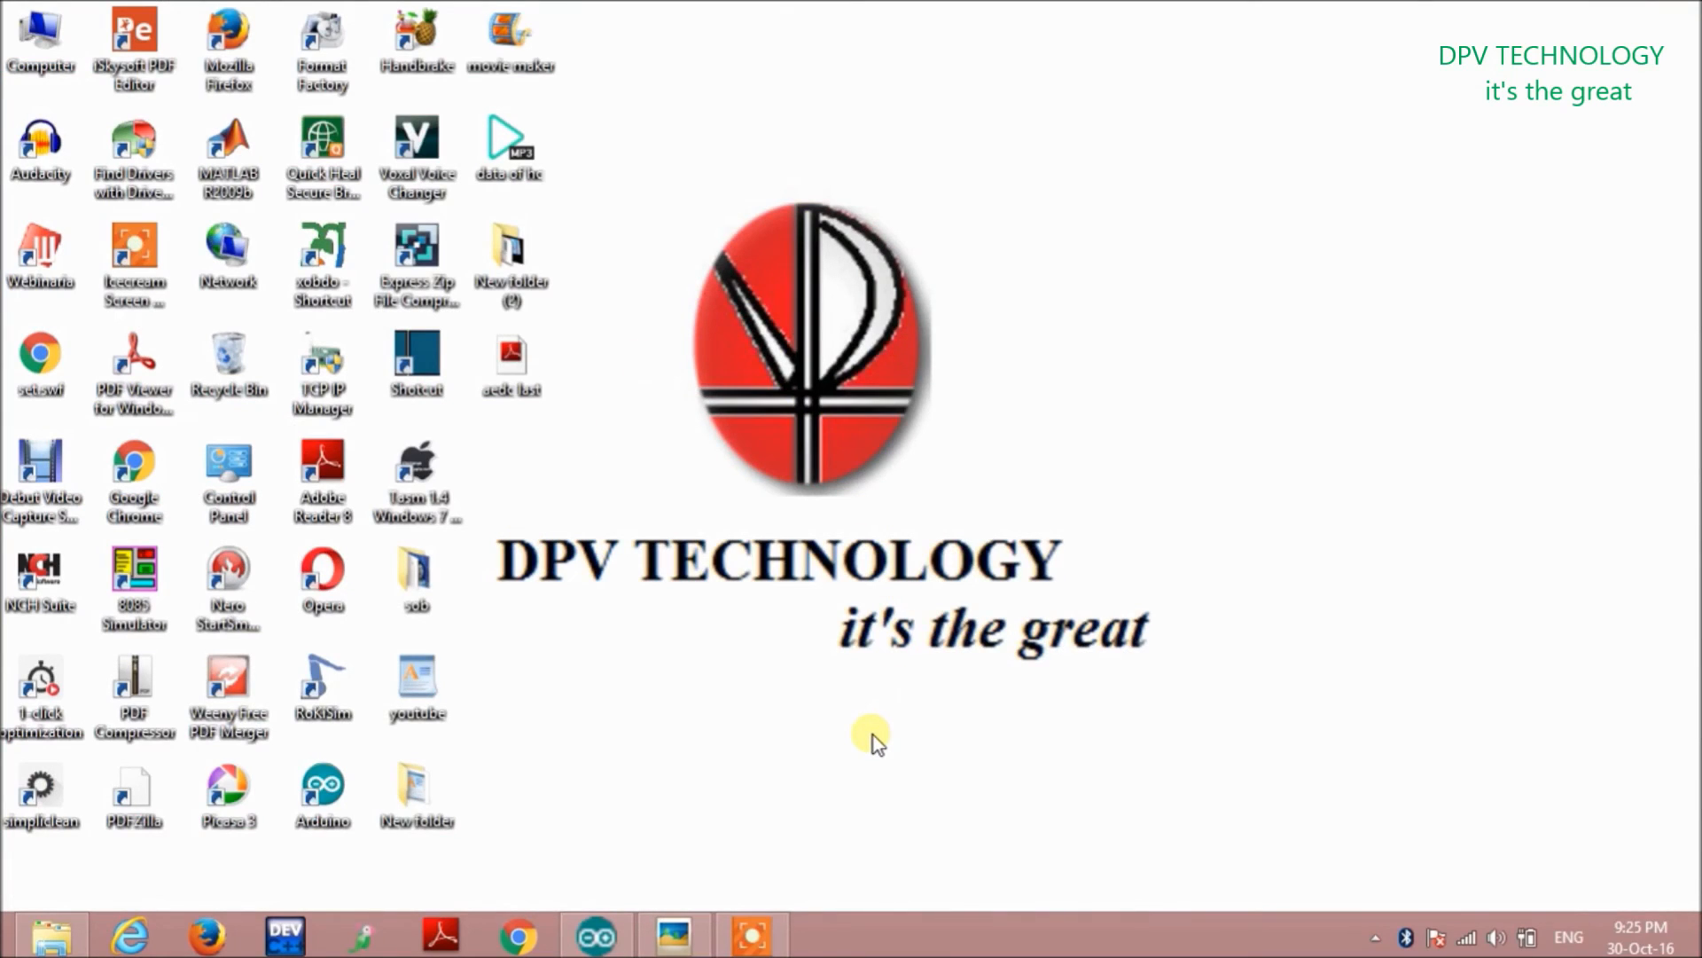
mouse_move(1183, 215)
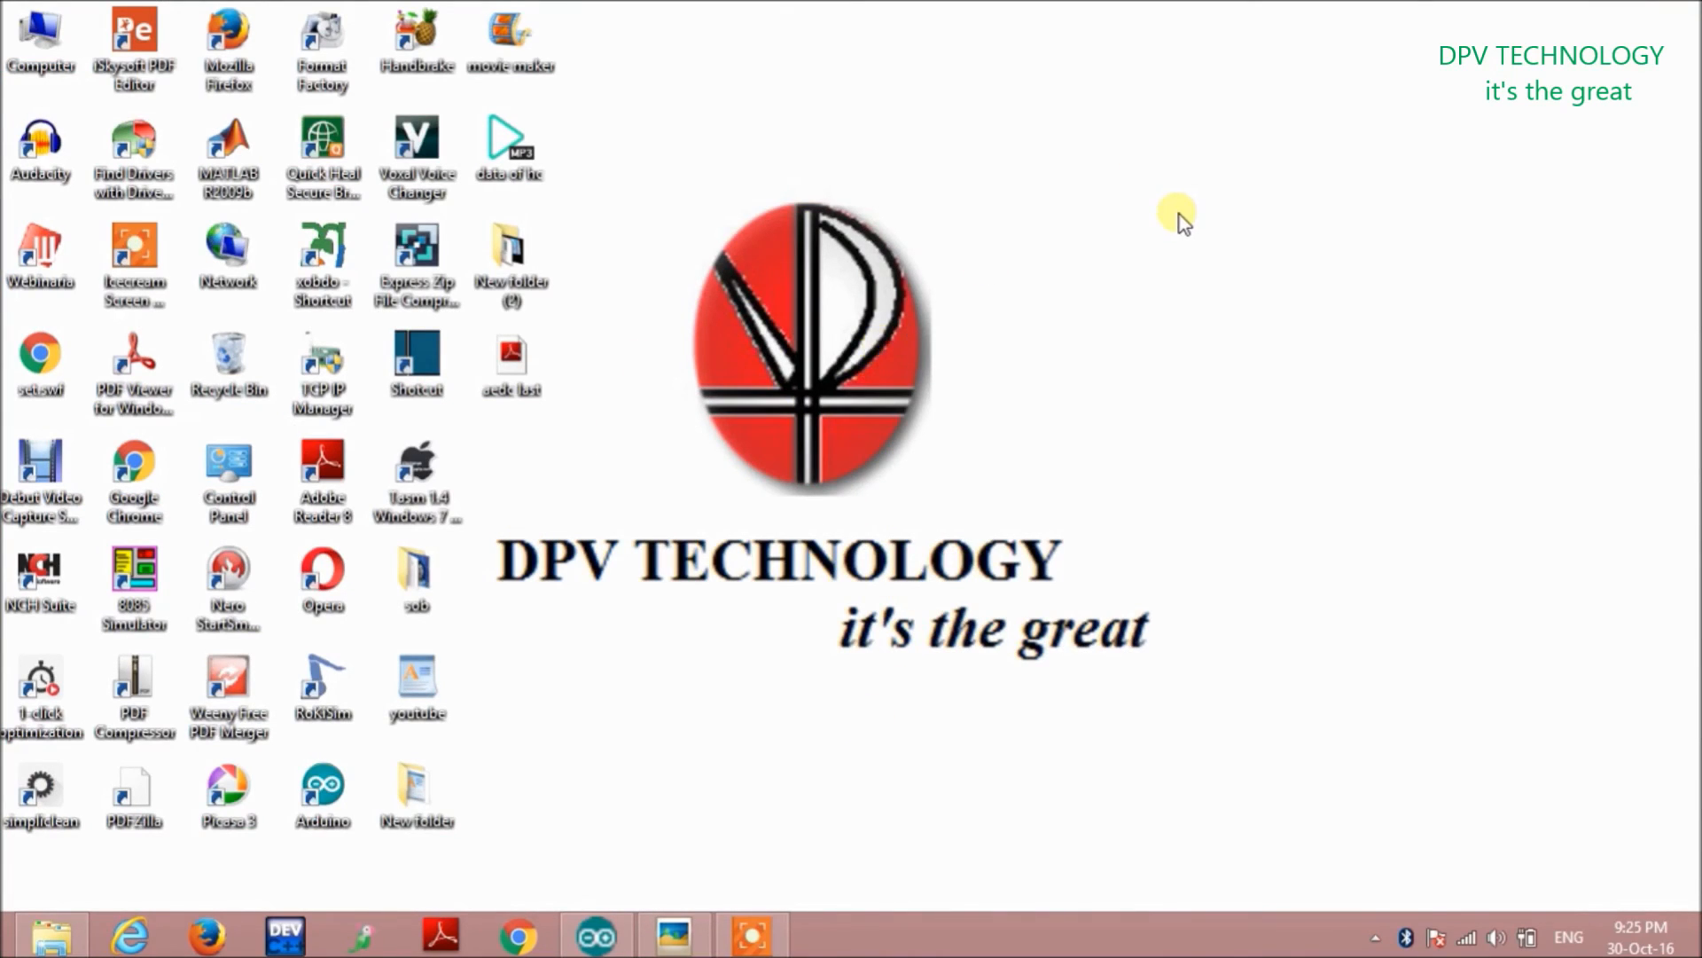